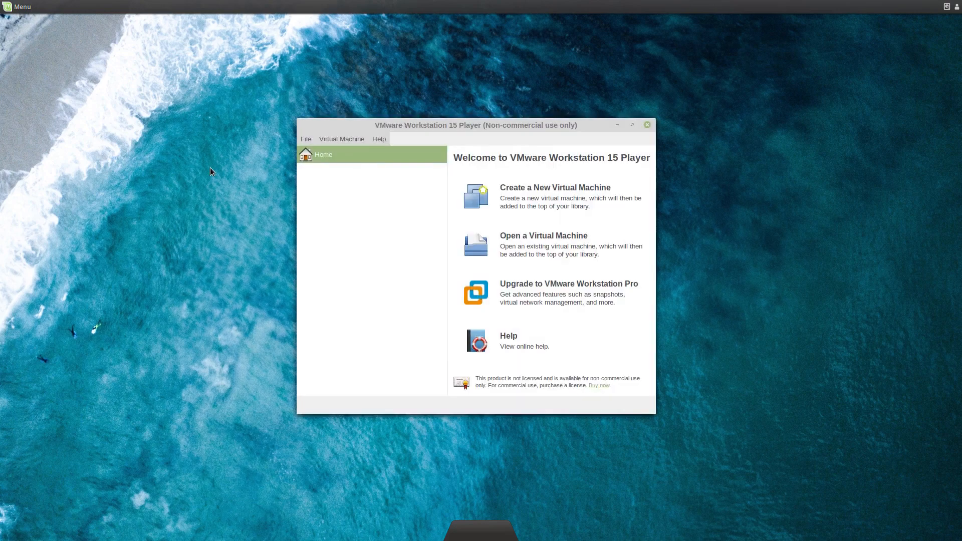
pyautogui.moveTo(537, 184)
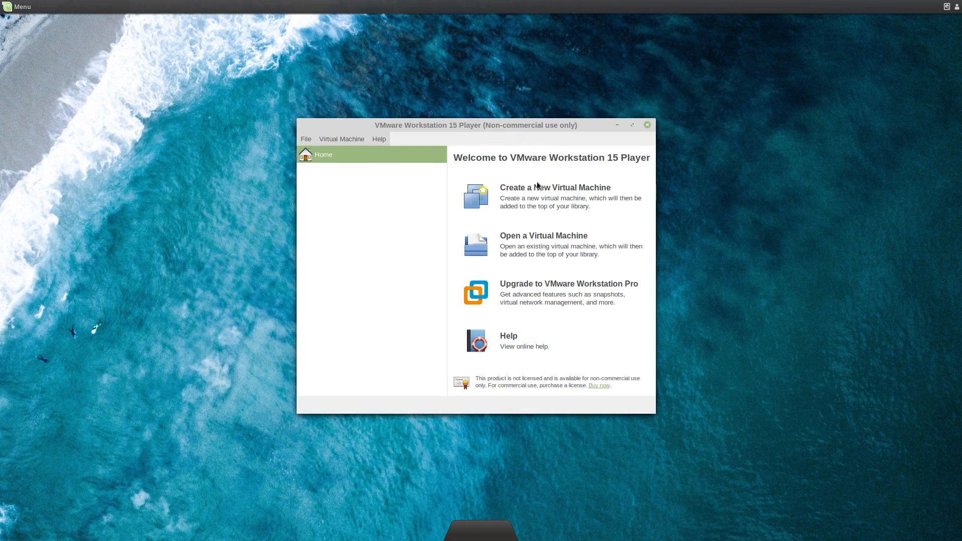
pyautogui.moveTo(343, 145)
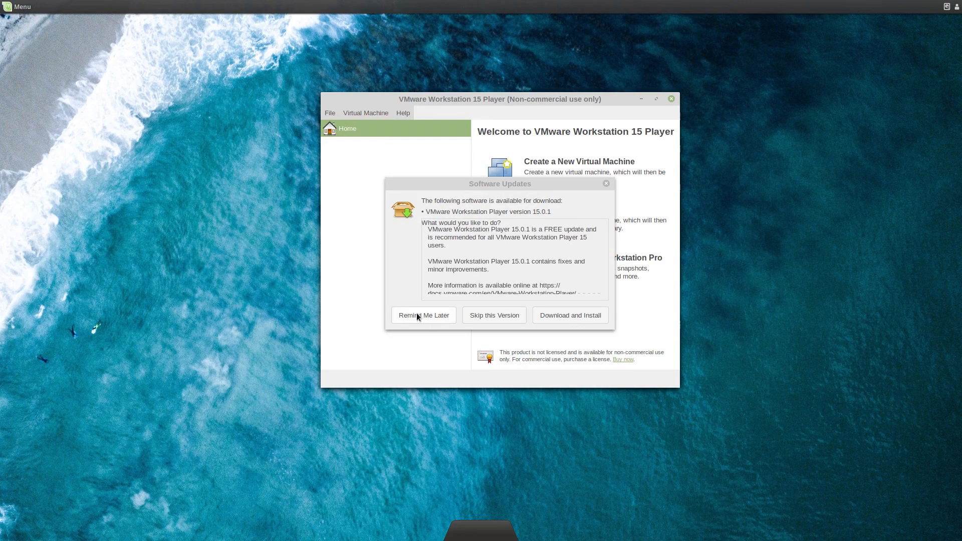
# - Postpone the Player update and choose CloudReady-Home-v66.4-x64.ova from Disk Images to open
pyautogui.click(329, 112)
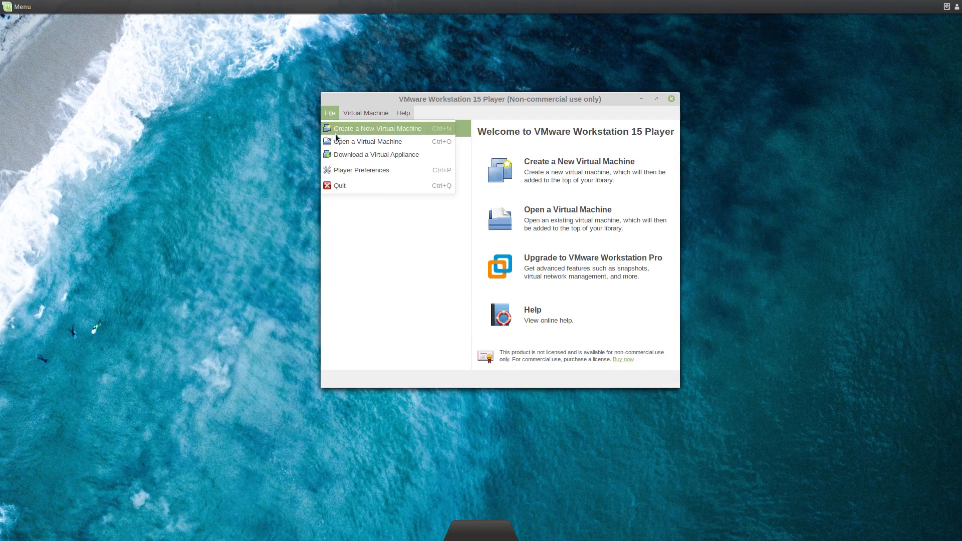
pyautogui.click(368, 141)
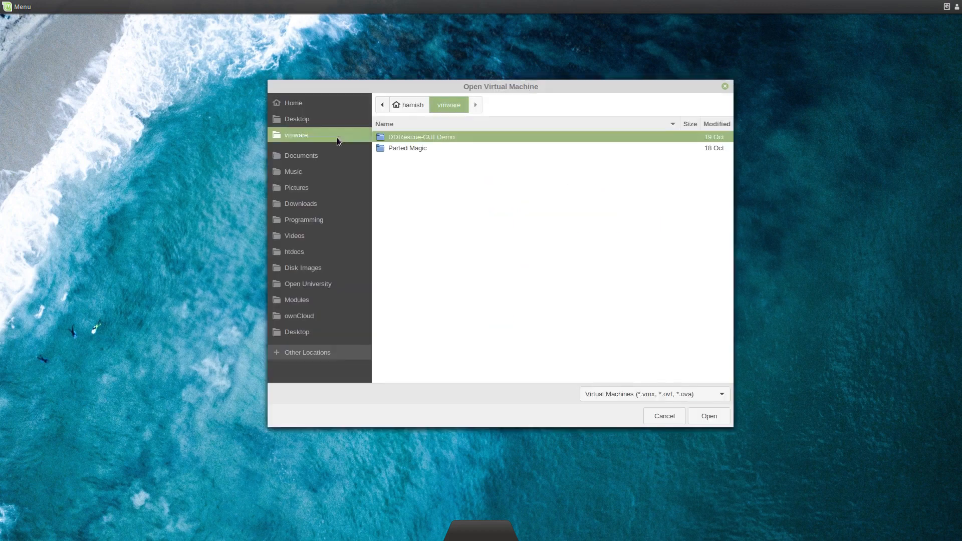
pyautogui.moveTo(439, 194)
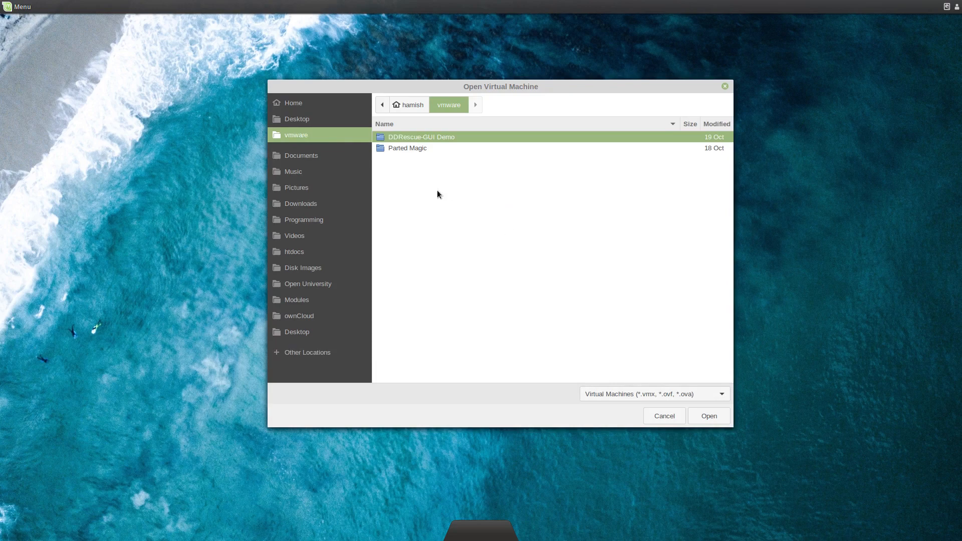
pyautogui.moveTo(329, 267)
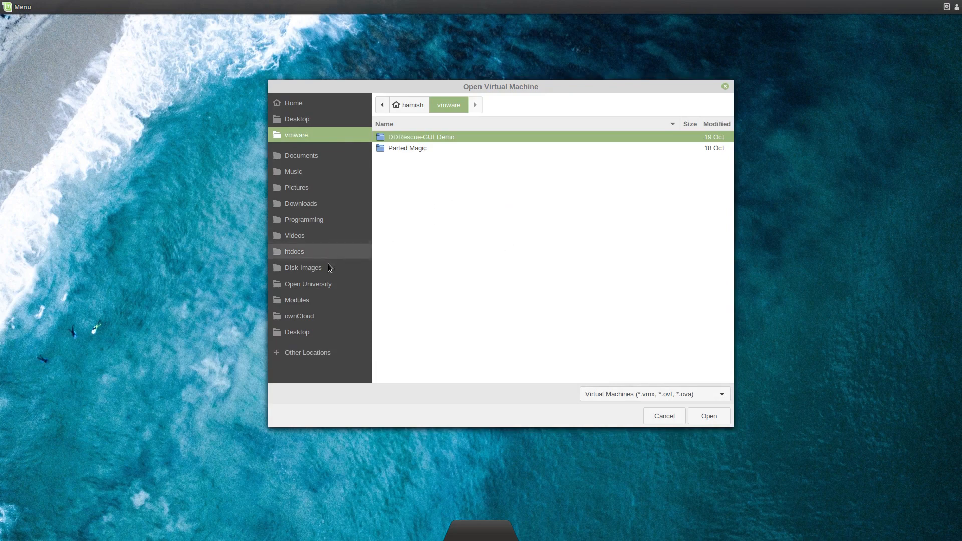
pyautogui.click(303, 268)
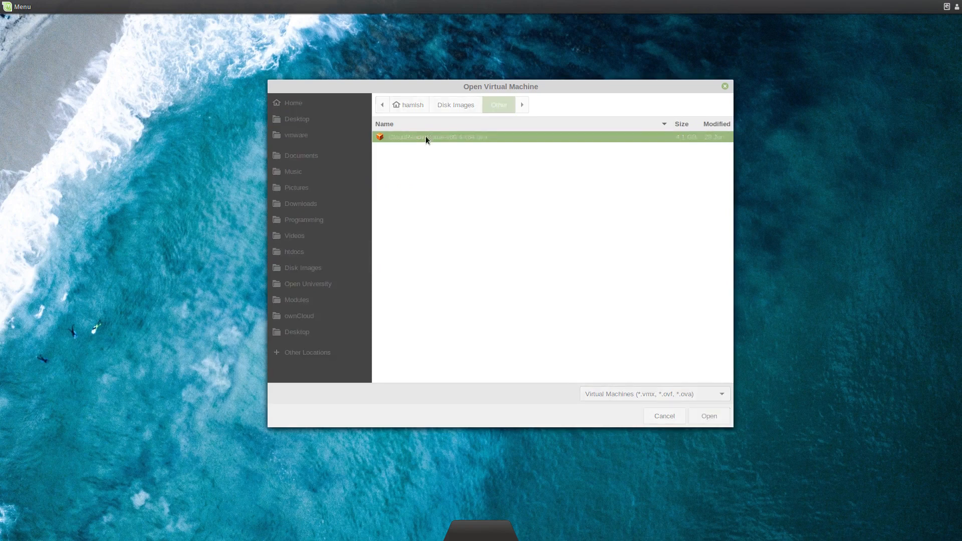
pyautogui.doubleClick(438, 136)
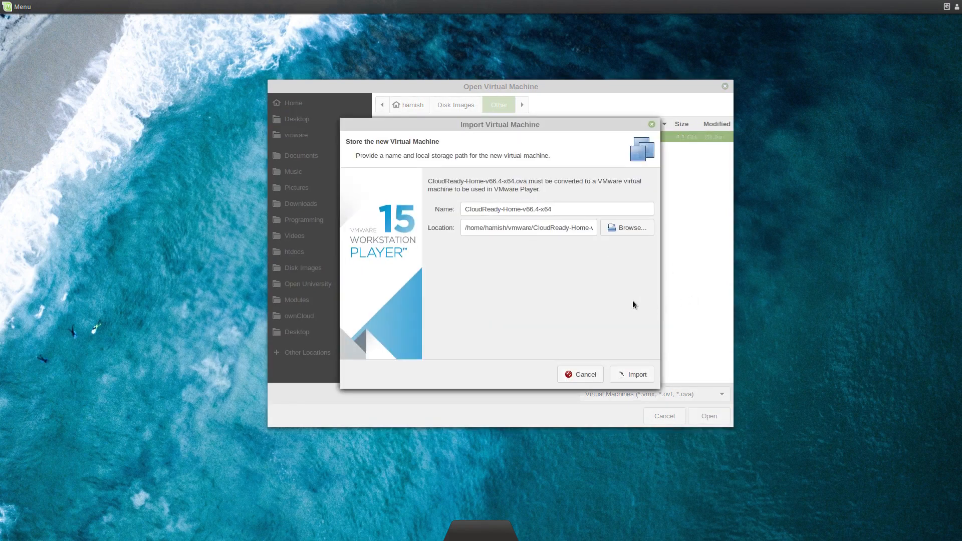
pyautogui.moveTo(630, 307)
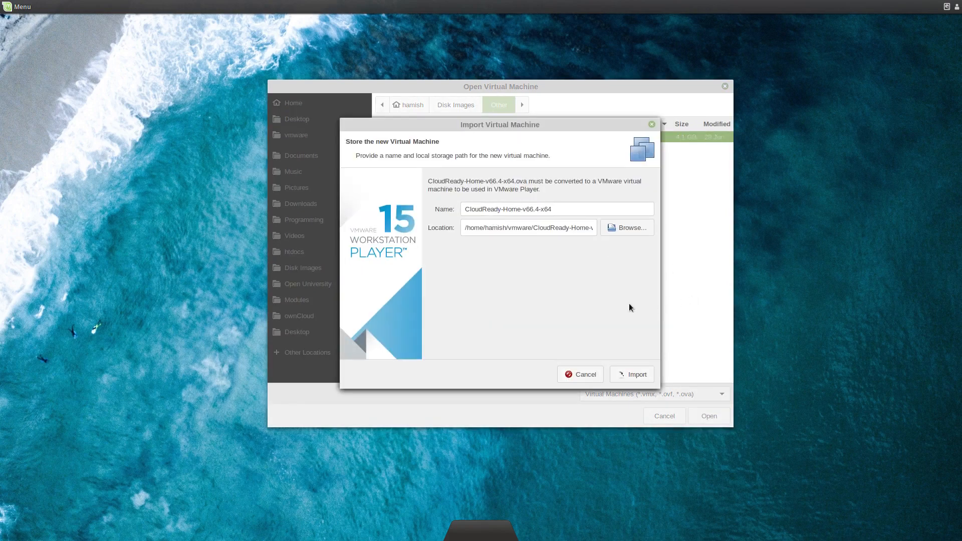
# - Import the CloudReady appliance with the proposed name and storage location
pyautogui.click(637, 375)
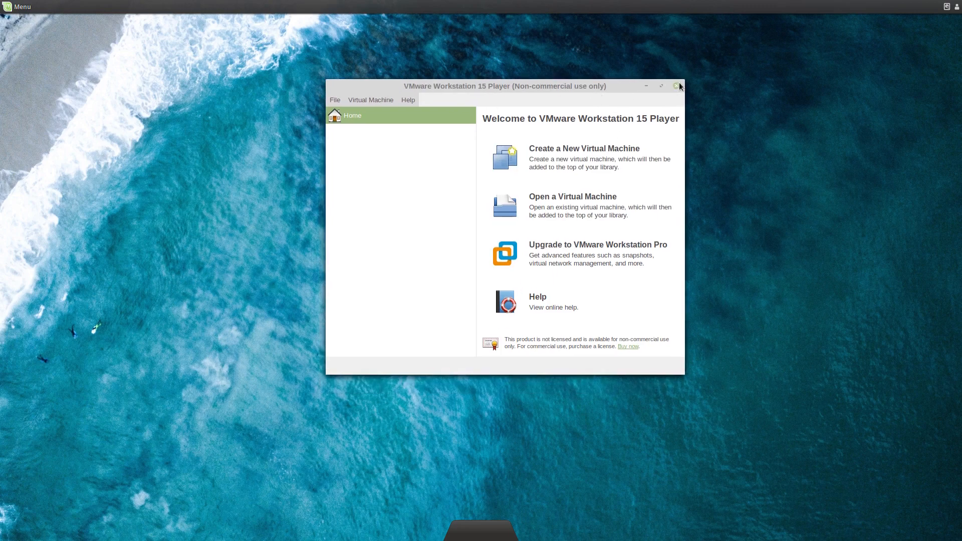
# - Select the CloudReady VM and review its Options tab in Virtual Machine Settings
pyautogui.click(676, 86)
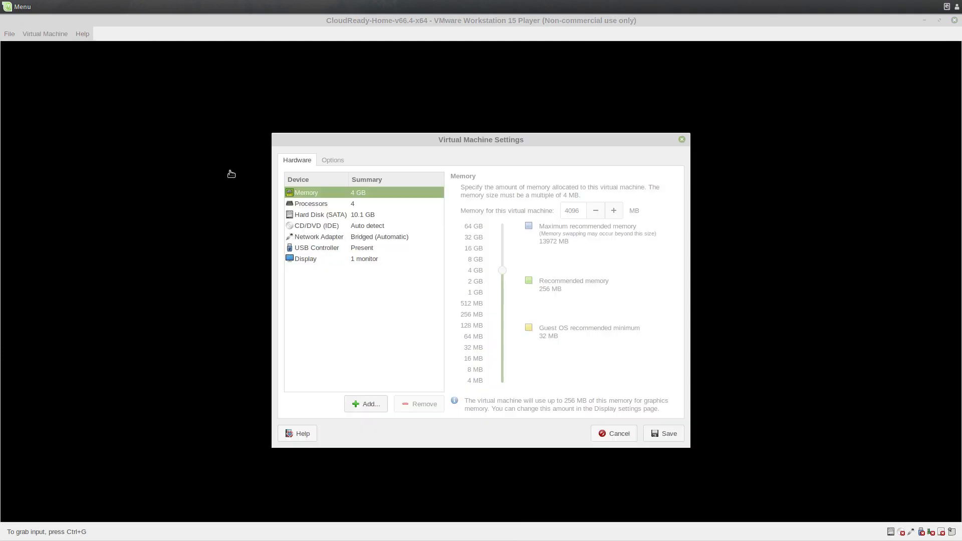
pyautogui.moveTo(262, 193)
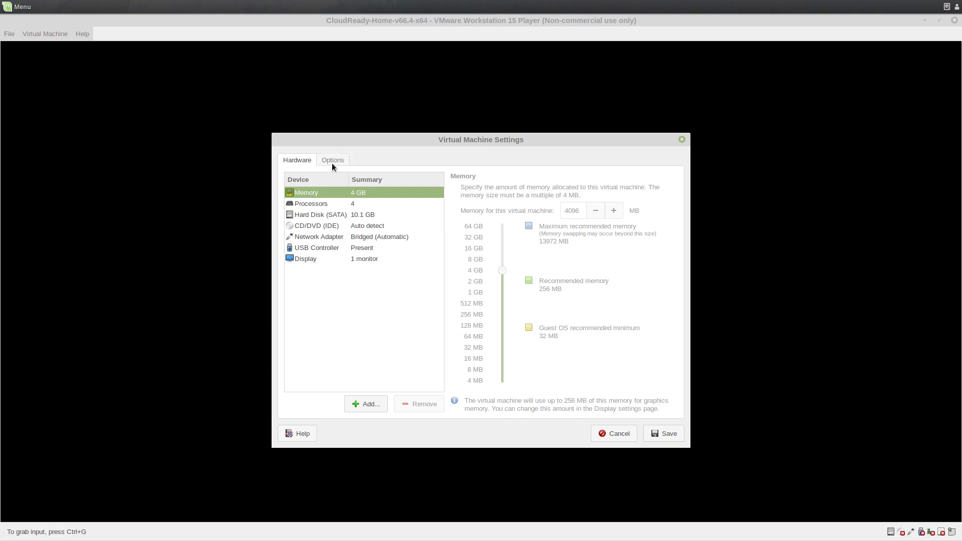
pyautogui.click(332, 159)
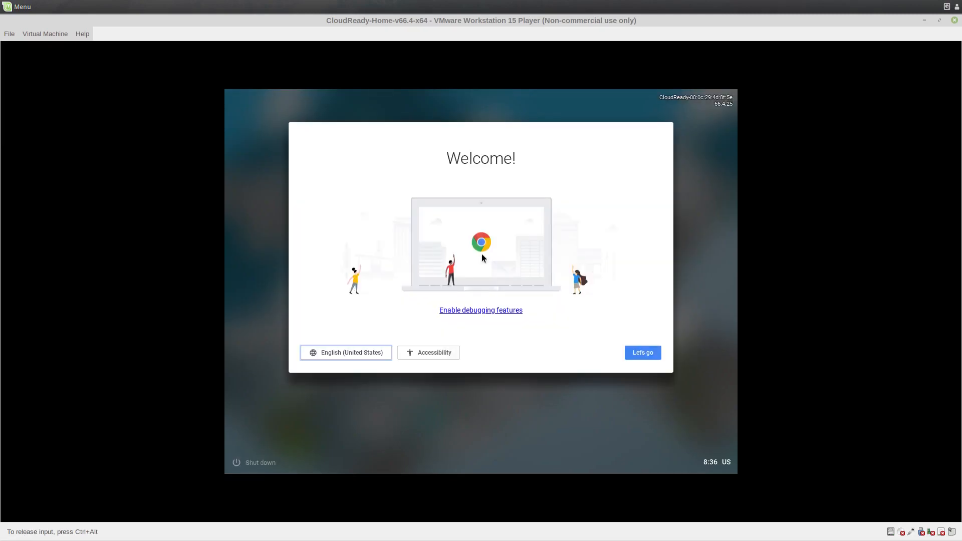
pyautogui.moveTo(561, 314)
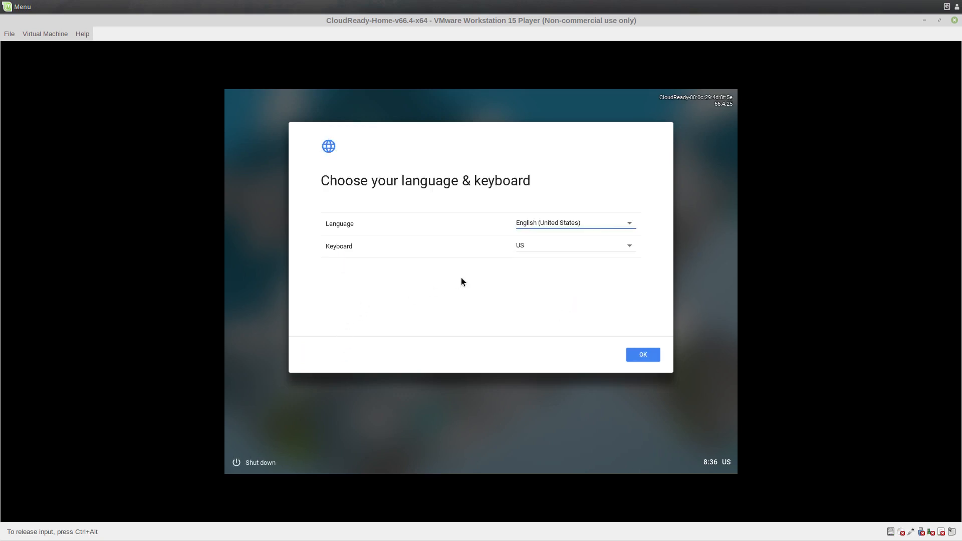
# - Choose English (United Kingdom) as the language and continue over the connected Ethernet network
pyautogui.click(575, 223)
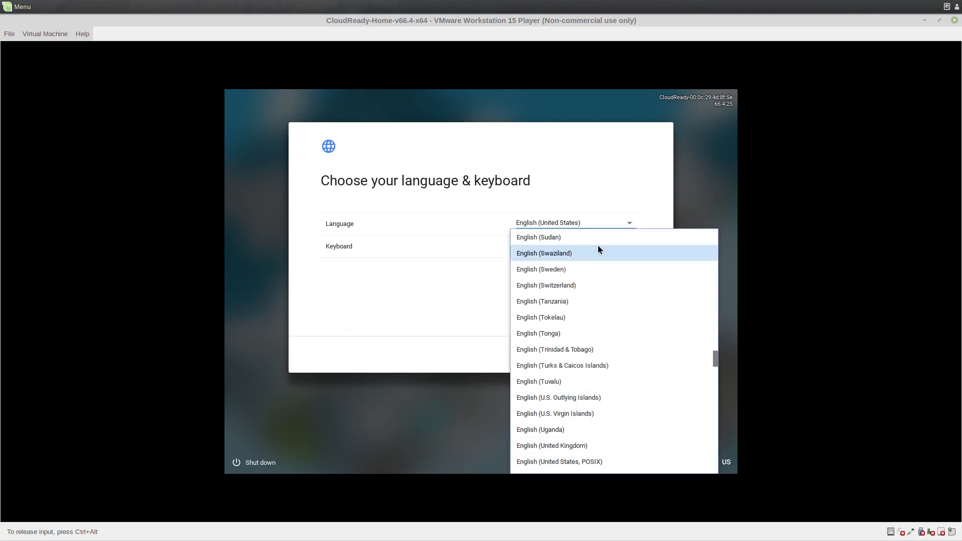
pyautogui.click(551, 444)
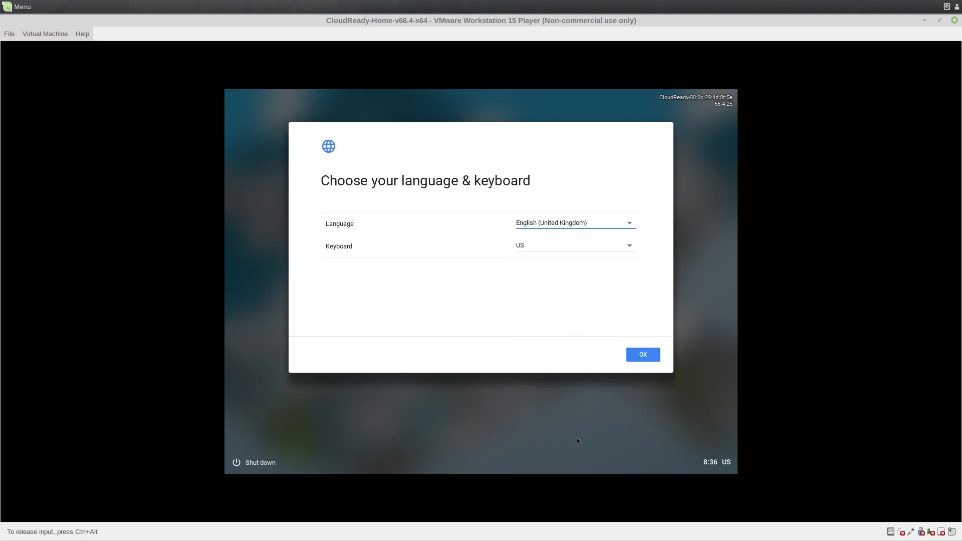
pyautogui.click(576, 245)
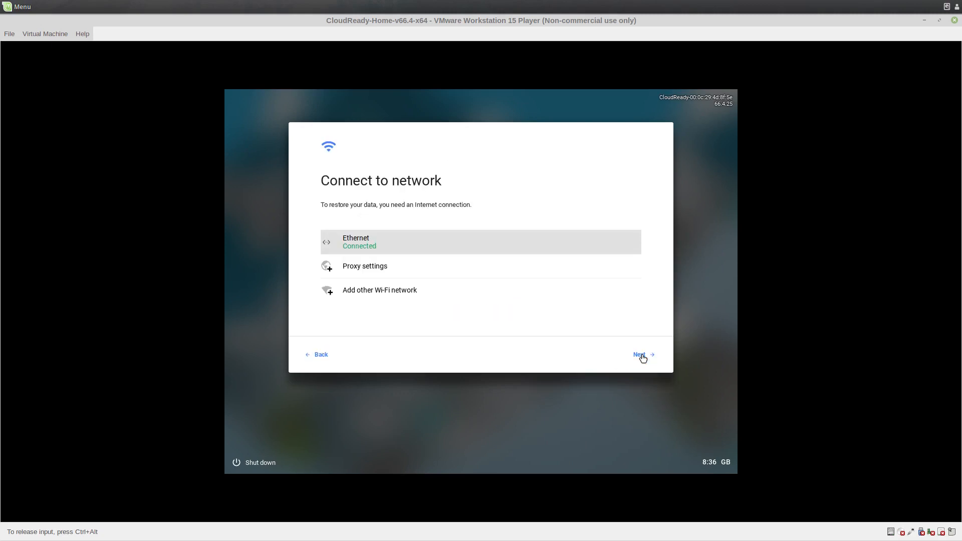
pyautogui.click(639, 355)
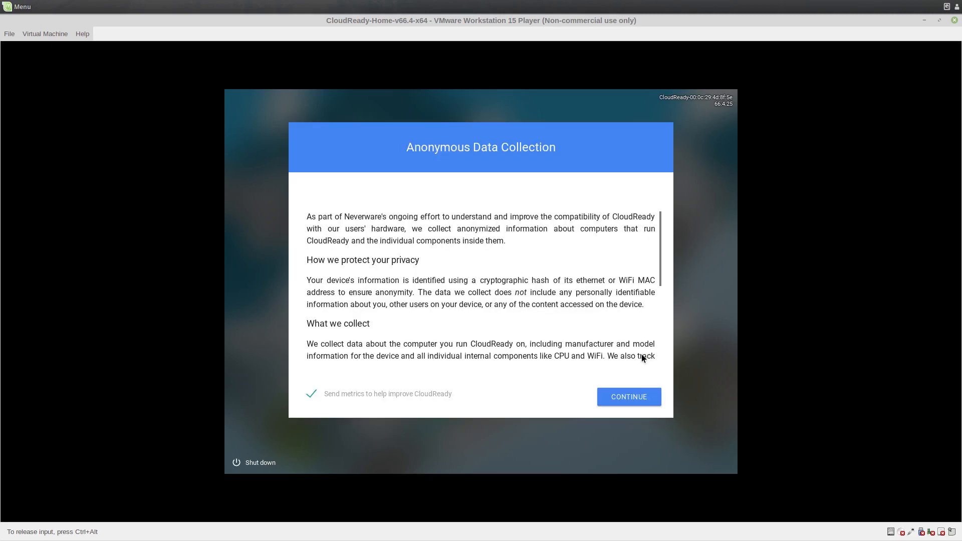
pyautogui.moveTo(228, 368)
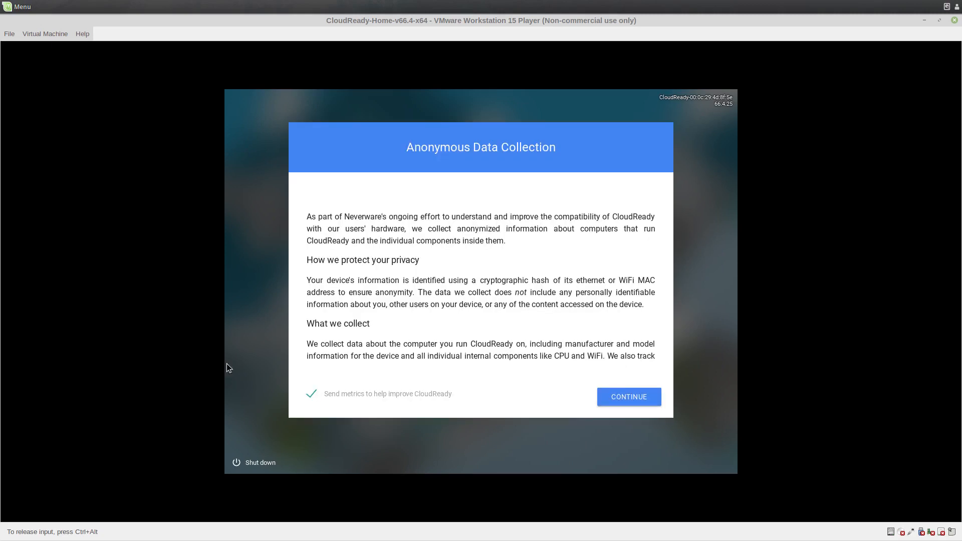
# - Turn off sending usage metrics, continue past sign-in and confirm the butterfly profile picture
pyautogui.click(310, 393)
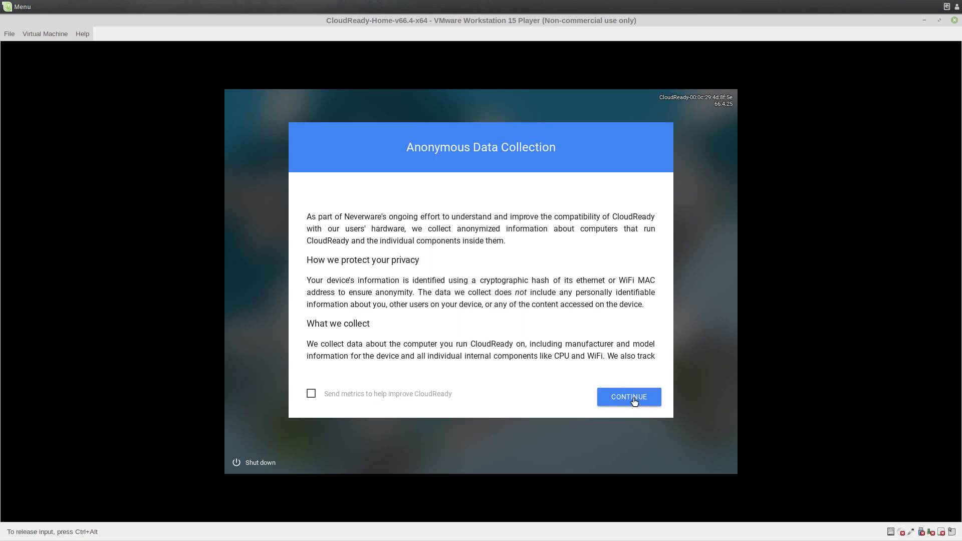
pyautogui.click(629, 397)
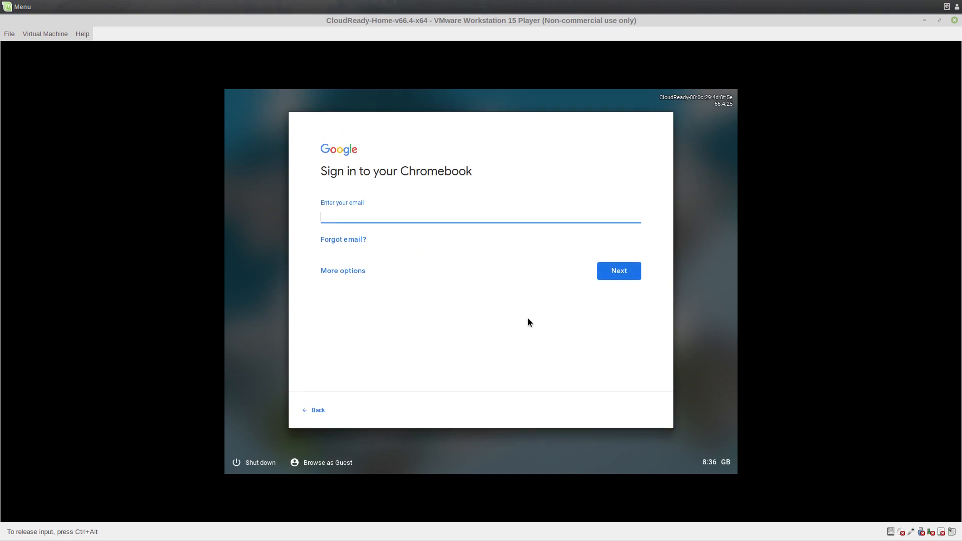
pyautogui.moveTo(227, 98)
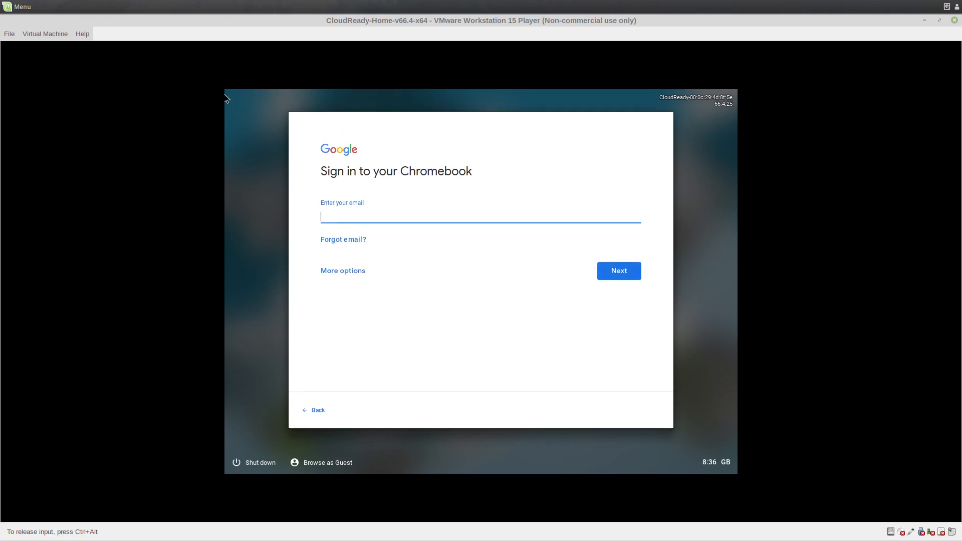
pyautogui.moveTo(290, 175)
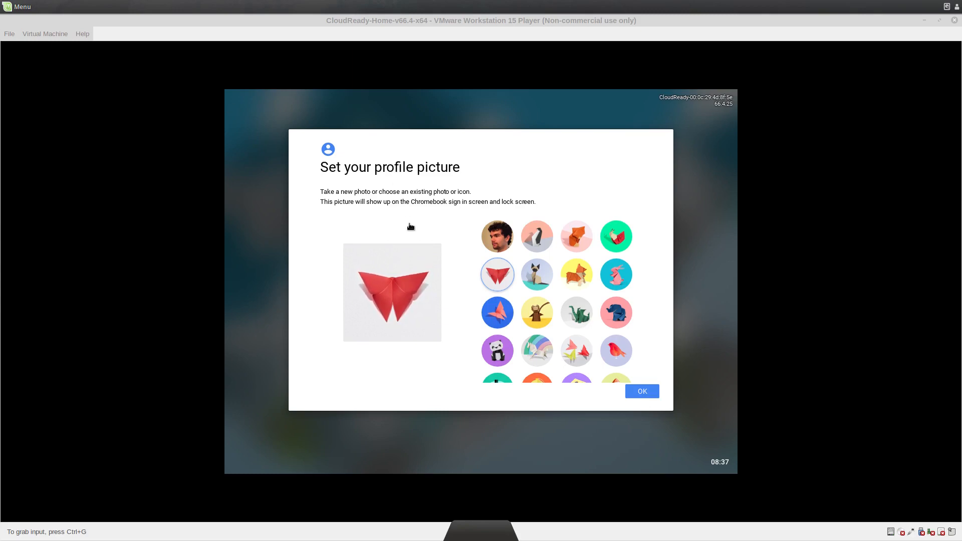
pyautogui.moveTo(638, 392)
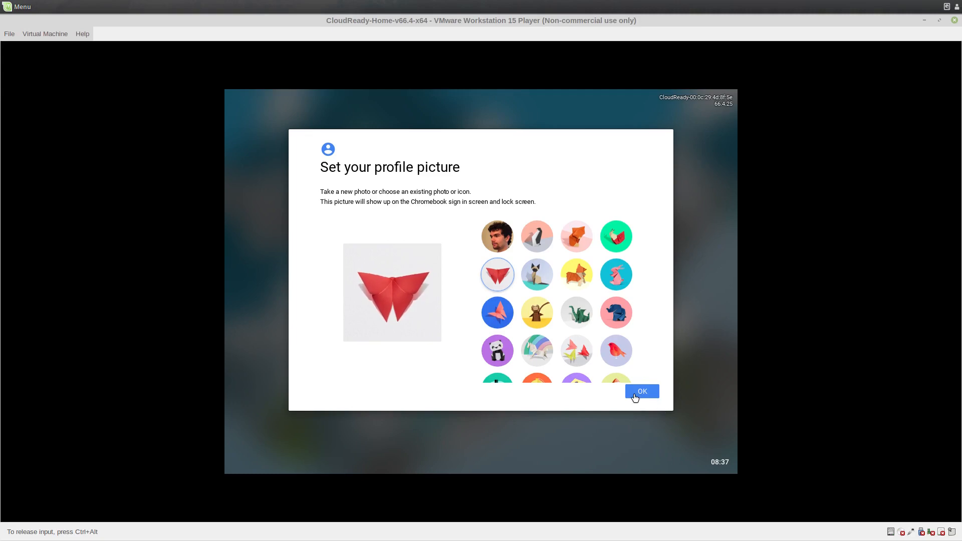
pyautogui.click(641, 391)
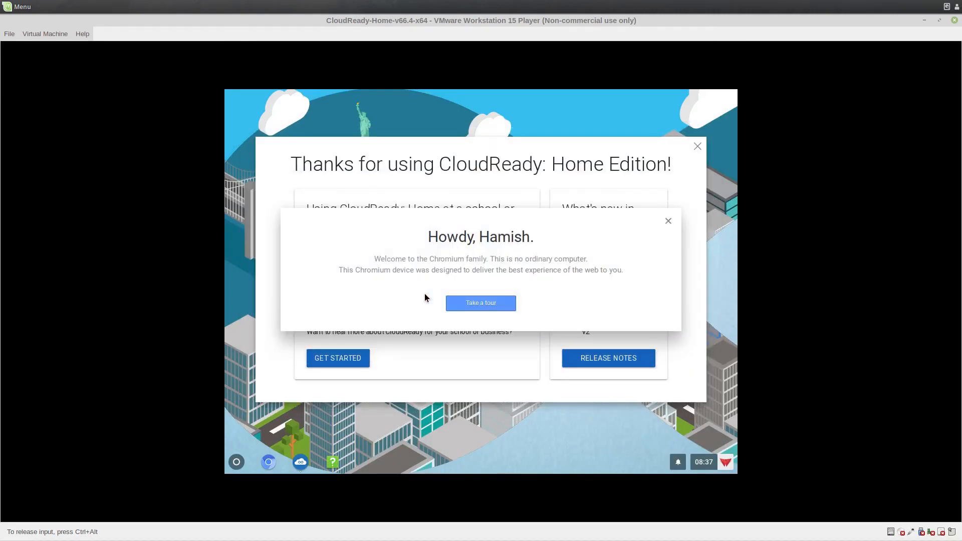
pyautogui.moveTo(469, 305)
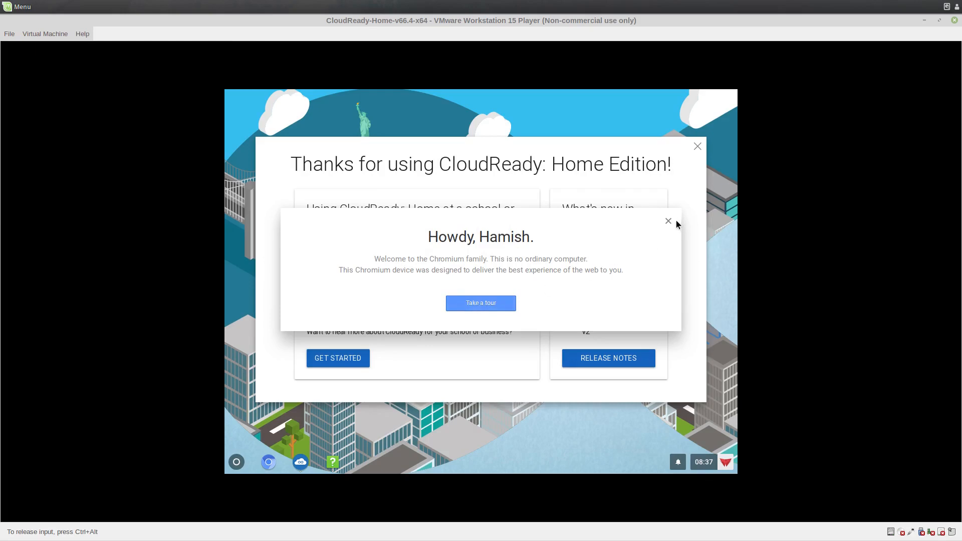
# - Dismiss the Howdy greeting and CloudReady welcome, then expand the launcher to all apps
pyautogui.click(667, 221)
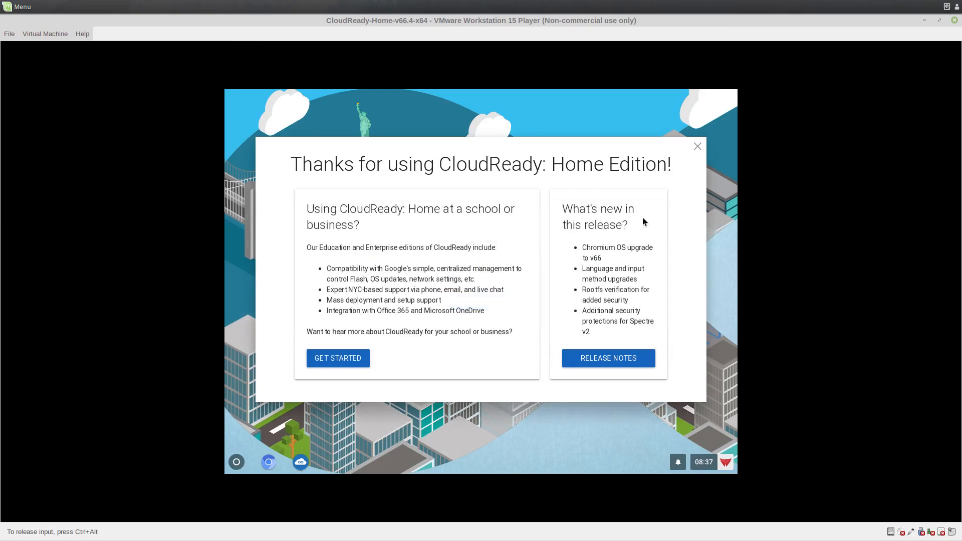
pyautogui.moveTo(689, 152)
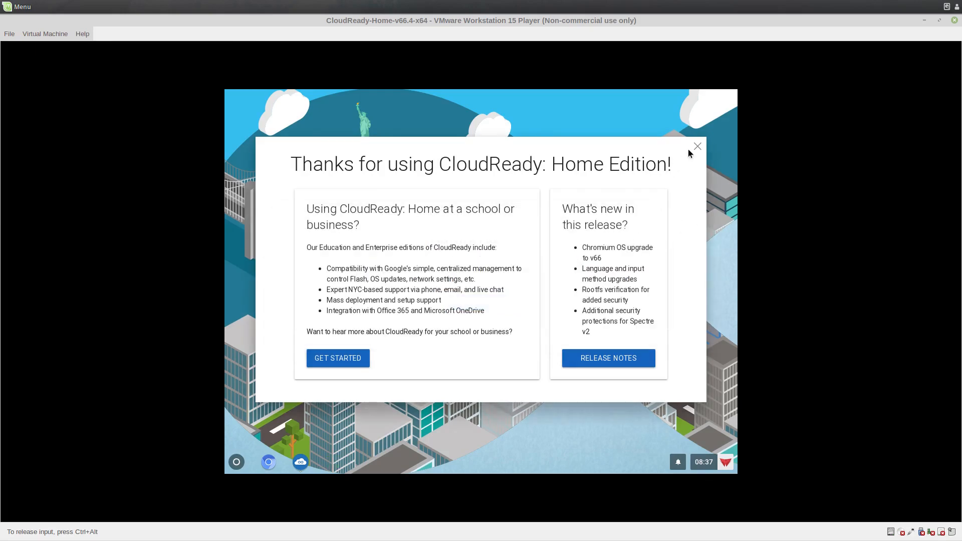
pyautogui.click(697, 147)
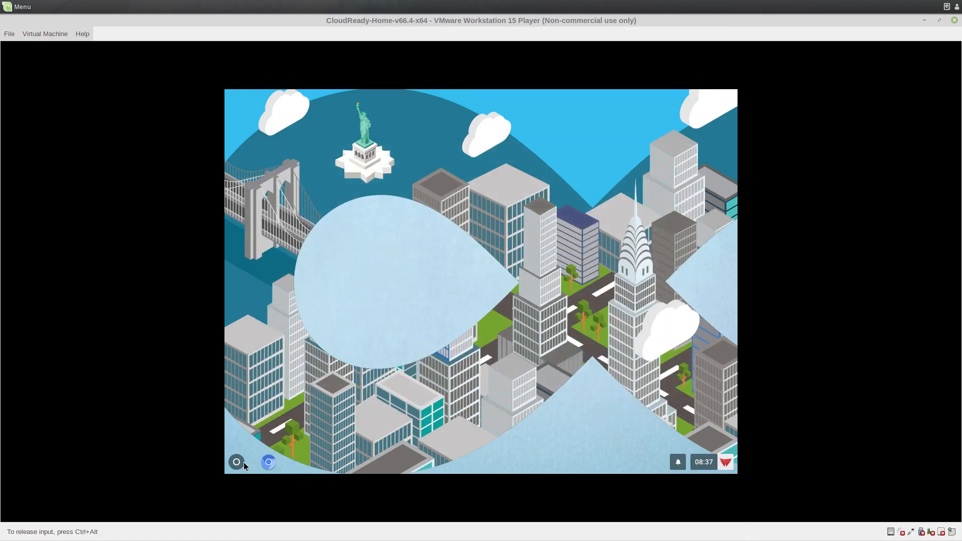
pyautogui.click(236, 462)
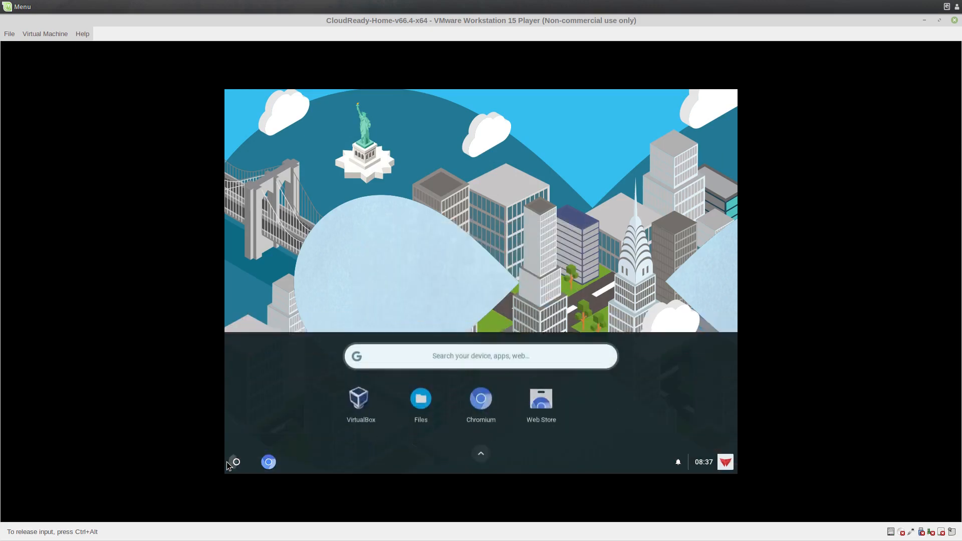
pyautogui.click(481, 452)
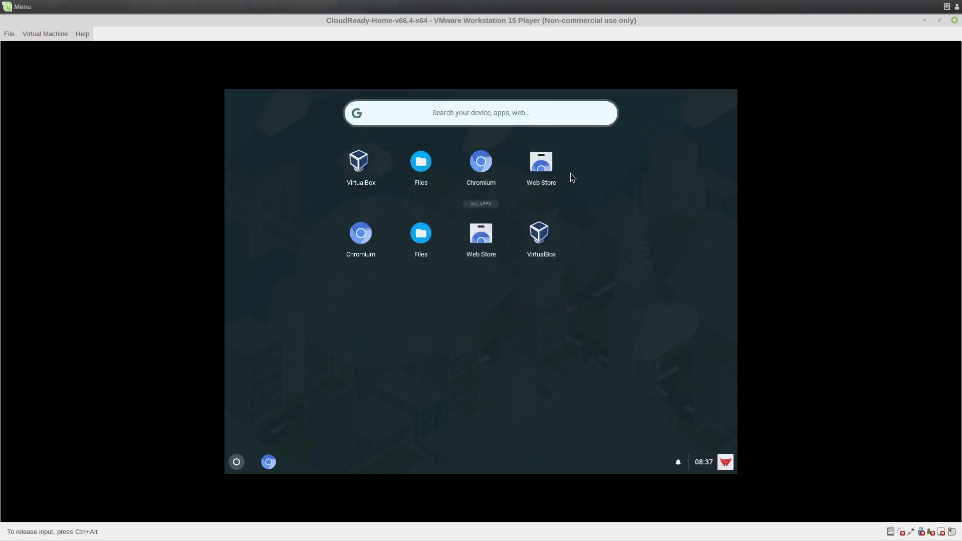
pyautogui.moveTo(460, 246)
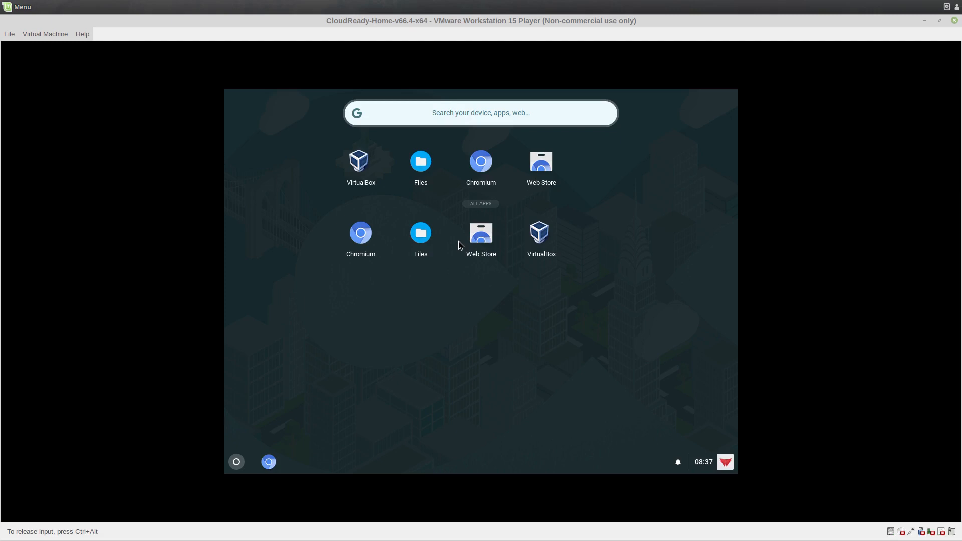
pyautogui.moveTo(425, 237)
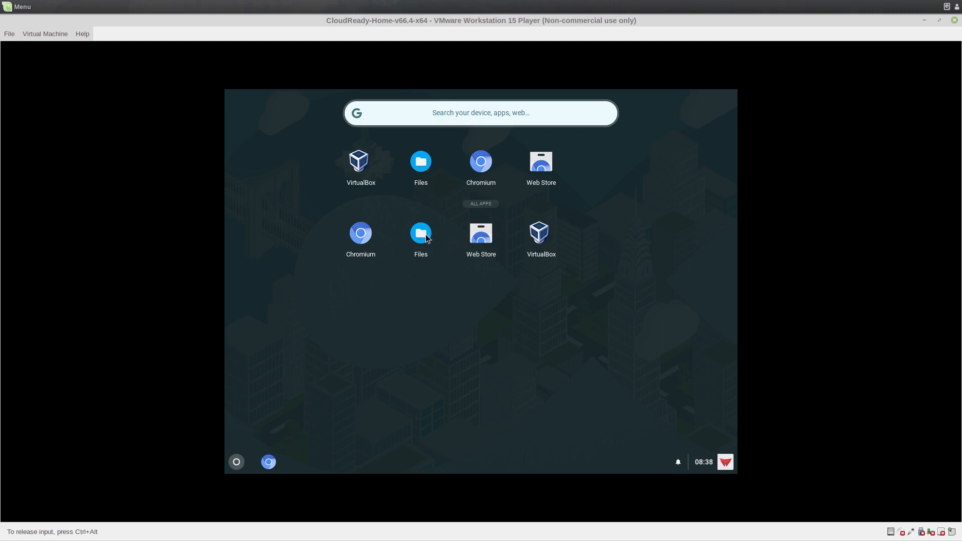
pyautogui.click(528, 112)
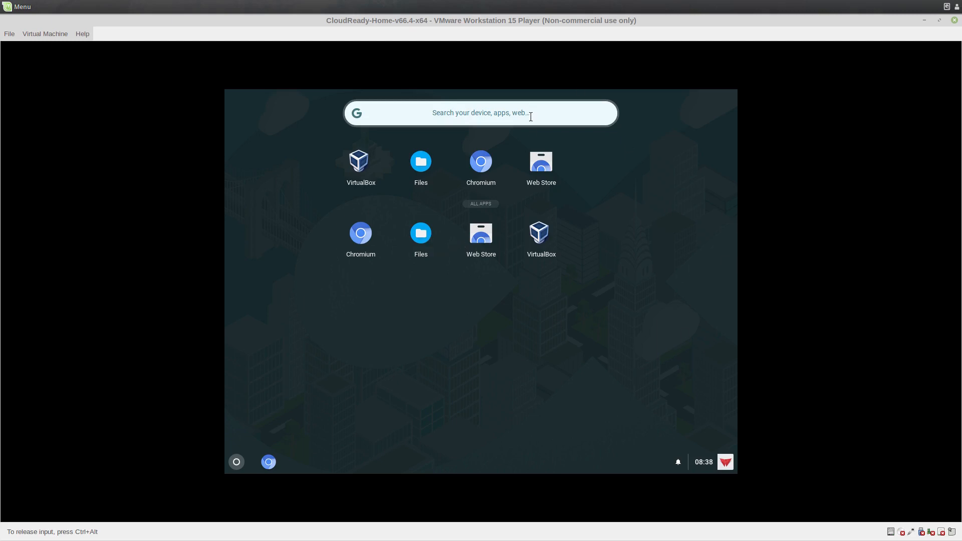
pyautogui.moveTo(542, 164)
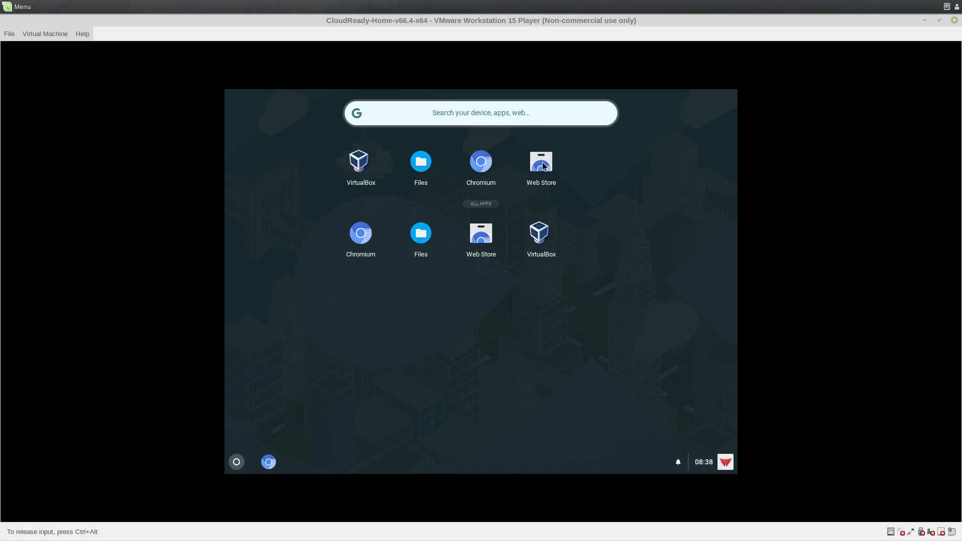
# - Browse Web Store extensions and look through the Earth View from Google Earth page
pyautogui.click(541, 161)
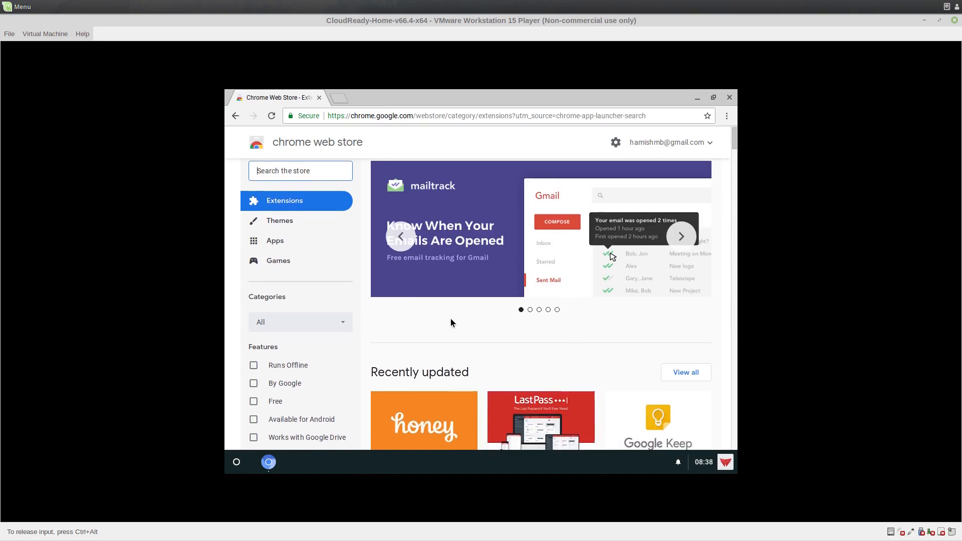
pyautogui.scroll(-3)
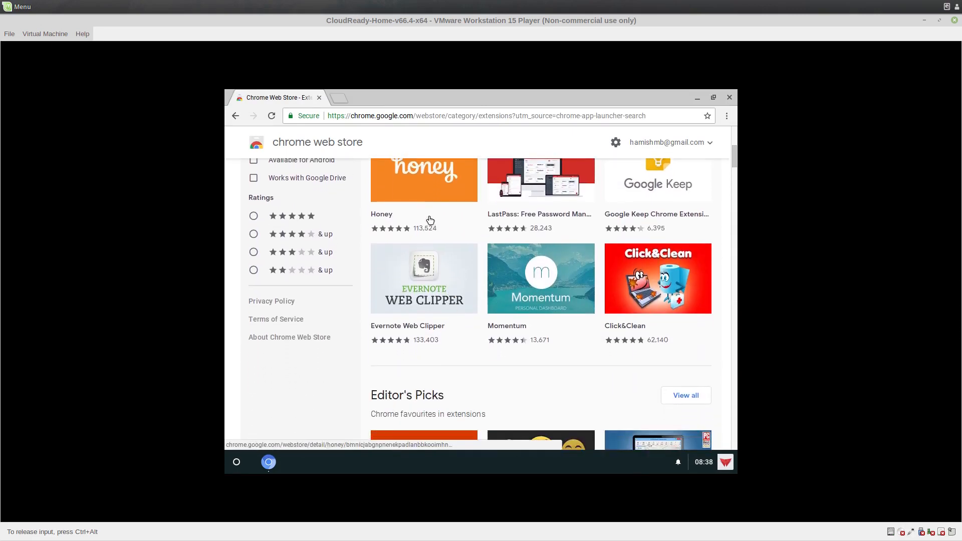
pyautogui.scroll(-3)
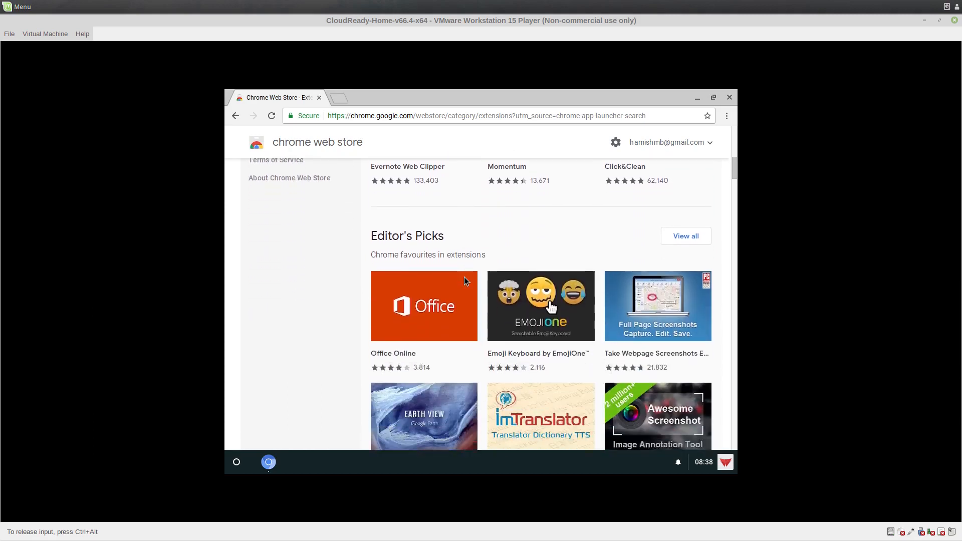
pyautogui.scroll(-3)
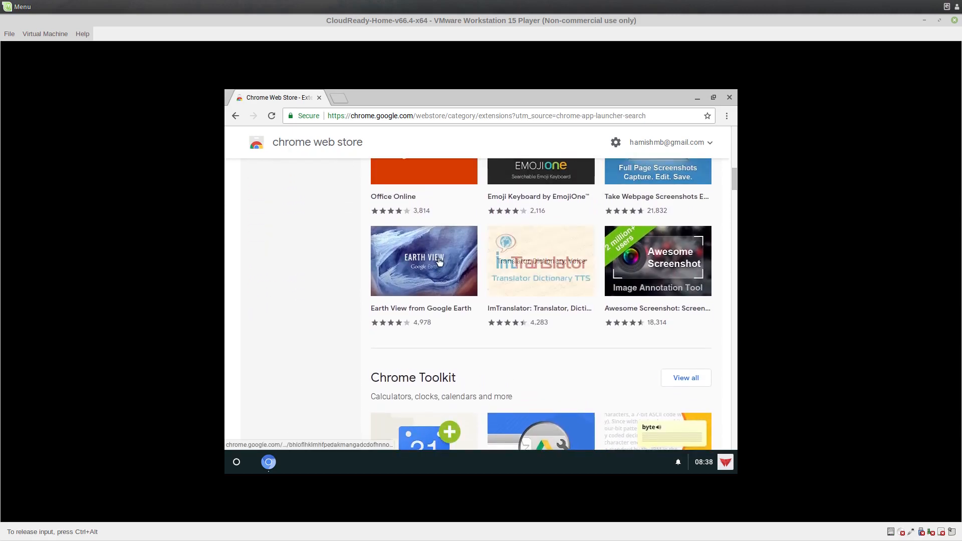
pyautogui.click(424, 261)
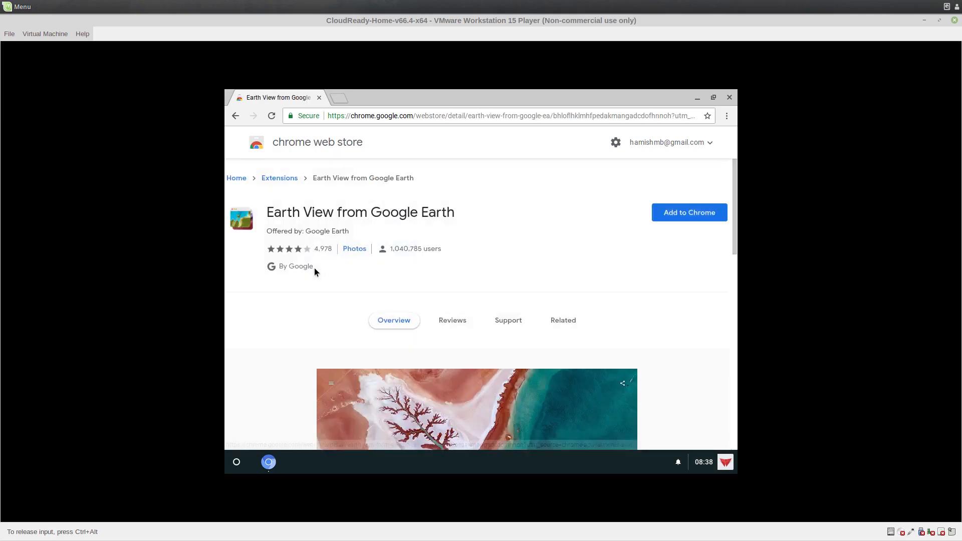
pyautogui.scroll(-3)
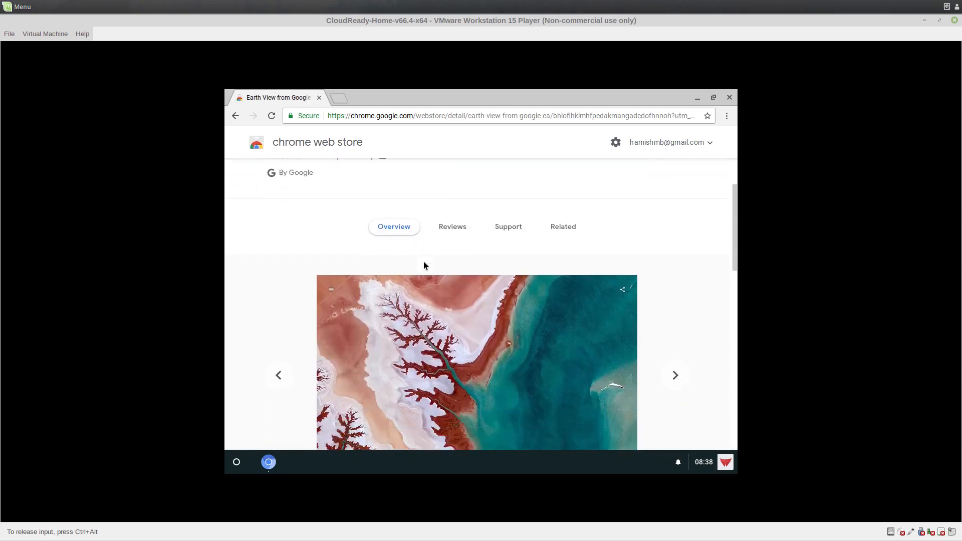
pyautogui.scroll(-3)
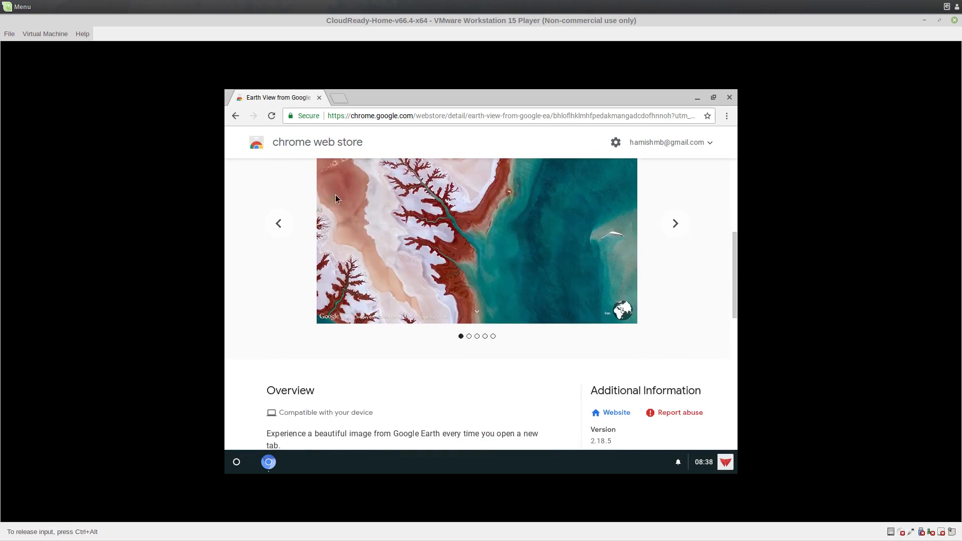
pyautogui.scroll(-3)
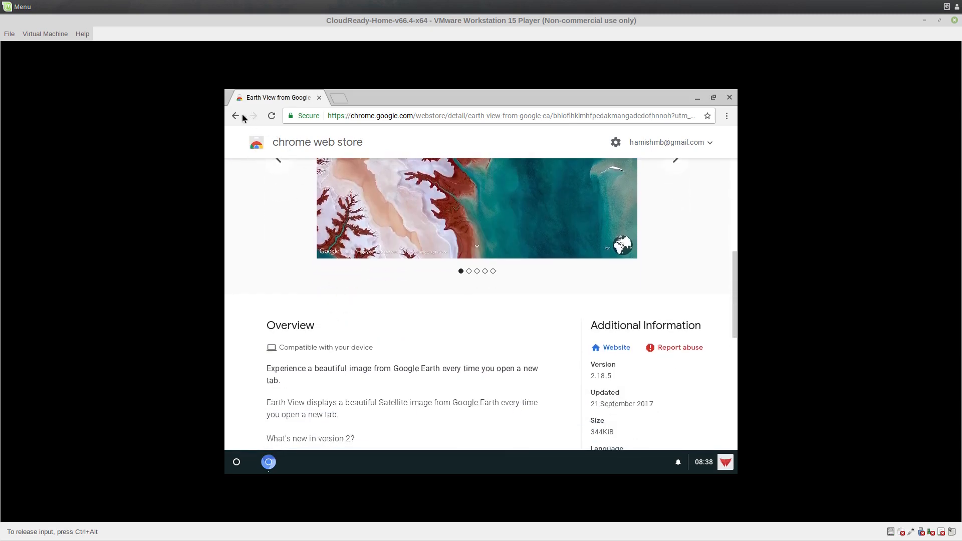
pyautogui.click(235, 116)
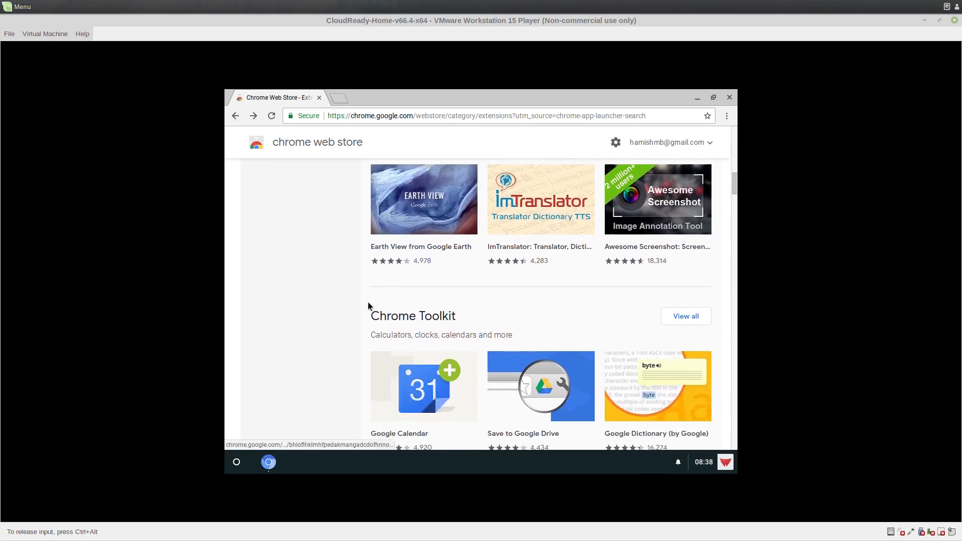
# - Switch the Web Store to the Apps category and scroll through its featured sections
pyautogui.click(275, 249)
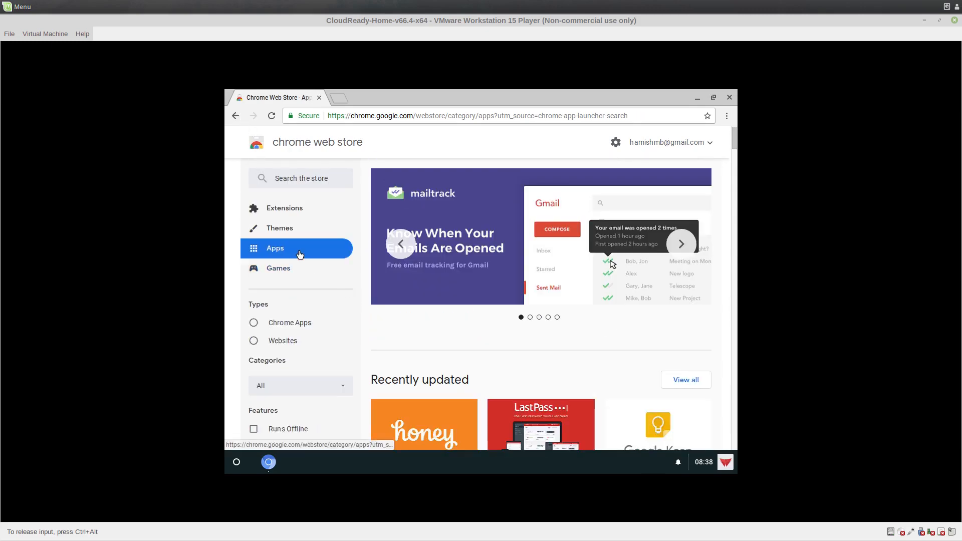
pyautogui.scroll(-3)
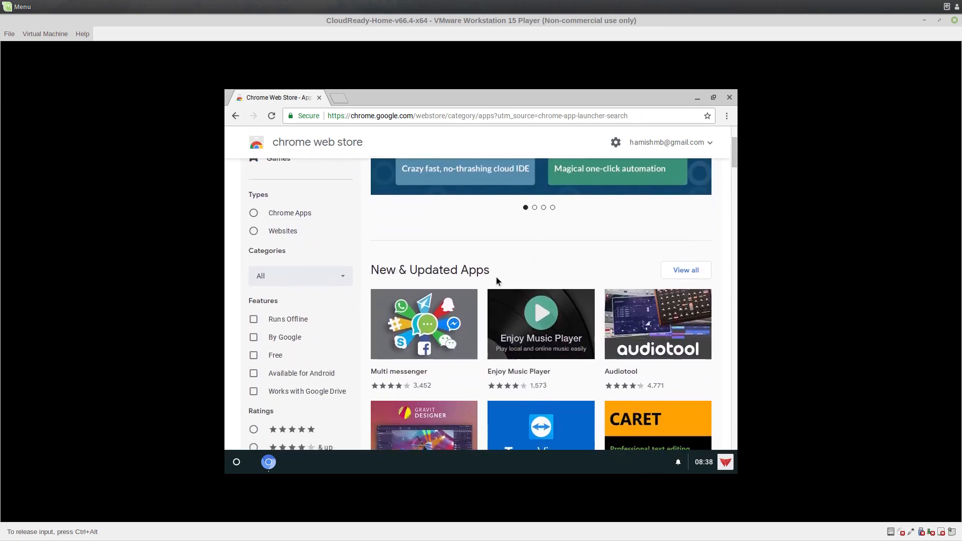
pyautogui.scroll(-3)
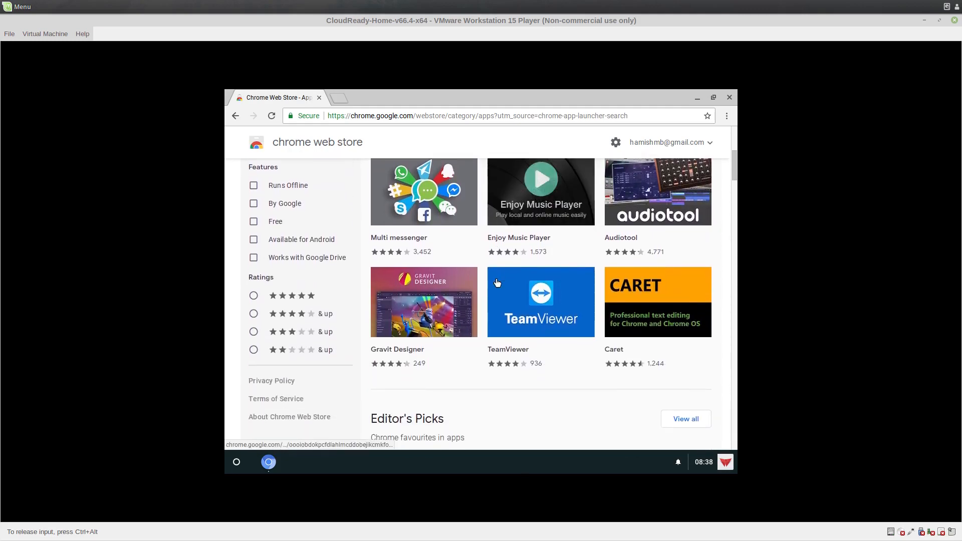
pyautogui.scroll(-3)
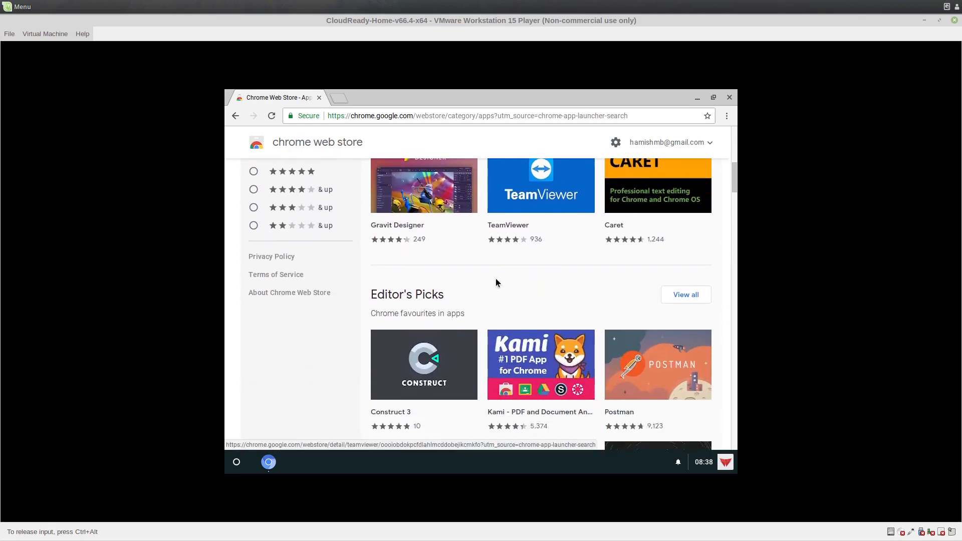
pyautogui.scroll(-3)
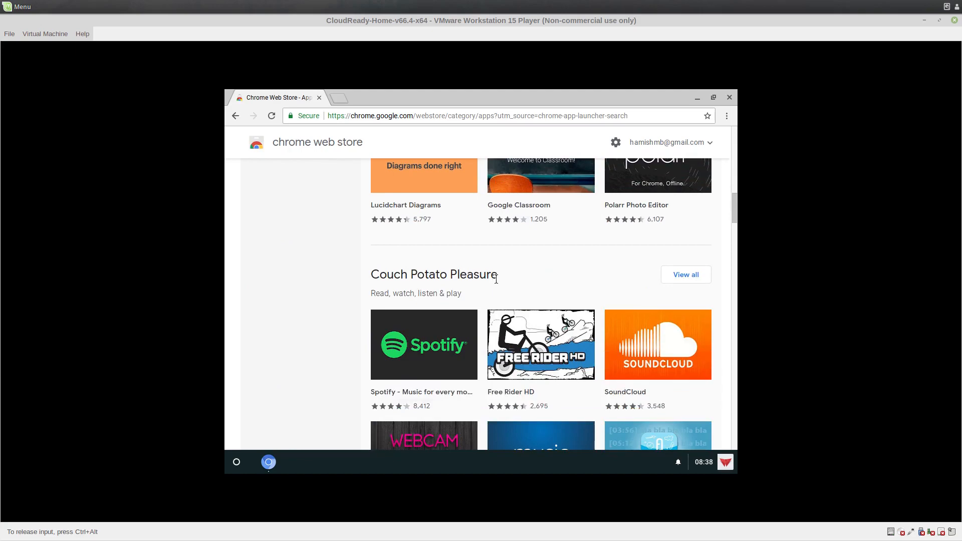
pyautogui.scroll(-3)
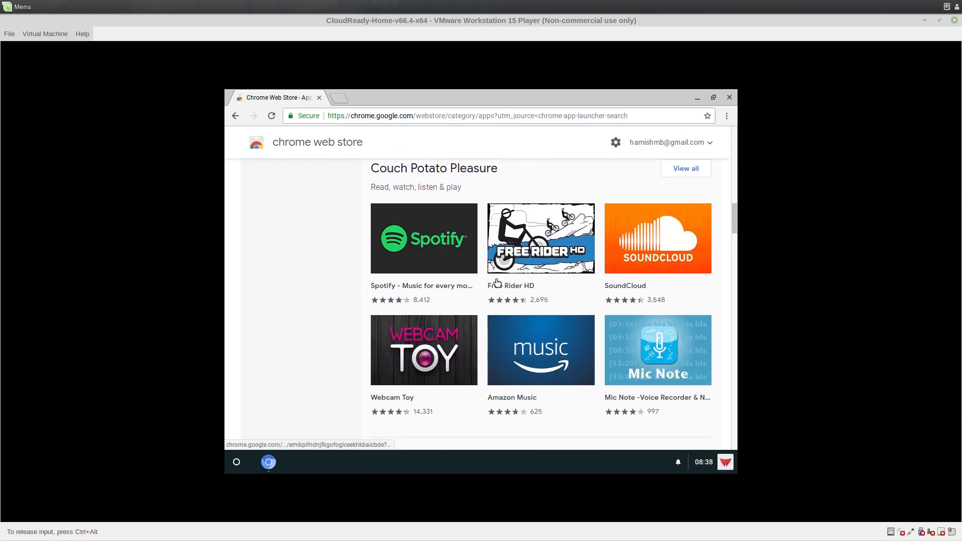
pyautogui.scroll(-3)
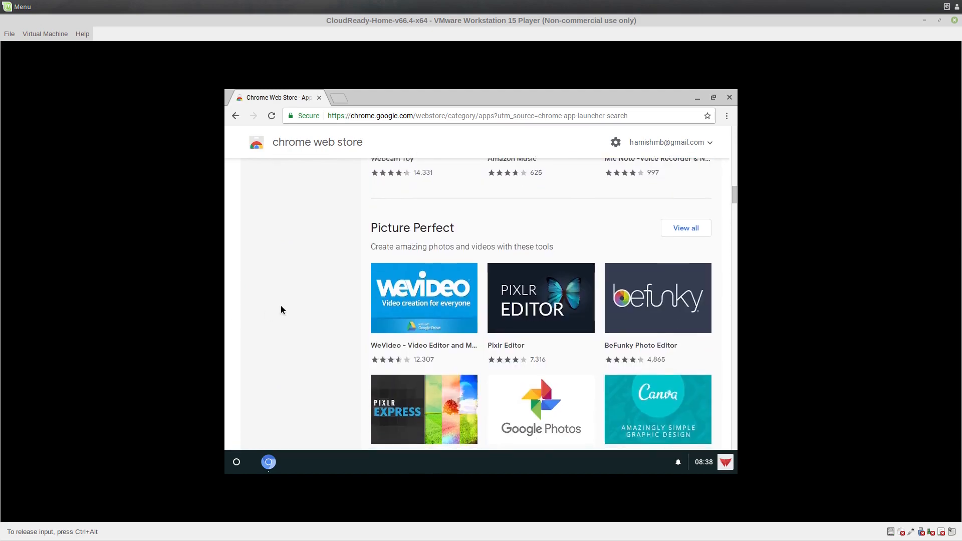
pyautogui.scroll(-3)
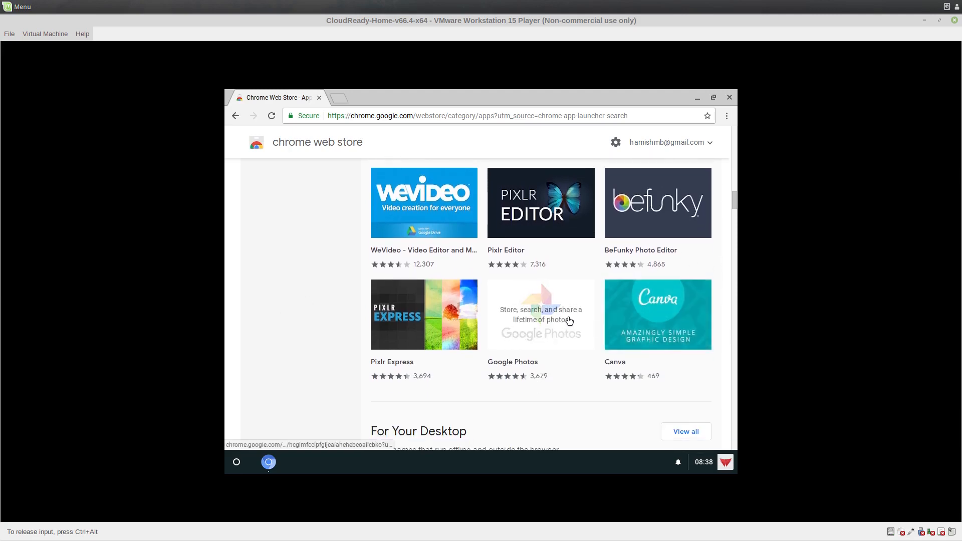
pyautogui.scroll(-3)
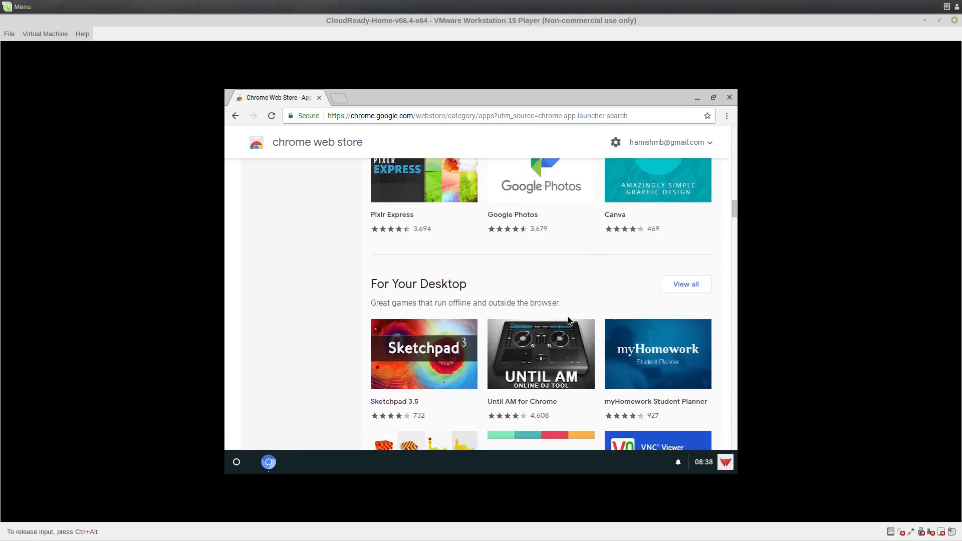
pyautogui.scroll(-3)
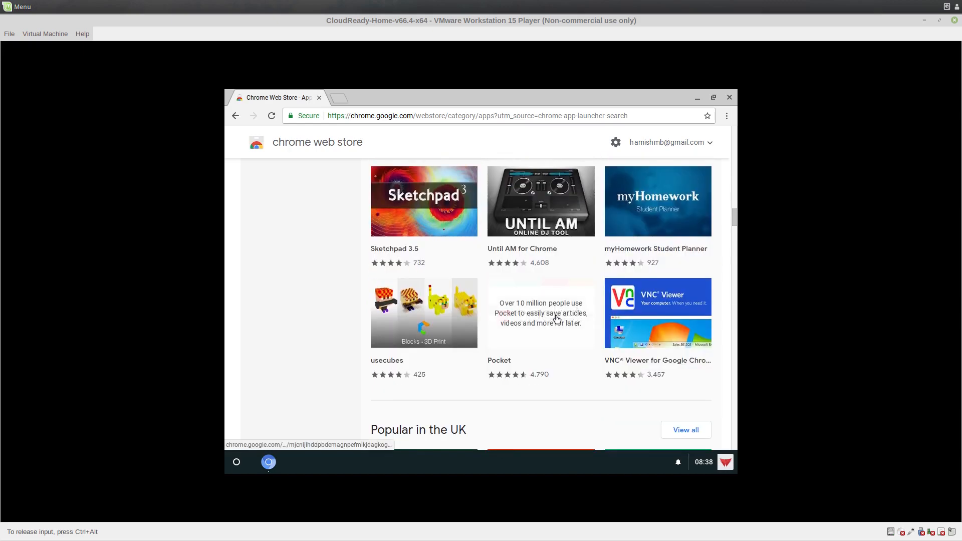
# - Install the Pocket app from its store page and launch it once
pyautogui.click(540, 312)
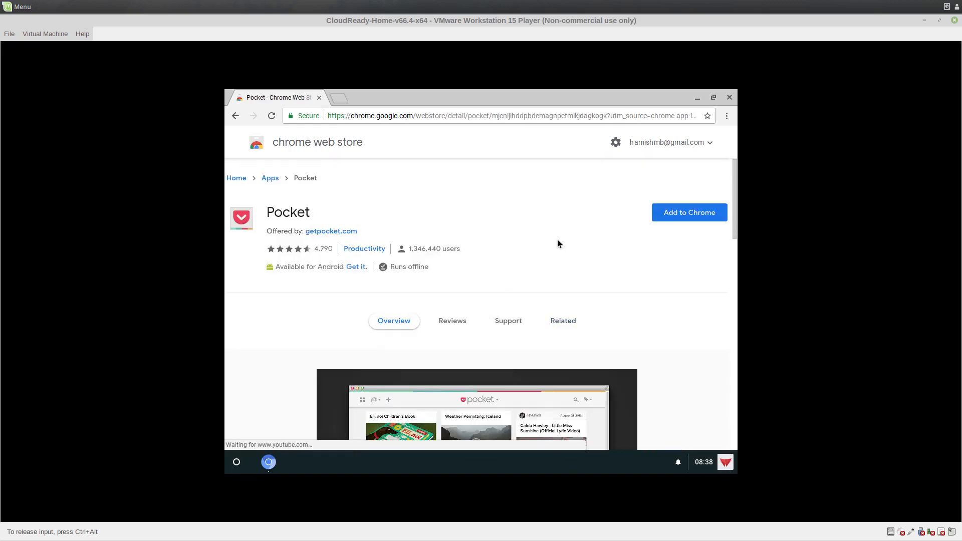
pyautogui.click(689, 212)
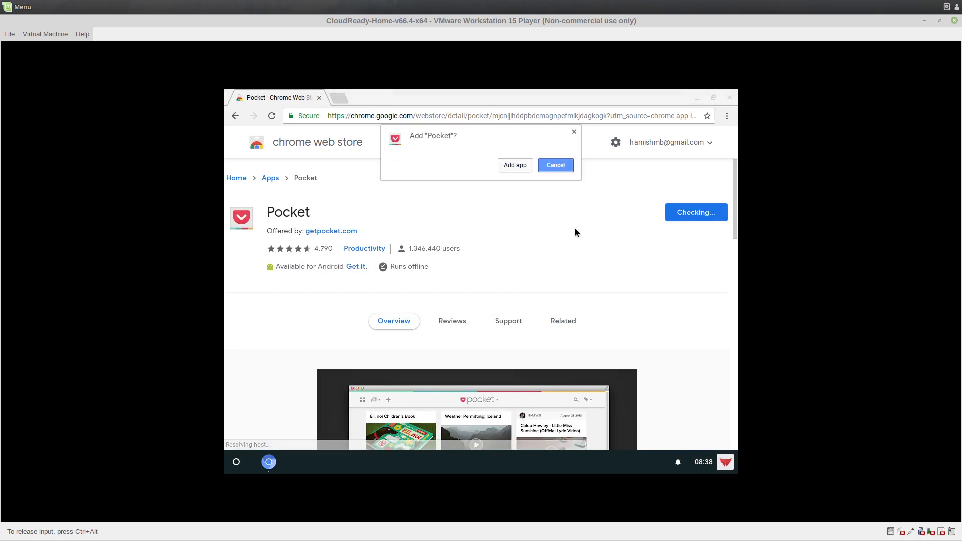
pyautogui.click(515, 164)
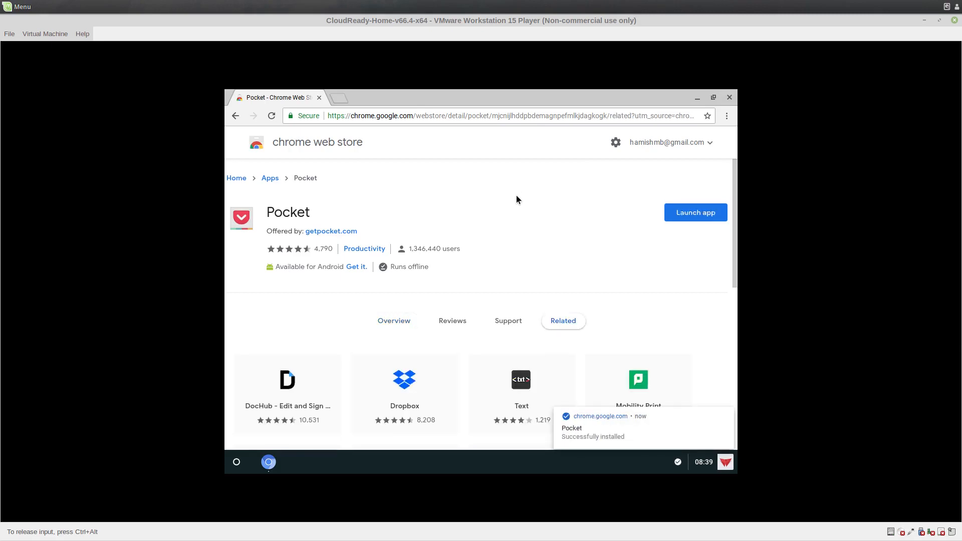
pyautogui.click(695, 212)
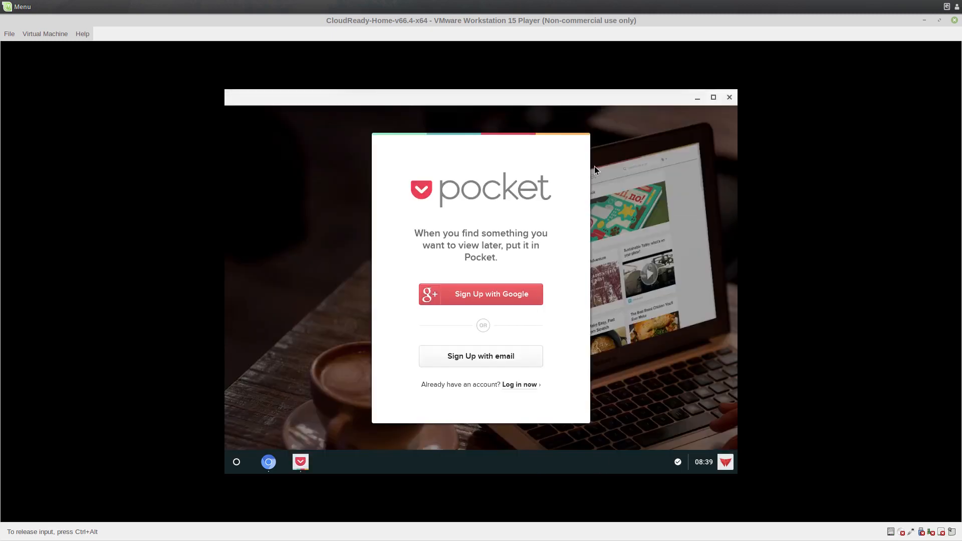
pyautogui.moveTo(729, 105)
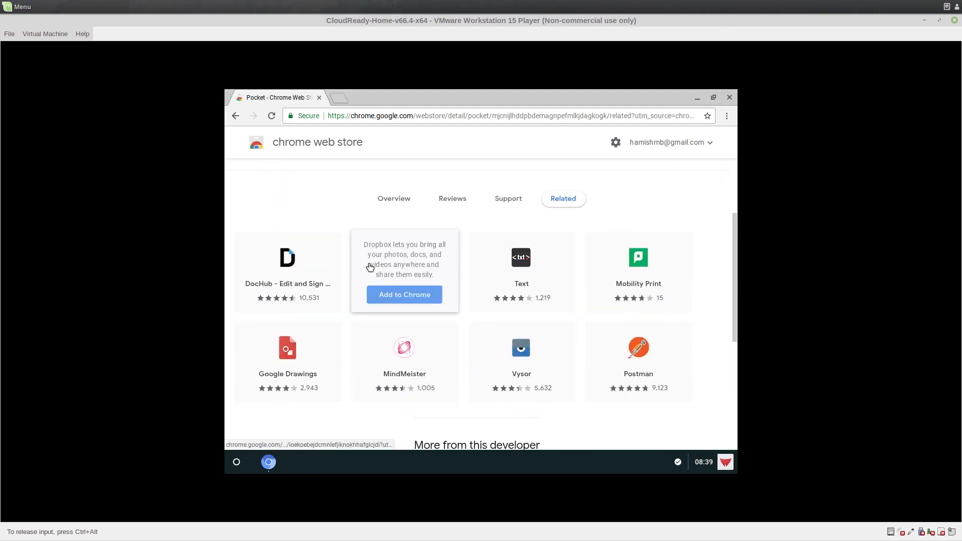
# - Install Dropbox, close the browser and expand the launcher to show all apps
pyautogui.click(405, 294)
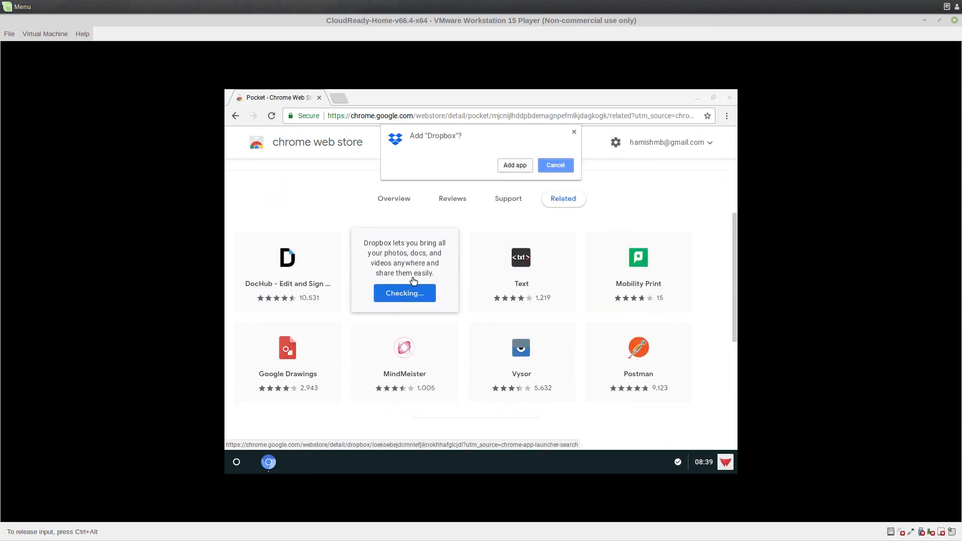
pyautogui.click(515, 165)
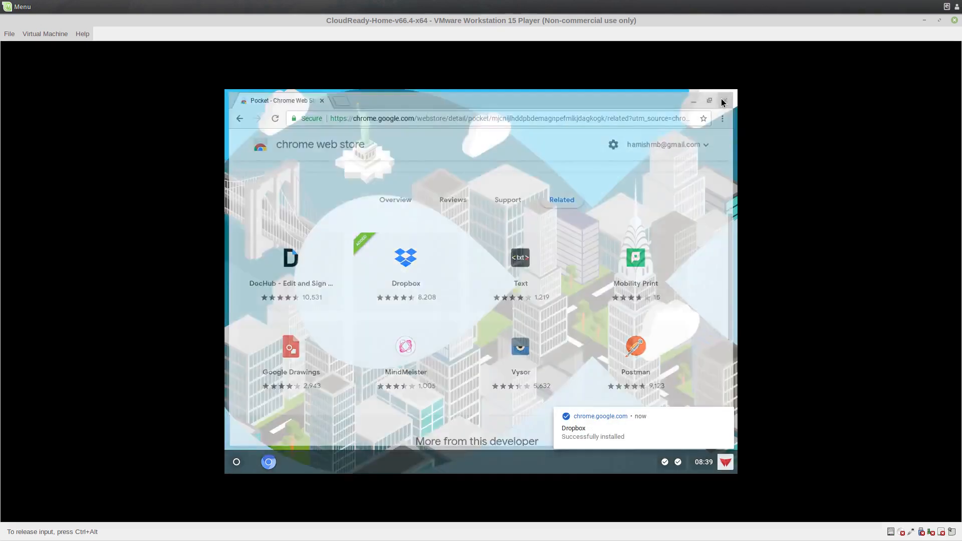
pyautogui.click(723, 100)
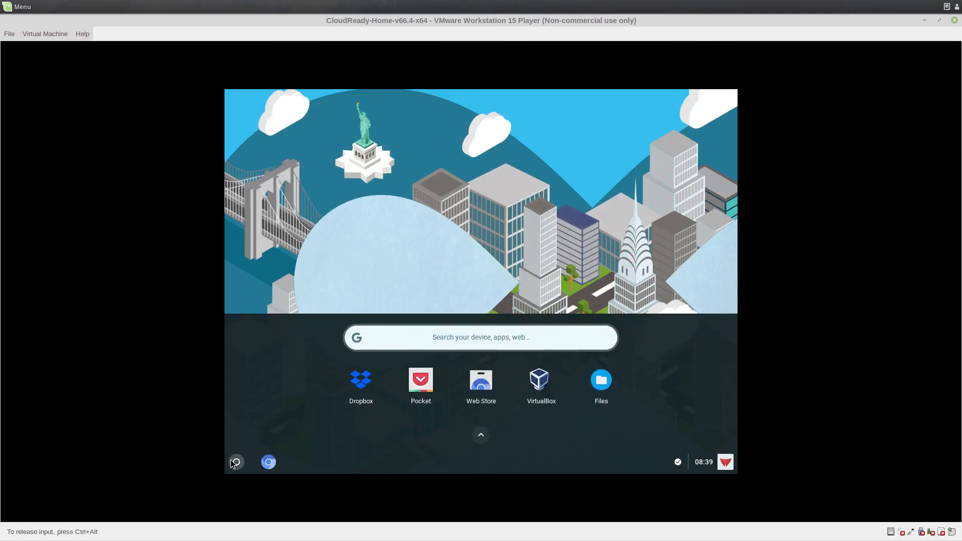
pyautogui.moveTo(365, 387)
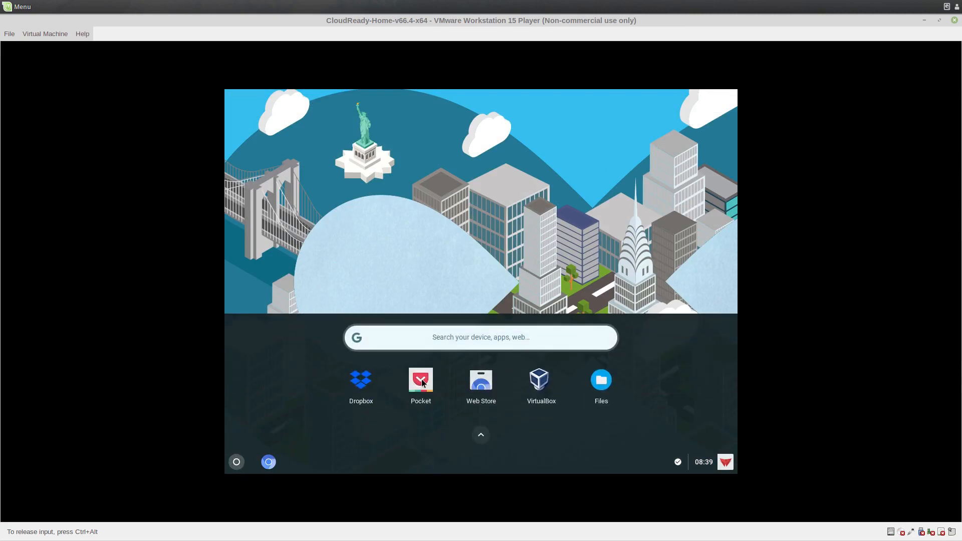
pyautogui.click(480, 435)
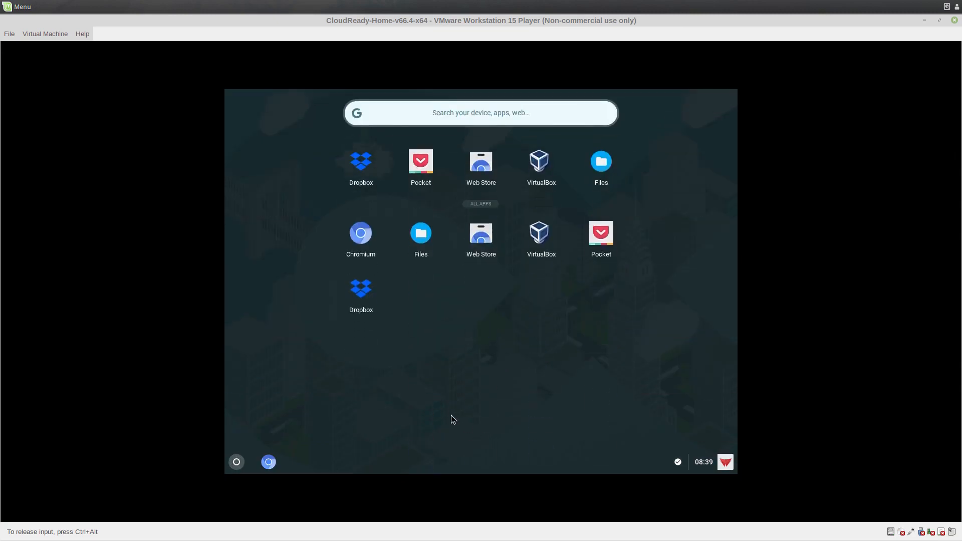
pyautogui.moveTo(439, 407)
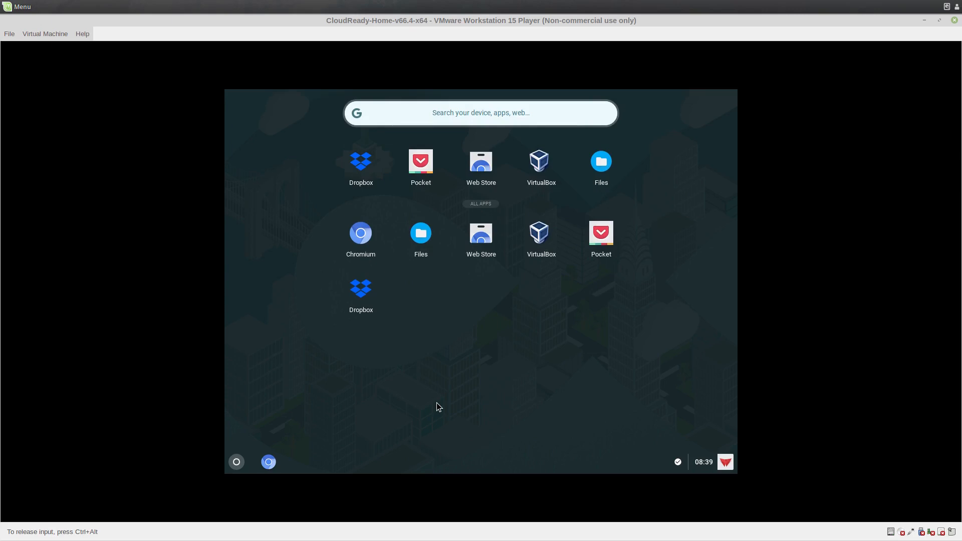
pyautogui.moveTo(259, 468)
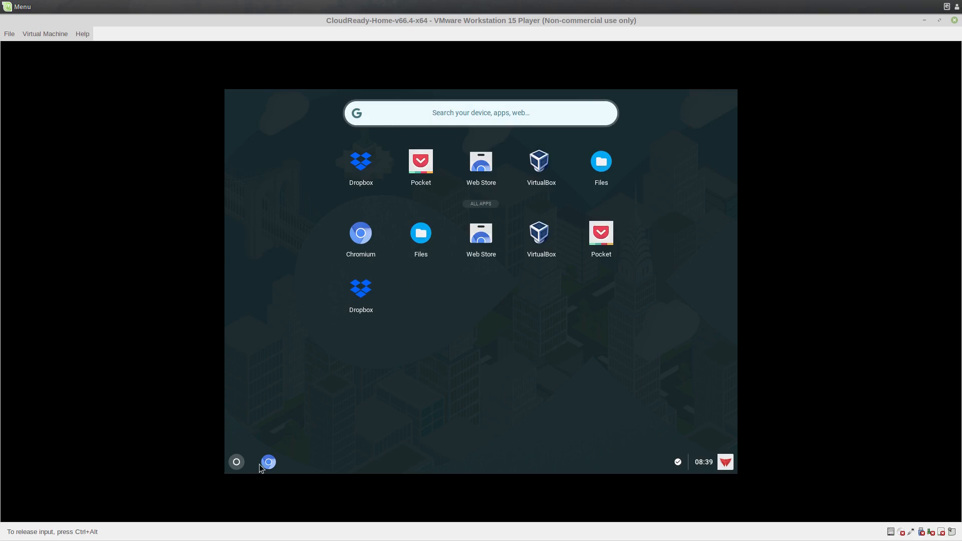
# - Launch Chromium and reach Settings from its menu, backing out of Ethernet details
pyautogui.click(361, 232)
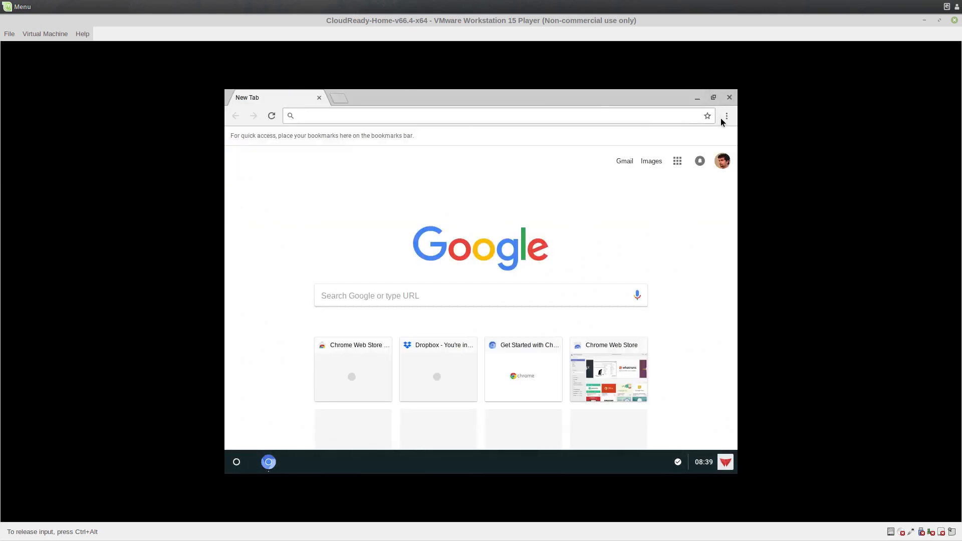
pyautogui.click(725, 116)
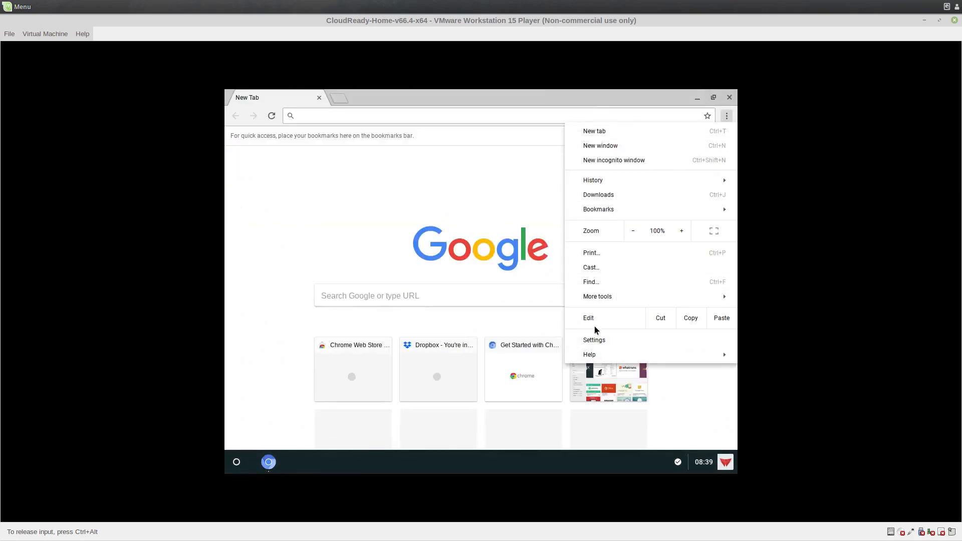
pyautogui.click(594, 340)
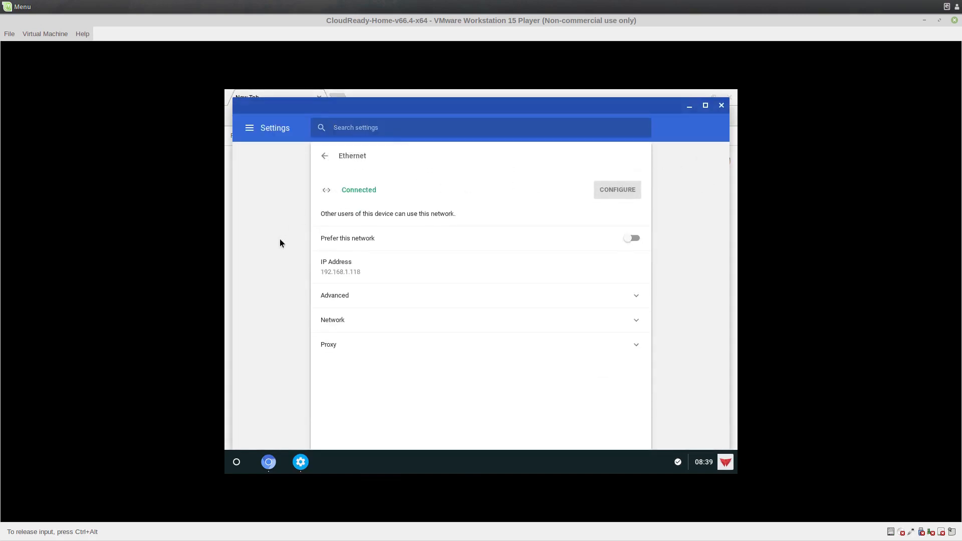
pyautogui.click(324, 156)
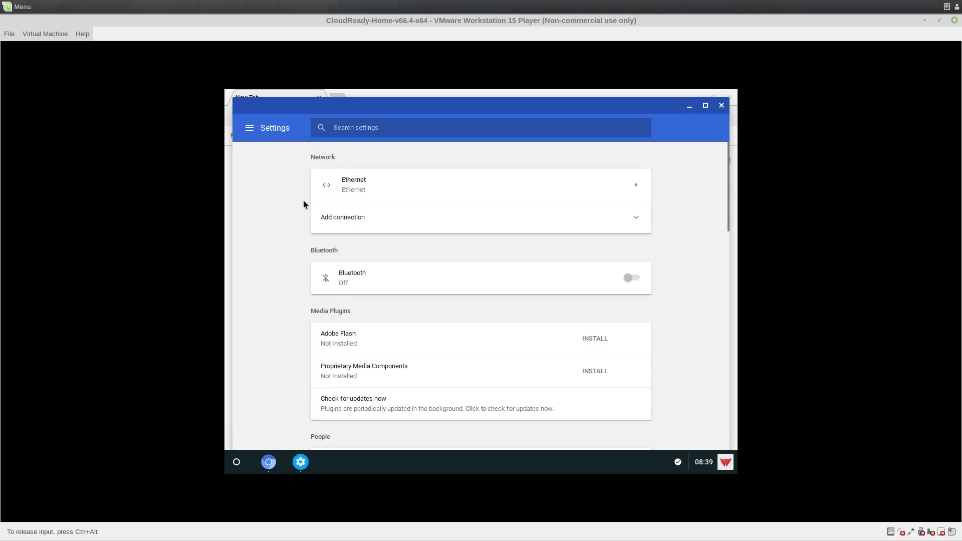
# - Scroll the basic settings down to Advanced, briefly viewing the Mouse settings
pyautogui.scroll(-3)
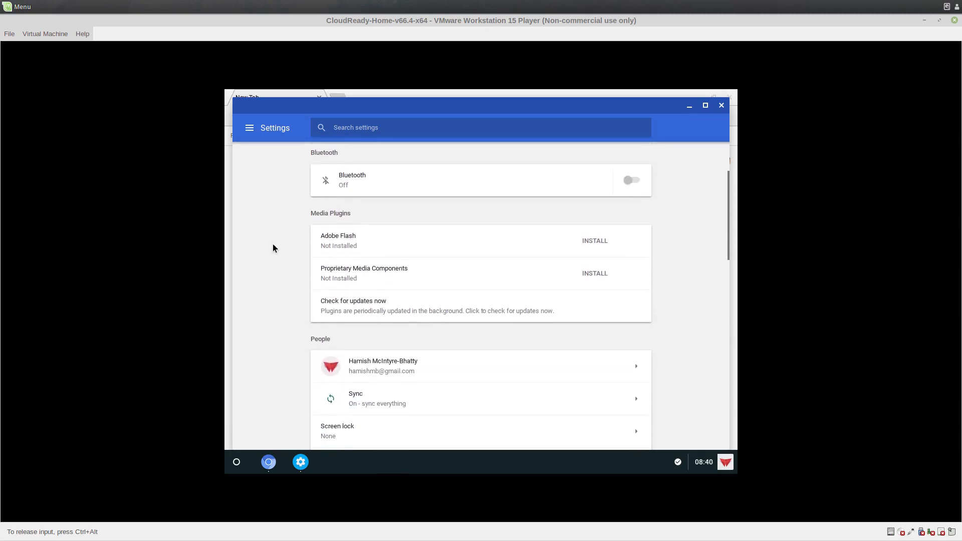
pyautogui.scroll(-3)
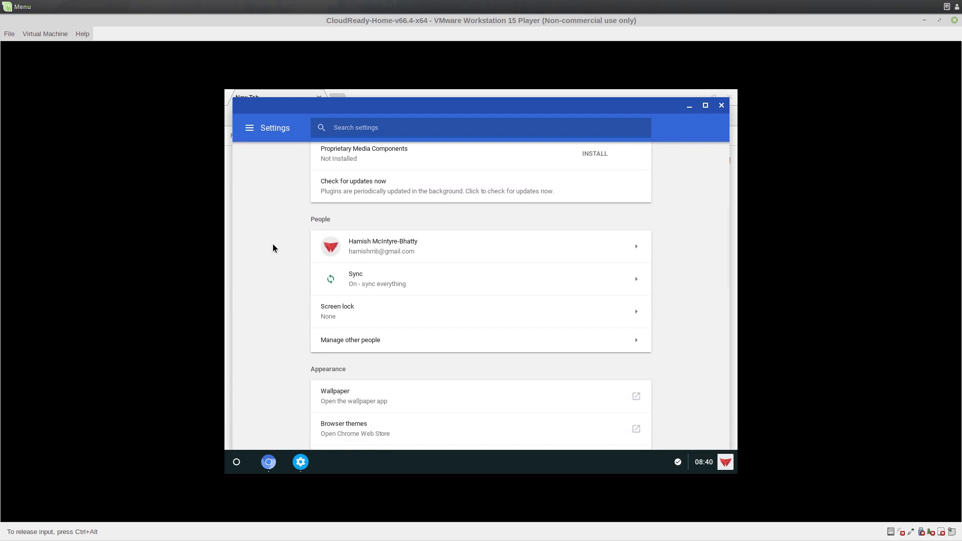
pyautogui.scroll(-3)
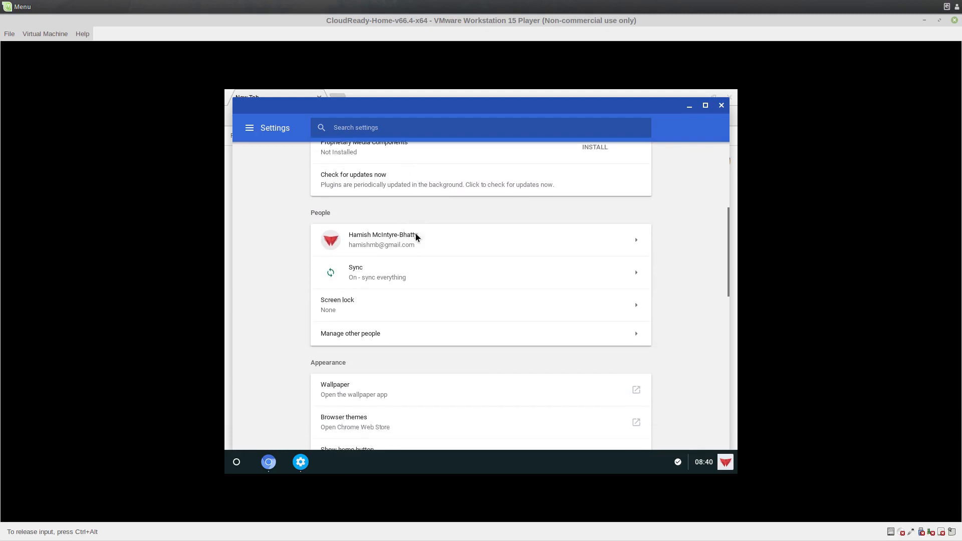
pyautogui.scroll(-3)
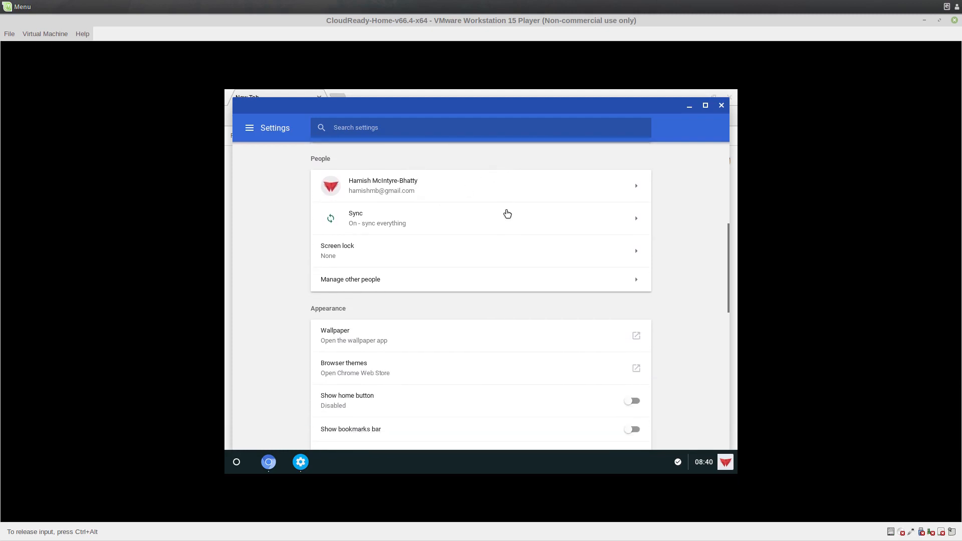
pyautogui.scroll(-3)
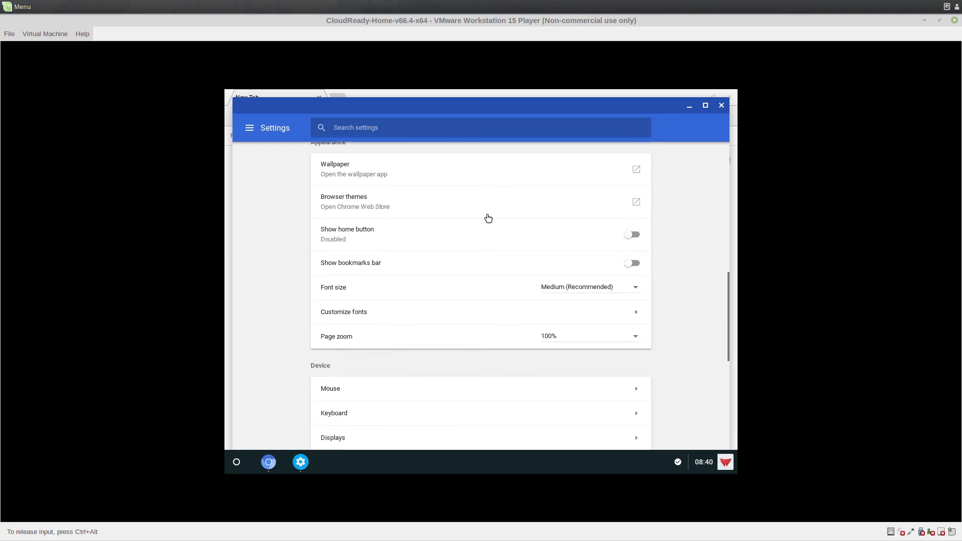
pyautogui.scroll(-3)
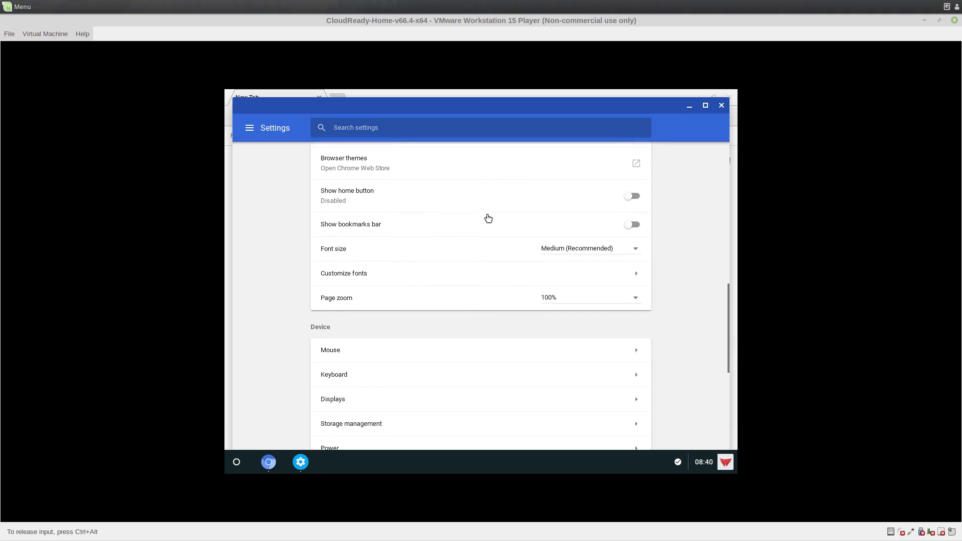
pyautogui.scroll(-3)
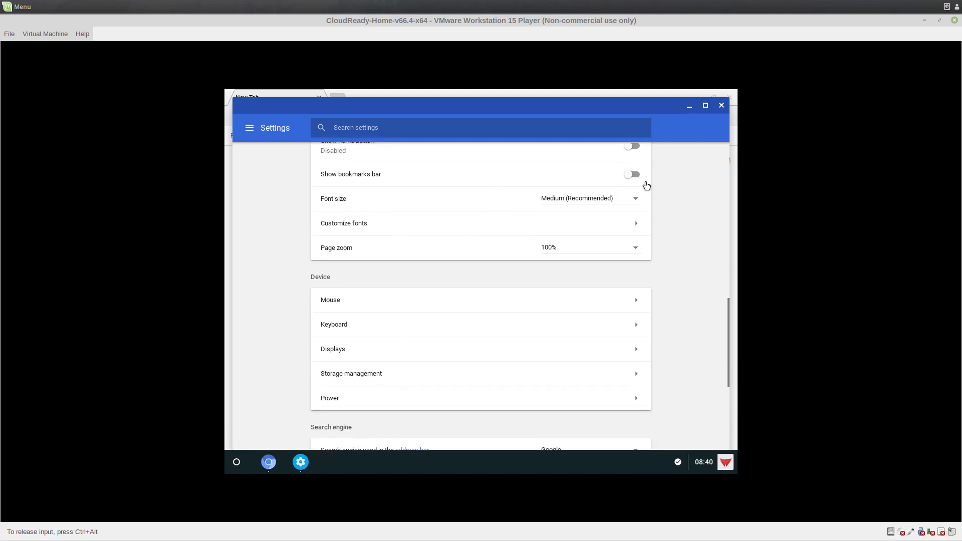
pyautogui.click(589, 197)
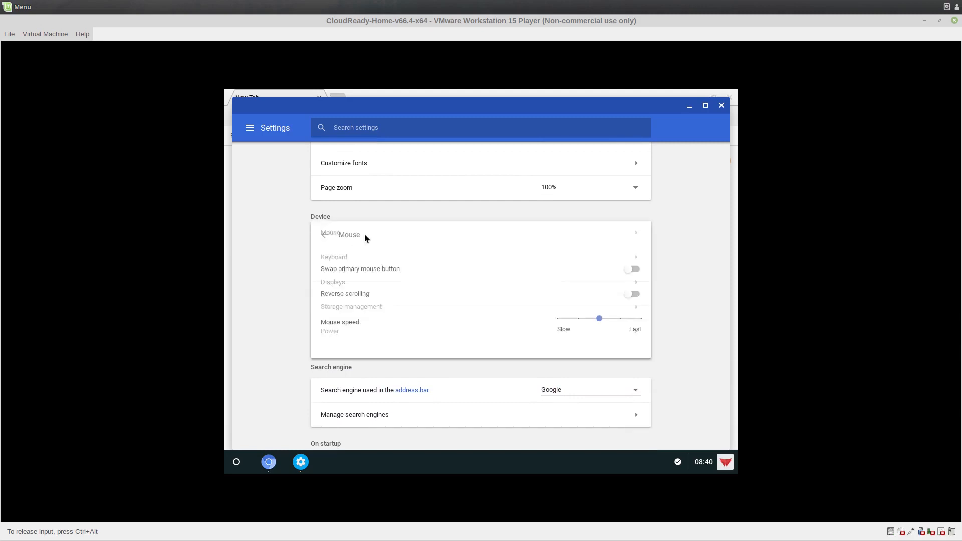
pyautogui.click(348, 235)
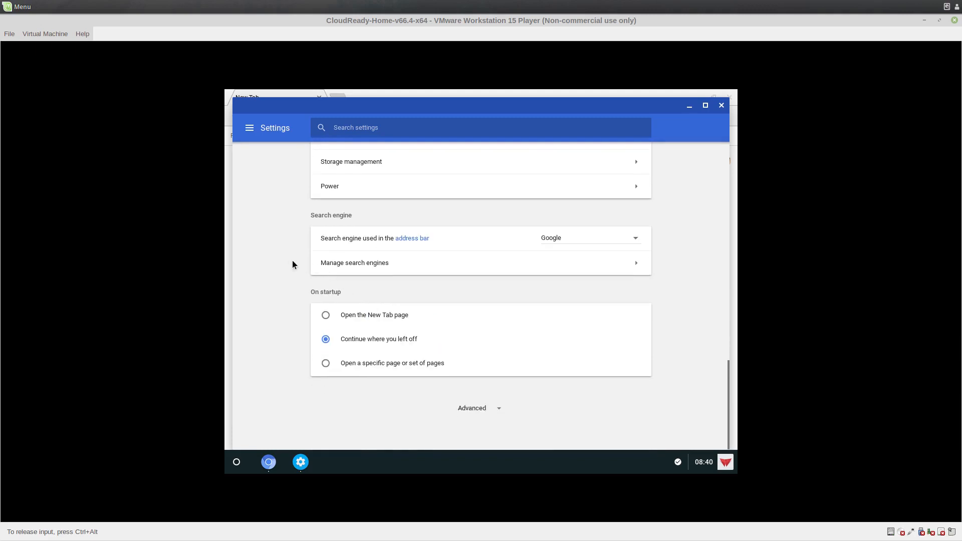
pyautogui.moveTo(503, 405)
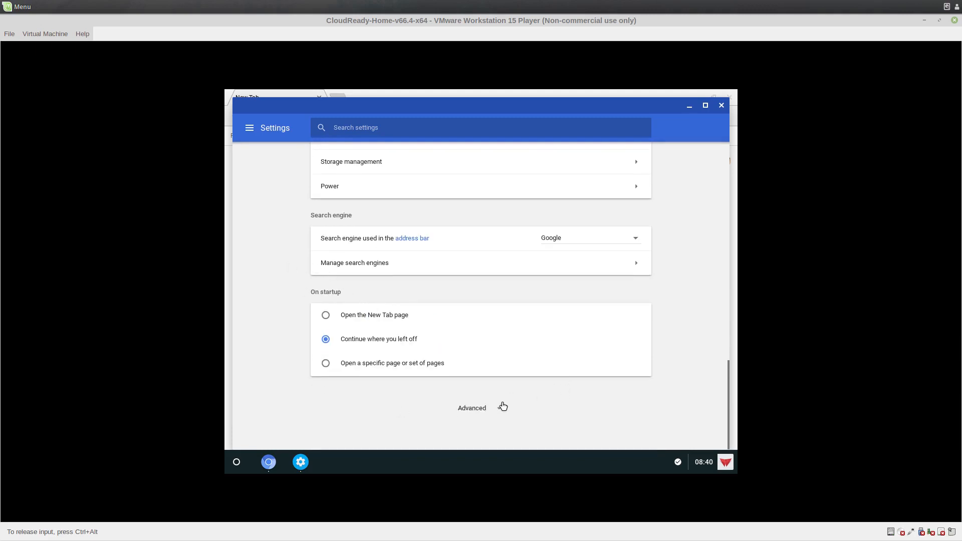
# - Show the advanced settings and scroll through privacy, languages, downloads, printing and accessibility to Reset settings
pyautogui.click(472, 408)
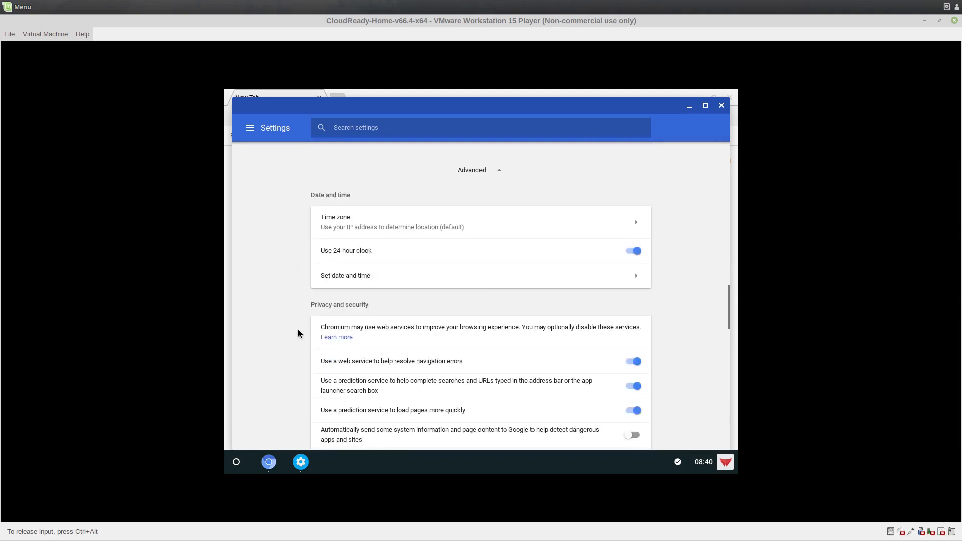
pyautogui.scroll(-3)
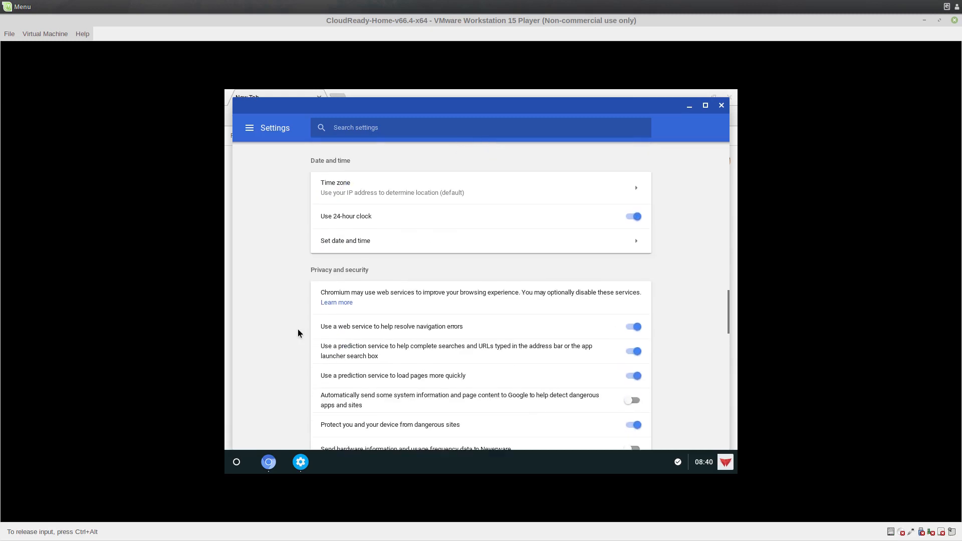
pyautogui.scroll(-3)
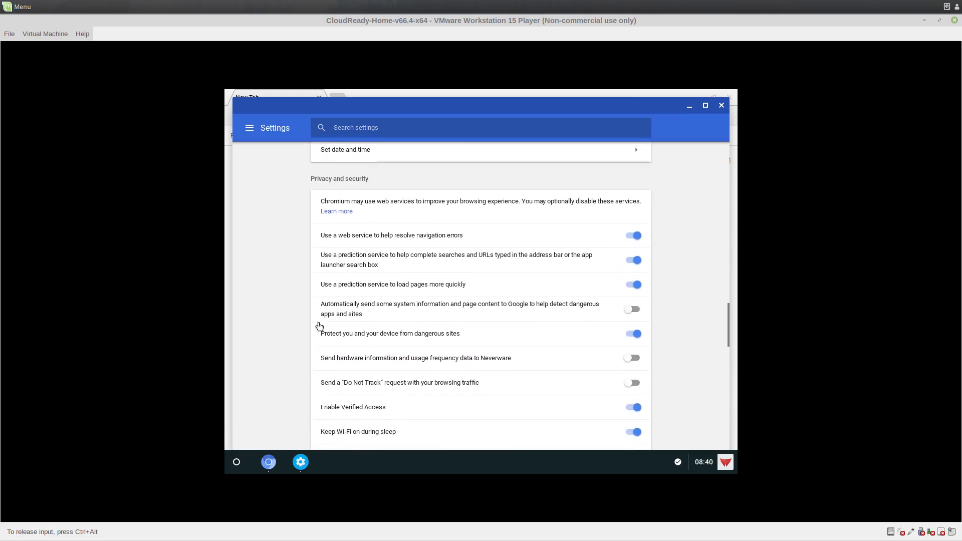
pyautogui.scroll(-3)
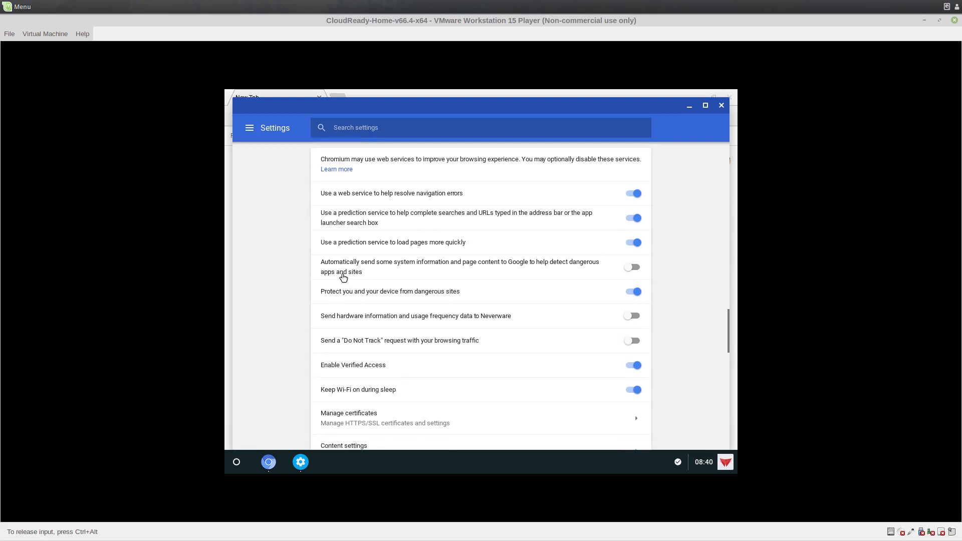
pyautogui.scroll(-3)
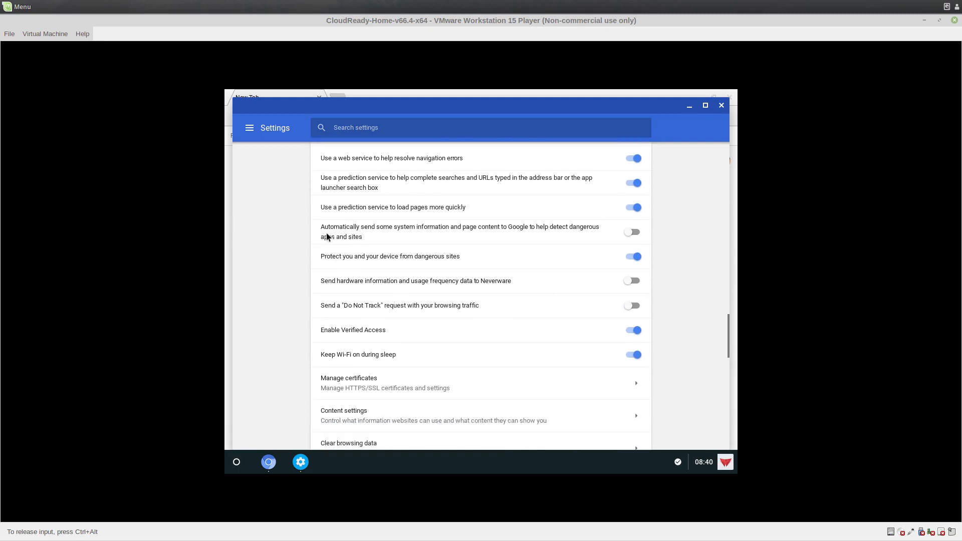
pyautogui.scroll(-3)
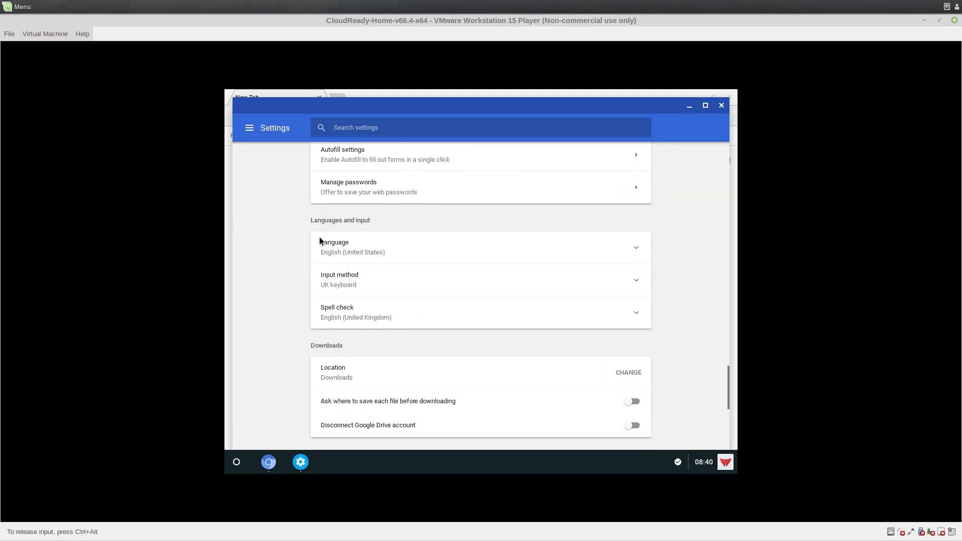
pyautogui.scroll(-3)
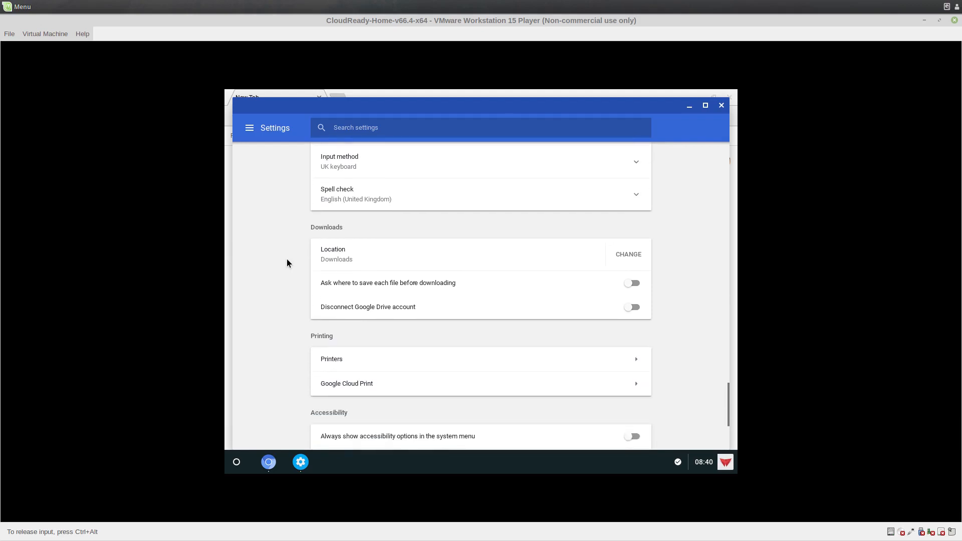
pyautogui.scroll(-3)
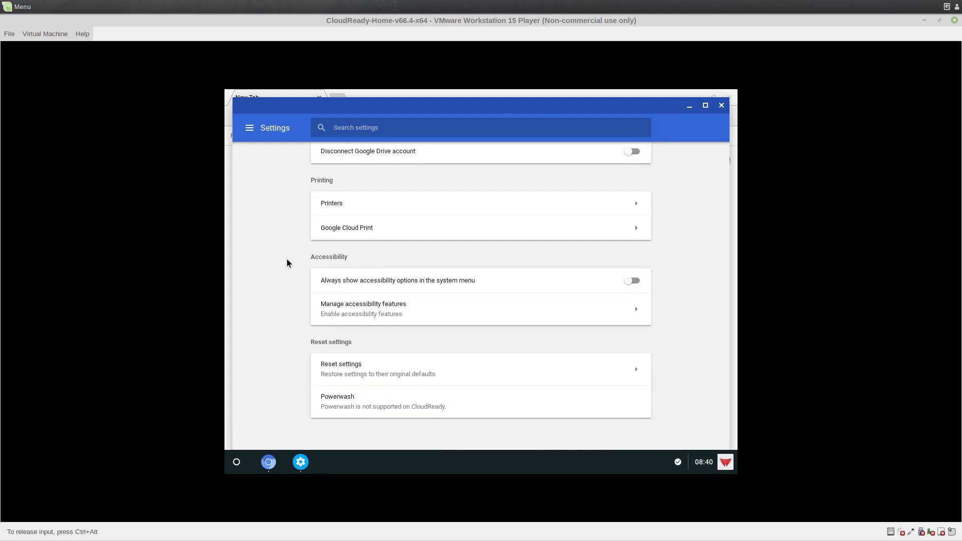
pyautogui.moveTo(300, 358)
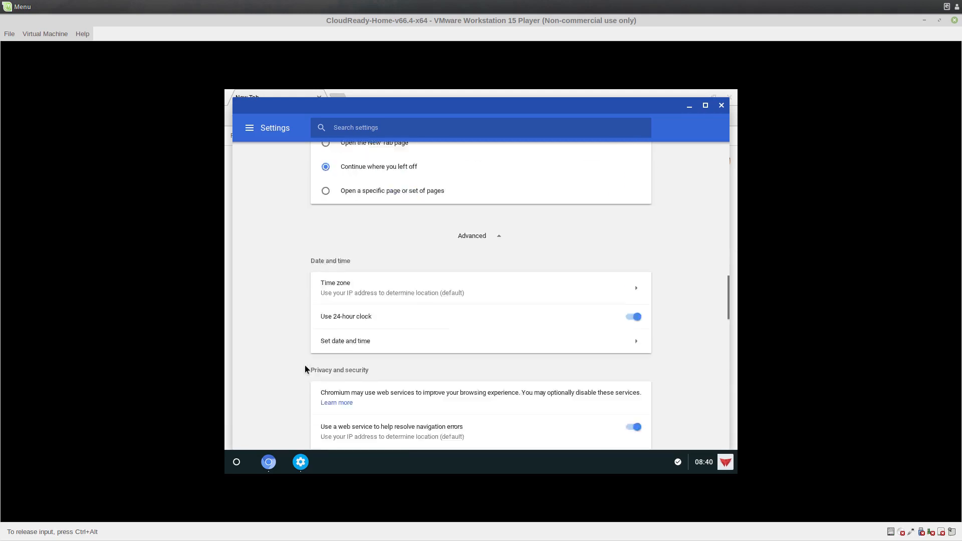
pyautogui.scroll(-3)
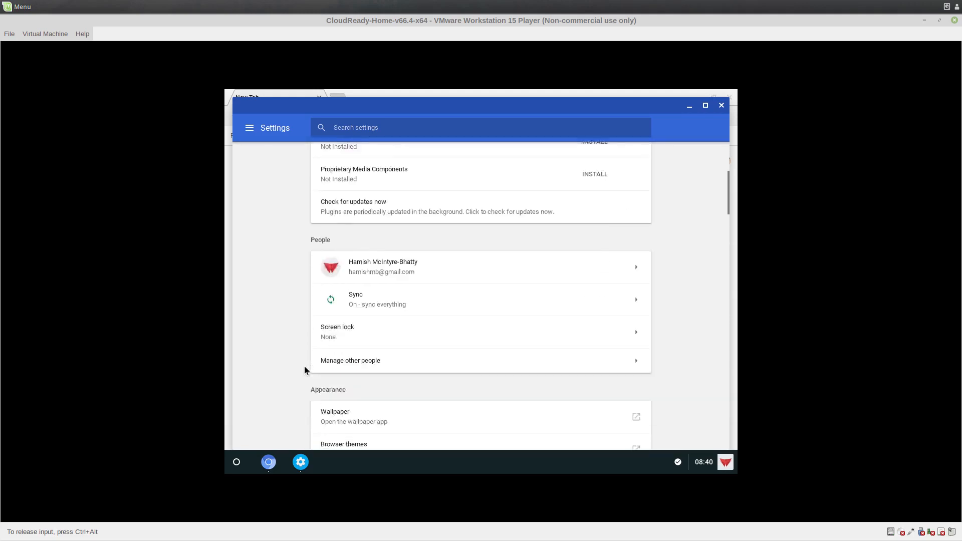
# - Scroll through CloudReady Settings past the wallpaper picker to Network and Media Plugins
pyautogui.scroll(-3)
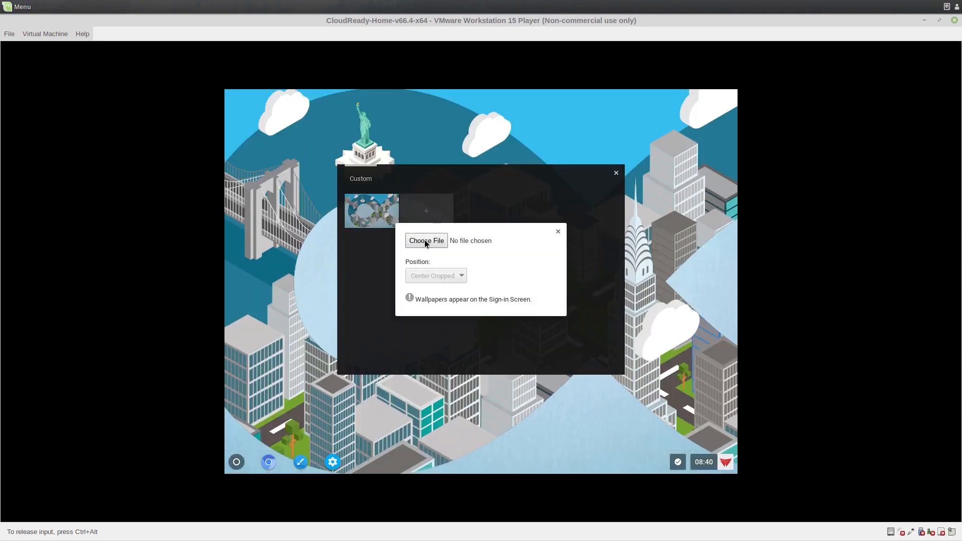
pyautogui.click(557, 231)
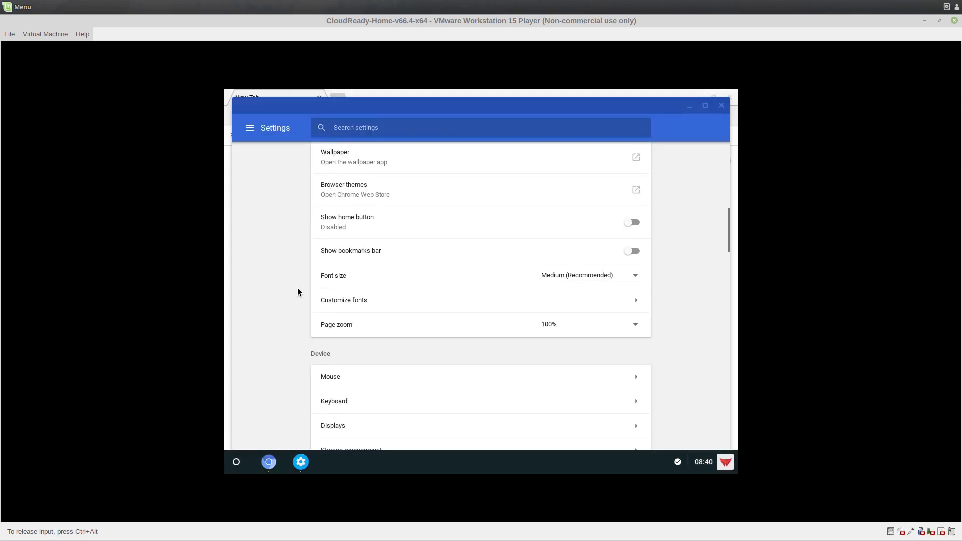
pyautogui.scroll(-3)
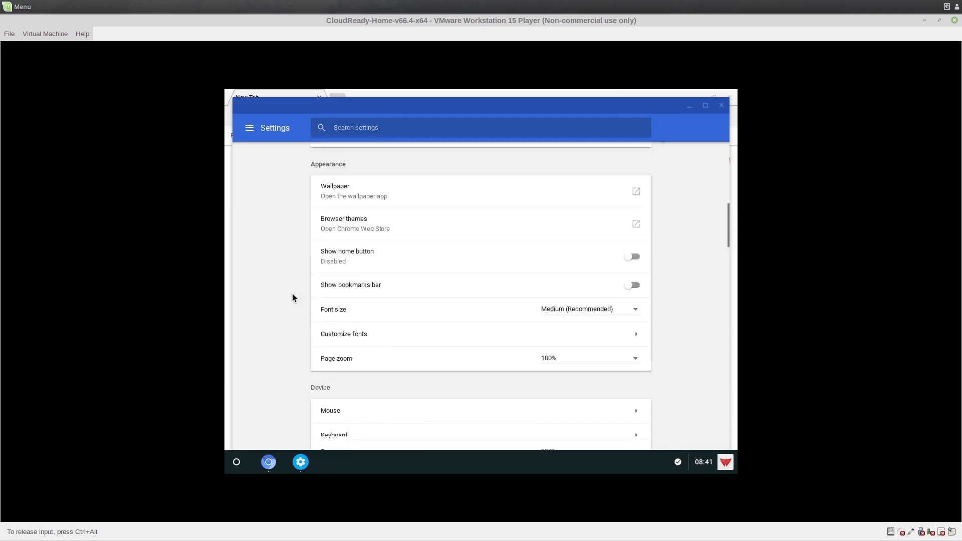
pyautogui.scroll(-3)
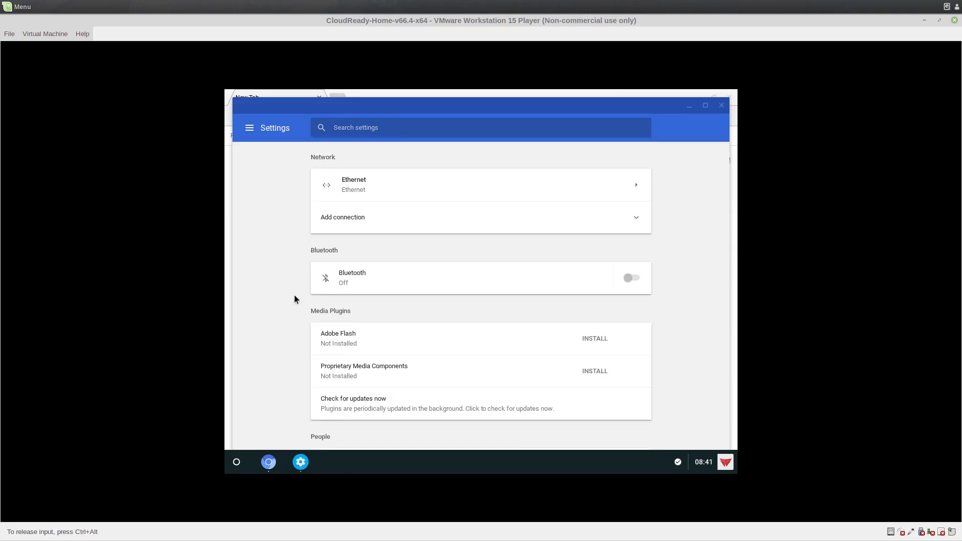
pyautogui.moveTo(540, 353)
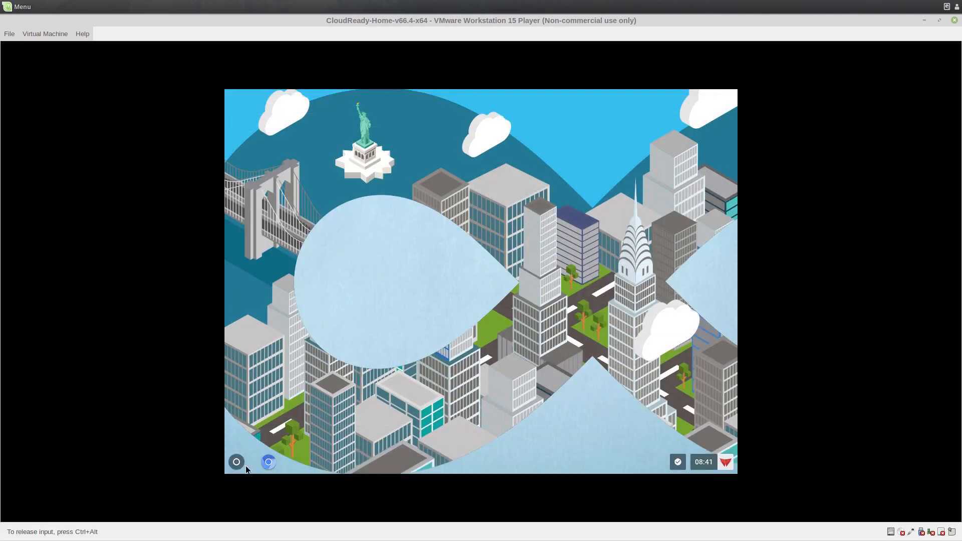
# - Install VirtualBox 5.2.12 from the launcher, launch it and dismiss the new-version notice
pyautogui.click(236, 460)
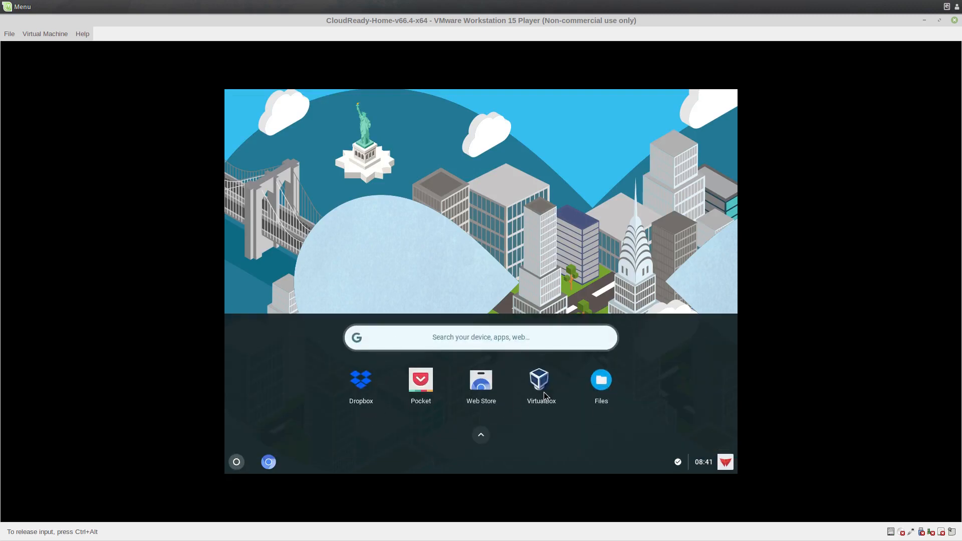
pyautogui.click(541, 379)
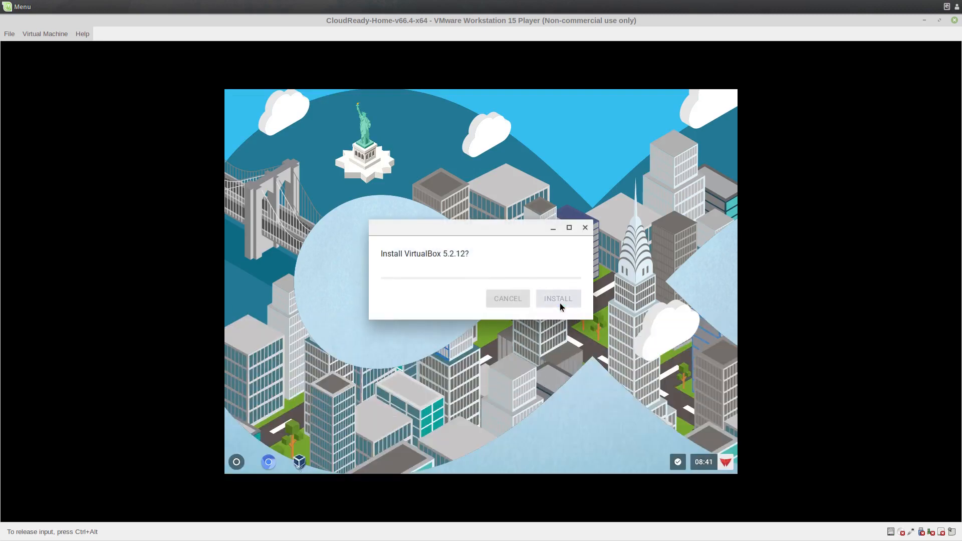
pyautogui.click(557, 298)
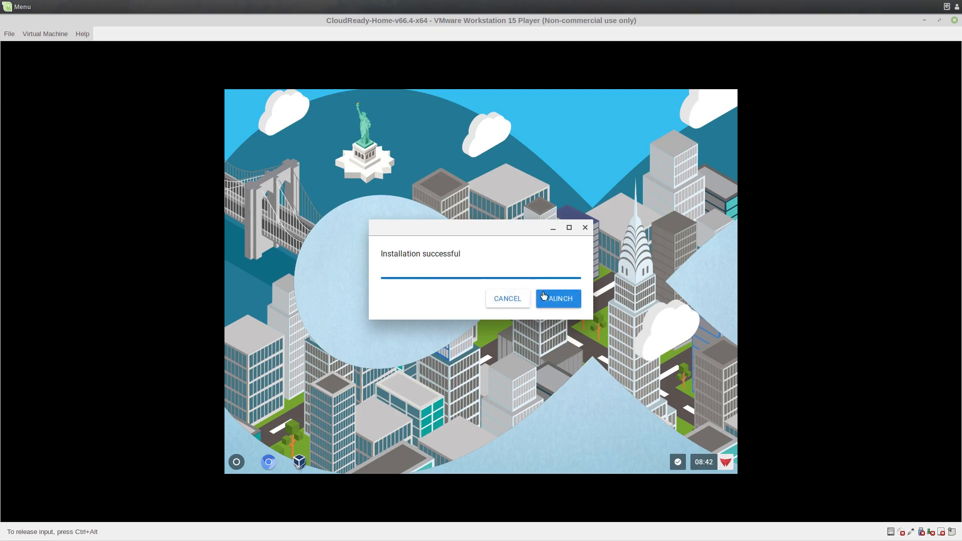
pyautogui.click(557, 299)
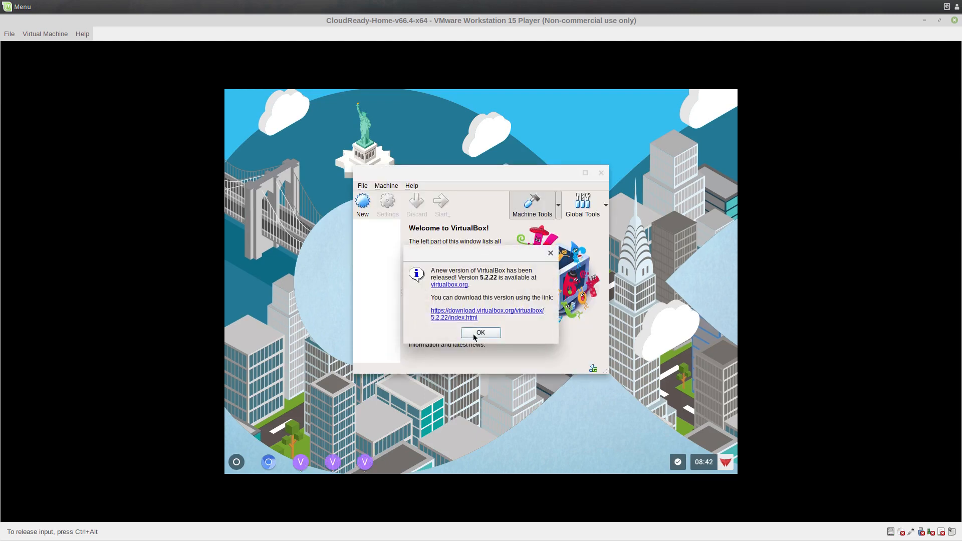
pyautogui.click(480, 331)
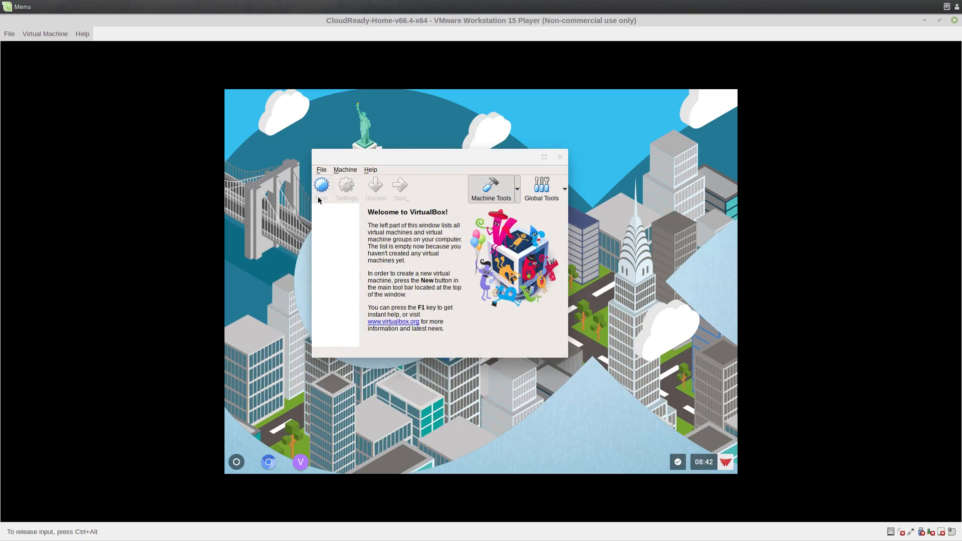
# - Start the New machine wizard, restart it and name the machine Tinycore
pyautogui.click(320, 185)
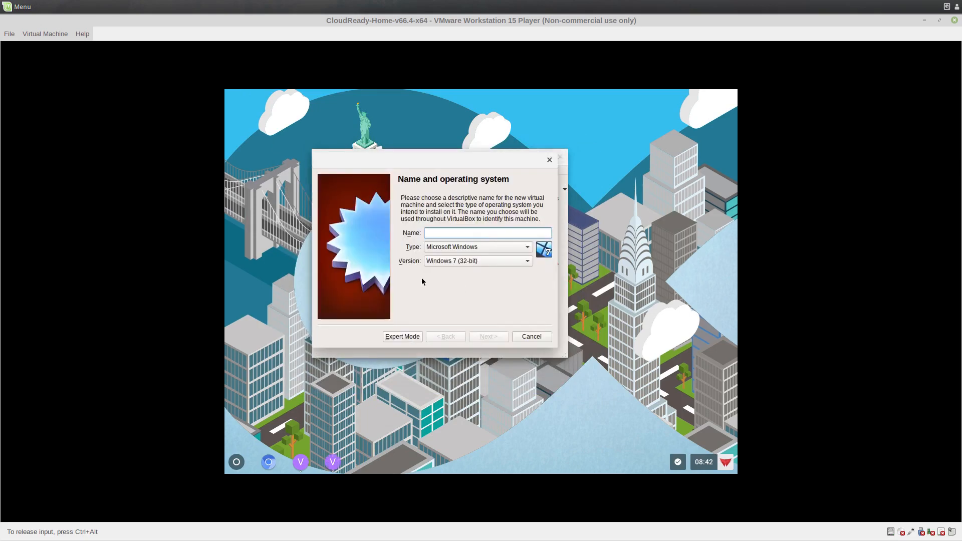
pyautogui.click(402, 337)
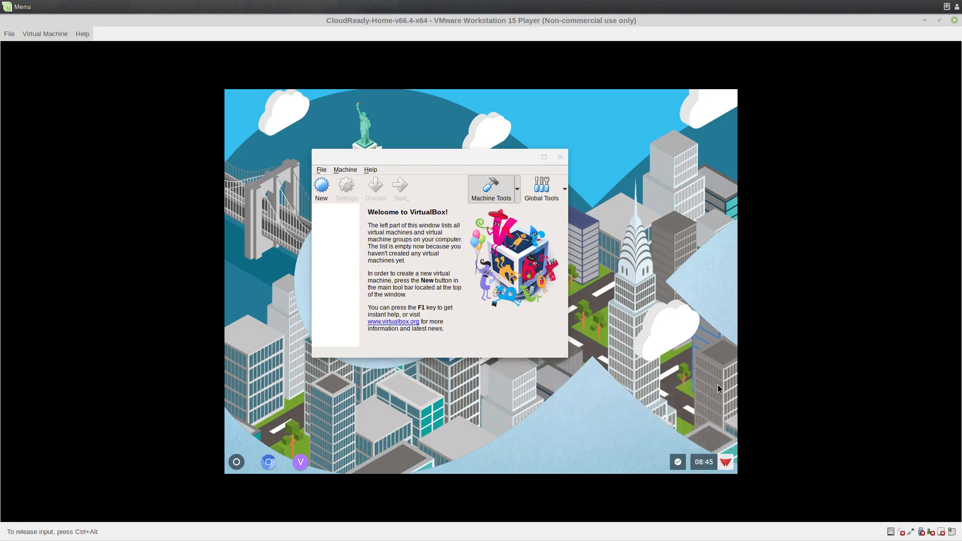
pyautogui.click(320, 184)
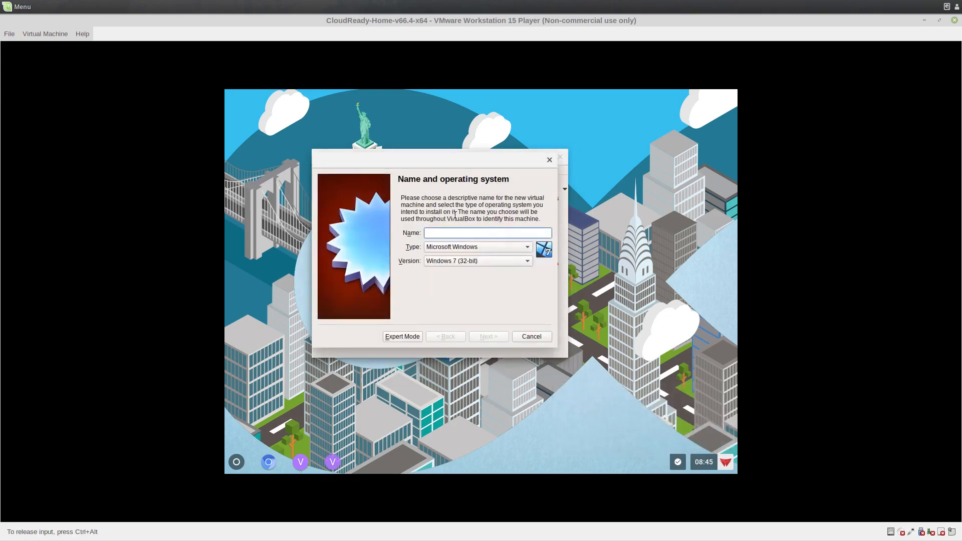
pyautogui.write('Tinyco')
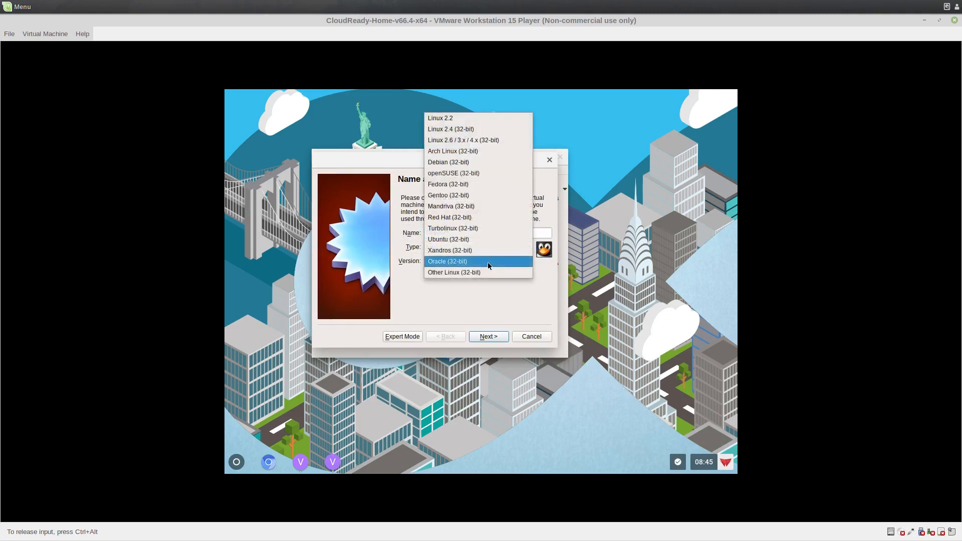
# - Set version Other Linux (32-bit) and accept the recommended 256 MB memory through to Create
pyautogui.click(453, 273)
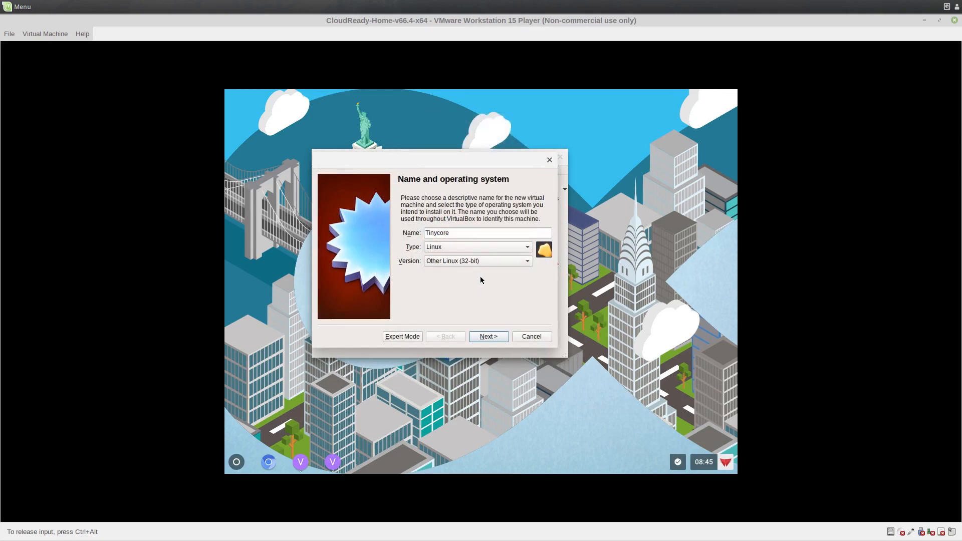
pyautogui.click(488, 336)
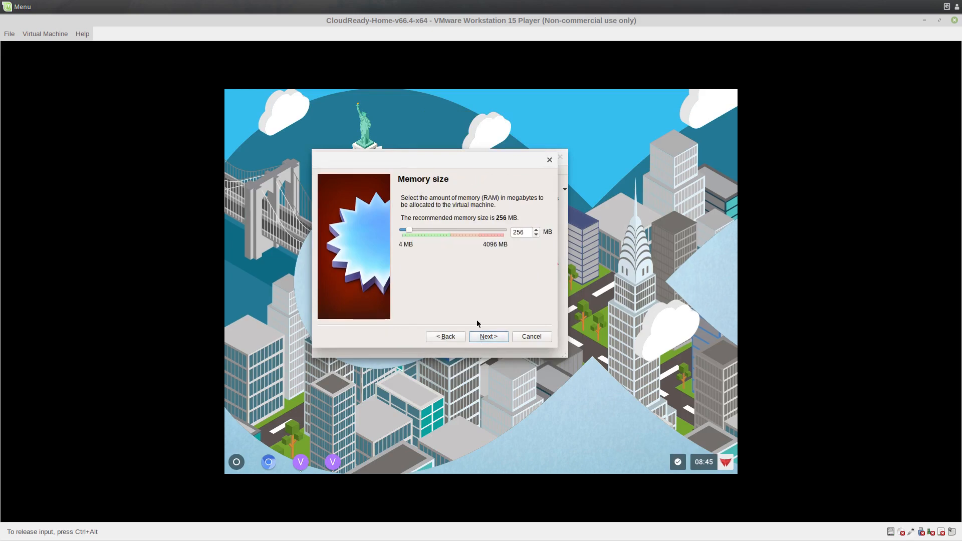
pyautogui.click(488, 337)
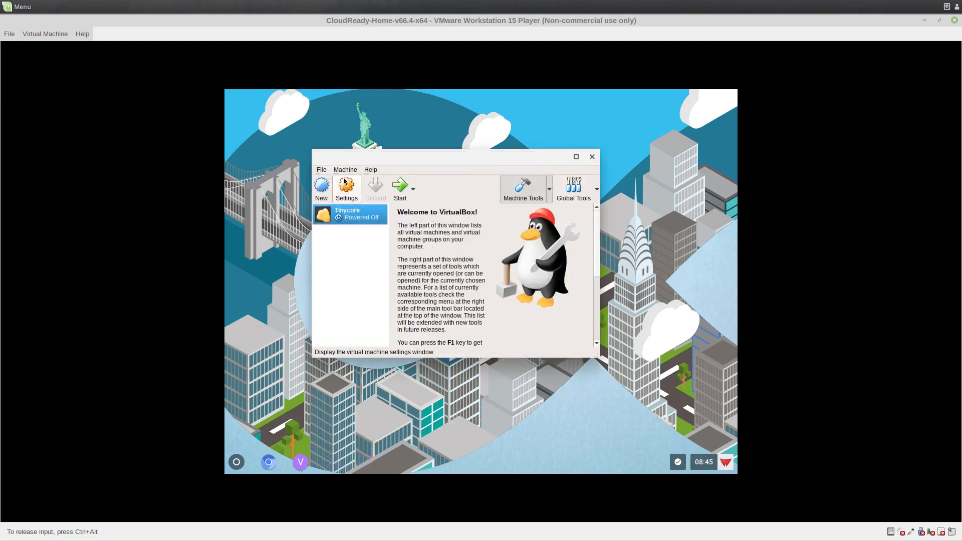
# - Enable PAE/NX in the Tinycore machine's System > Processor settings
pyautogui.click(347, 185)
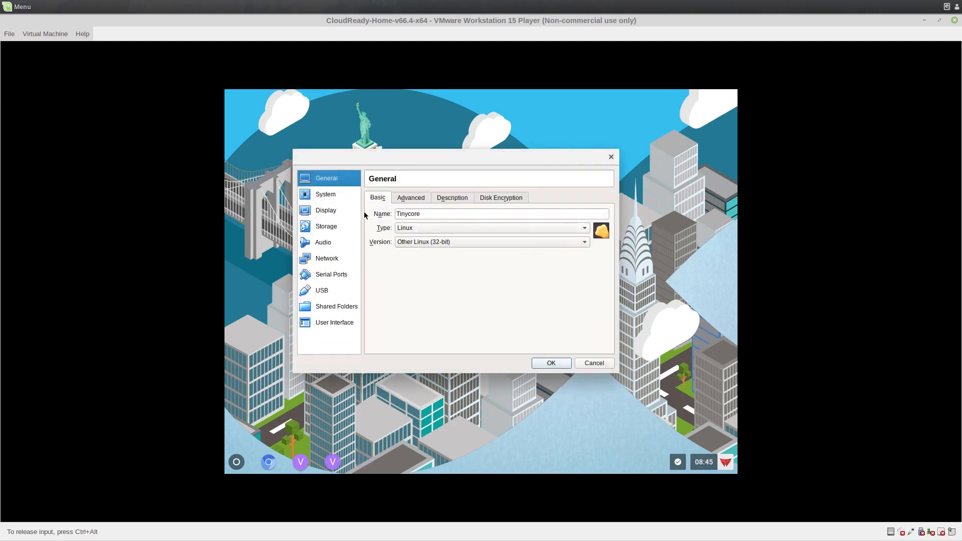
pyautogui.click(325, 194)
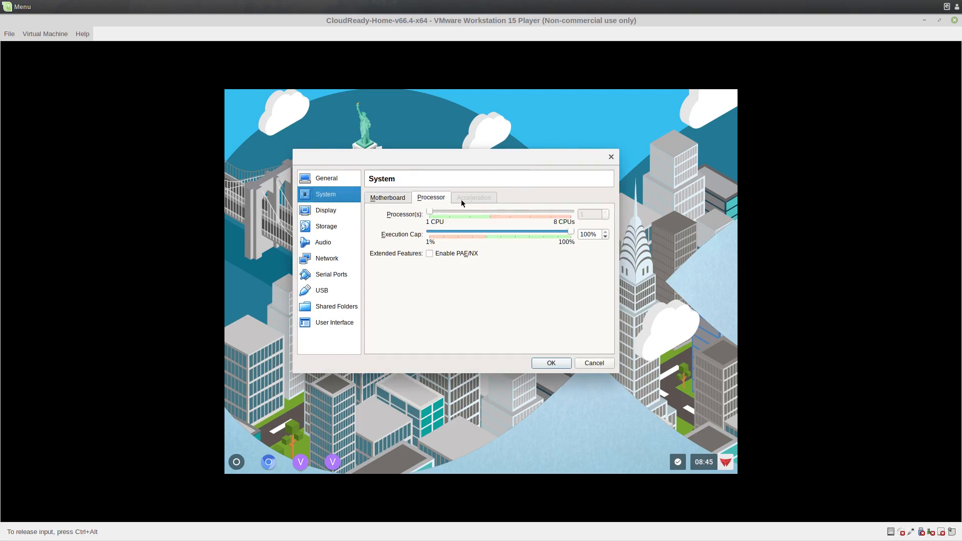
pyautogui.moveTo(446, 250)
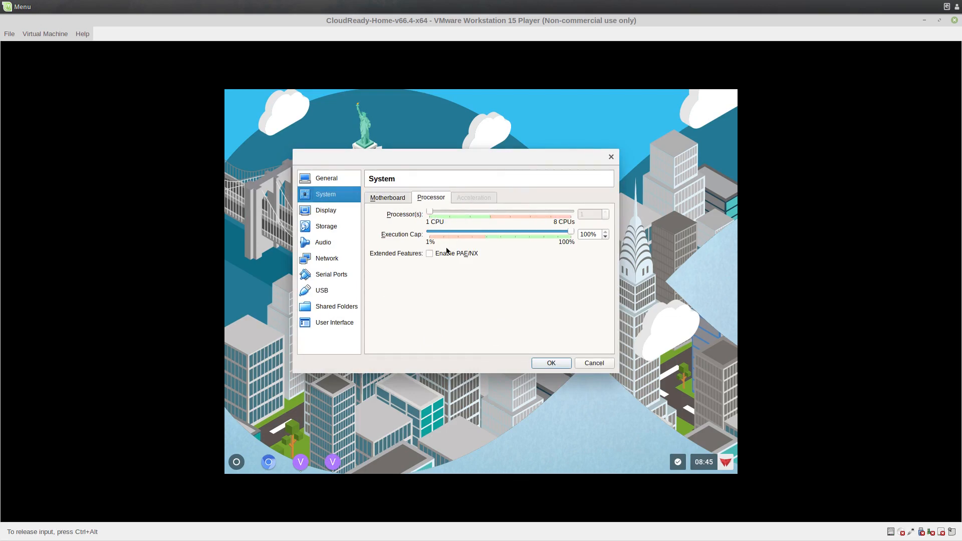
pyautogui.click(428, 253)
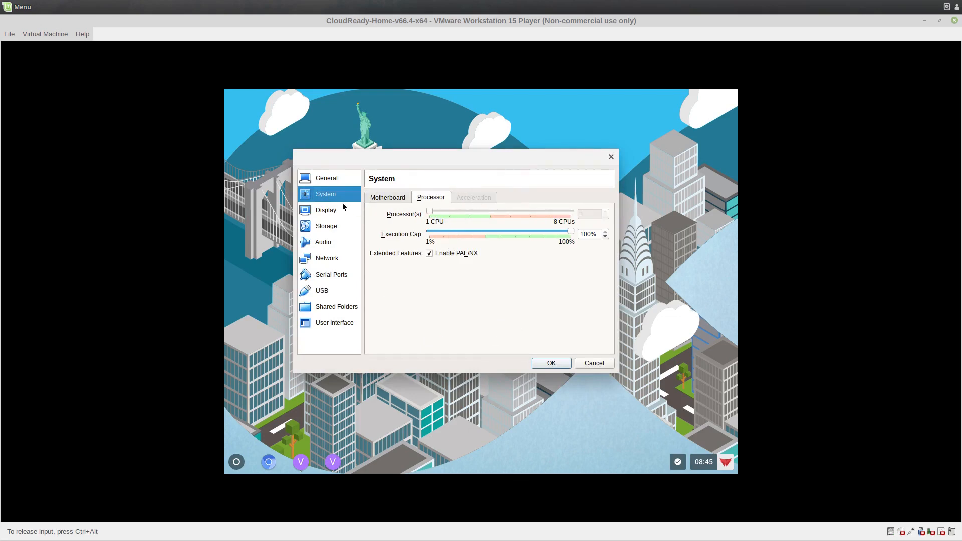
# - Review Display (128 MB video memory) and Storage, and show the empty optical drive's choices
pyautogui.click(326, 210)
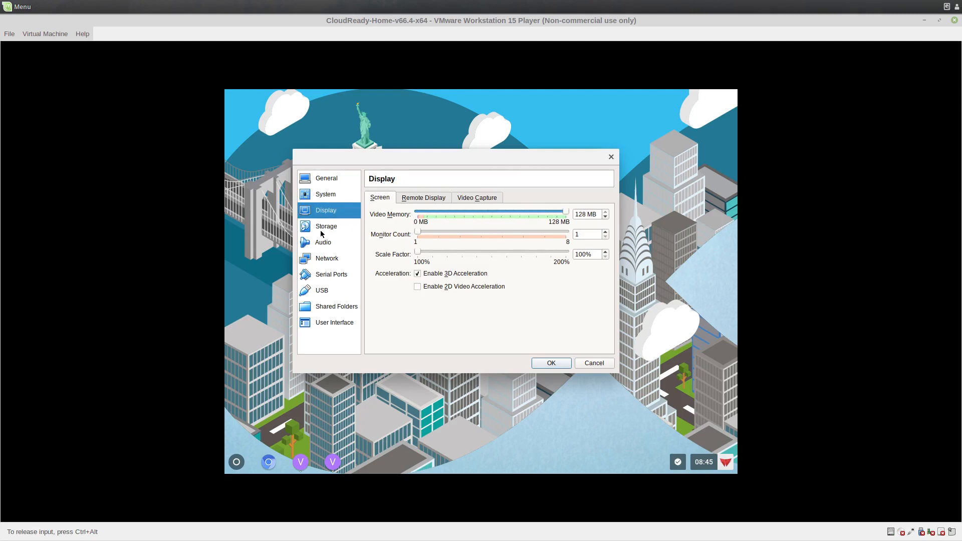
pyautogui.click(327, 227)
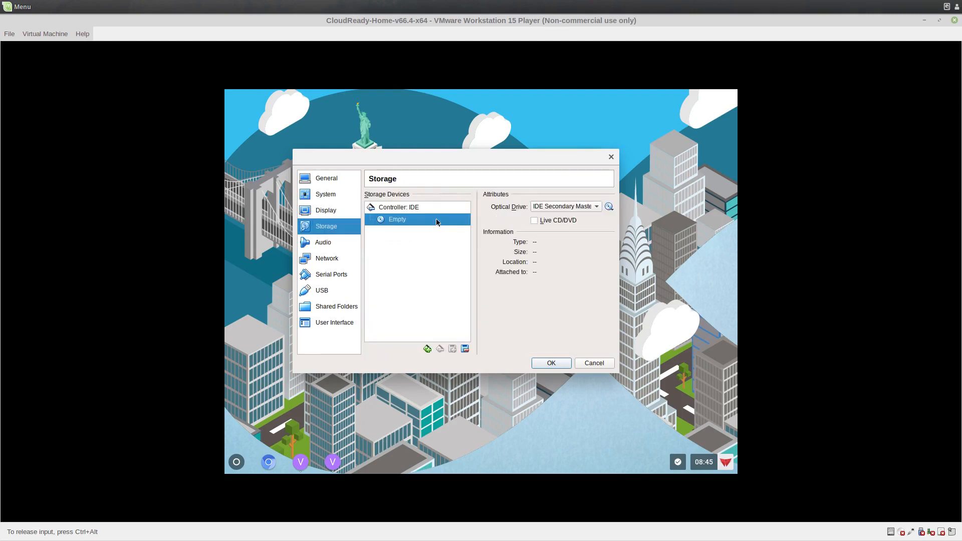
pyautogui.click(596, 206)
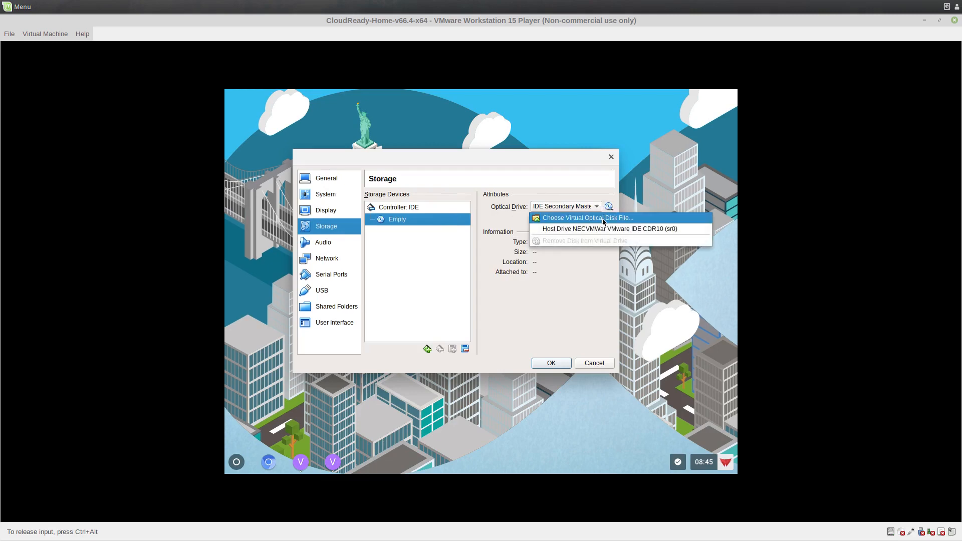
# - Load TinyCore-current.iso from Downloads into Tinycore's optical drive
pyautogui.click(587, 218)
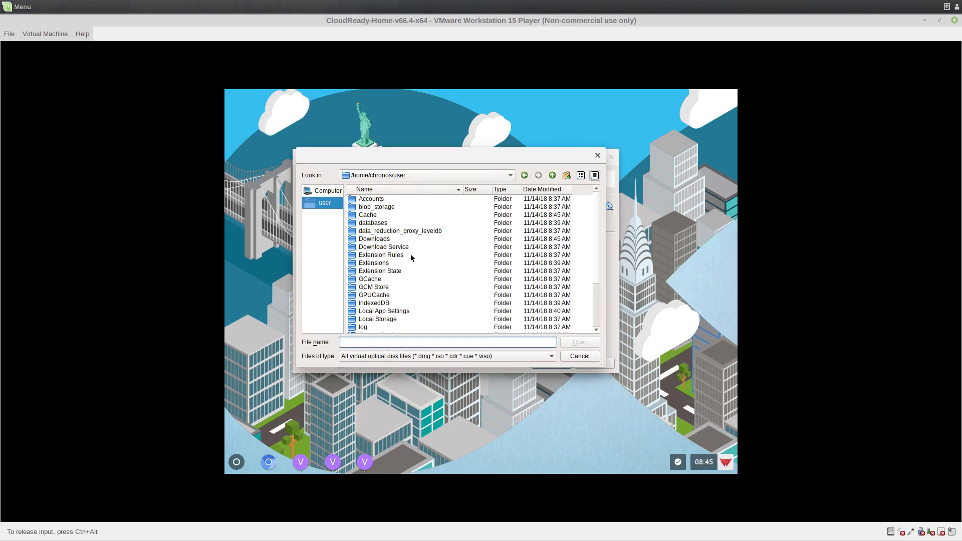
pyautogui.scroll(-3)
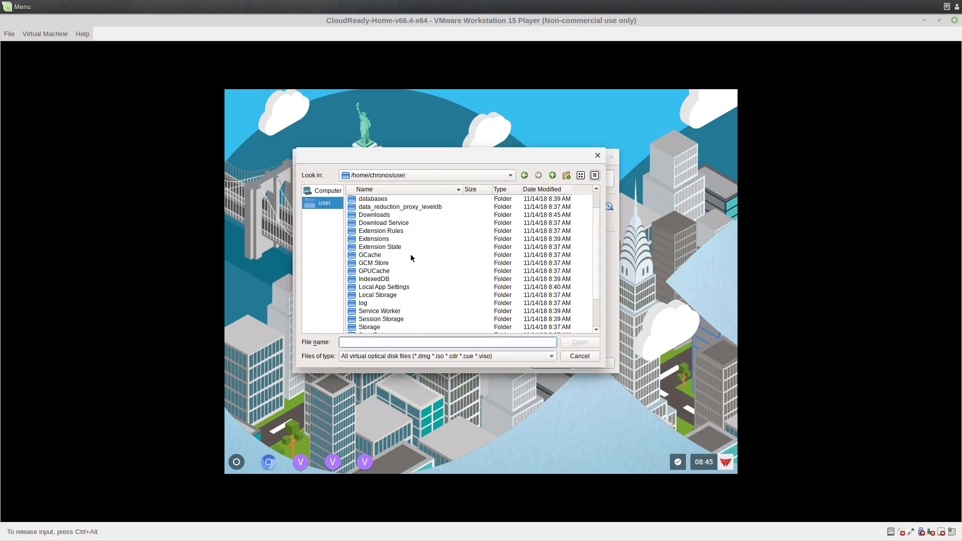
pyautogui.doubleClick(374, 214)
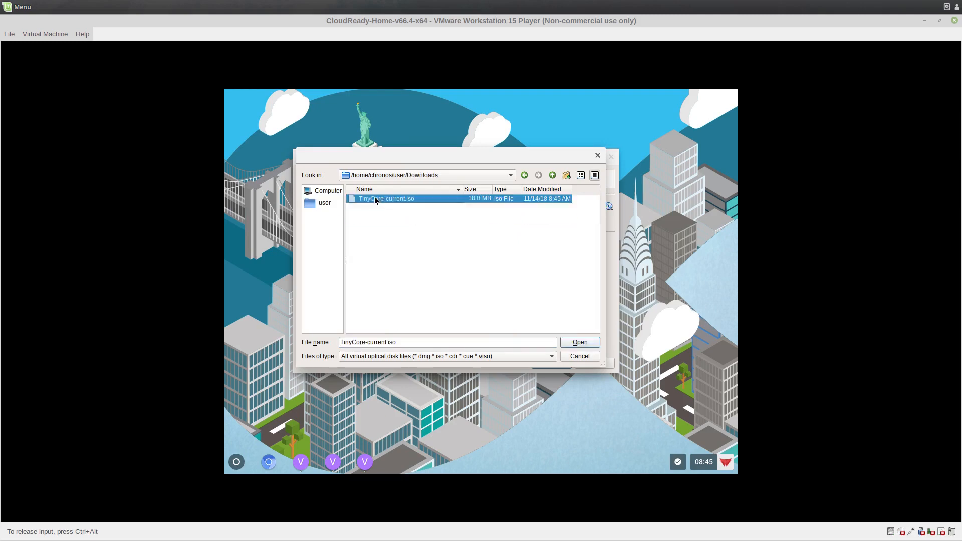
pyautogui.click(578, 342)
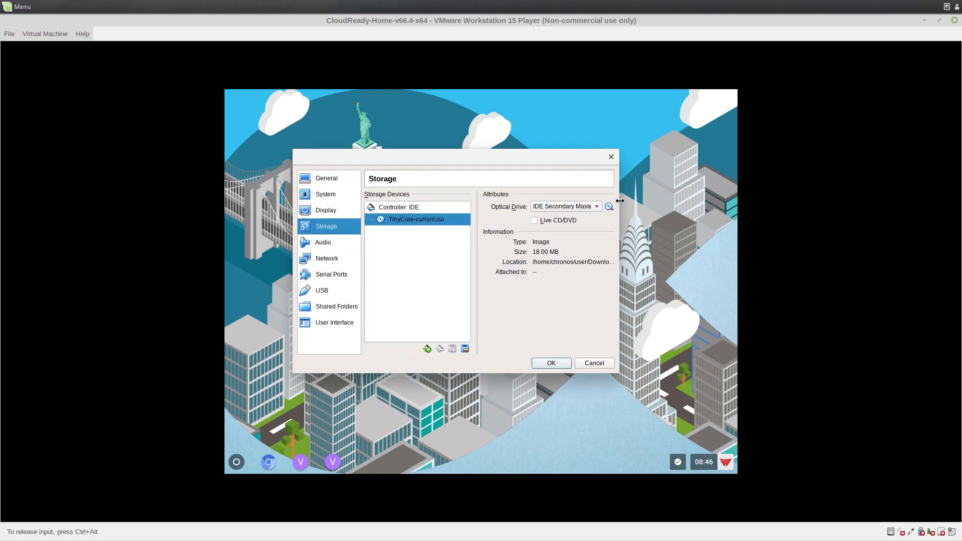
# - Browse the guest filesystem in the disc-image dialog through /dev and /usr/share with all file types shown
pyautogui.click(609, 206)
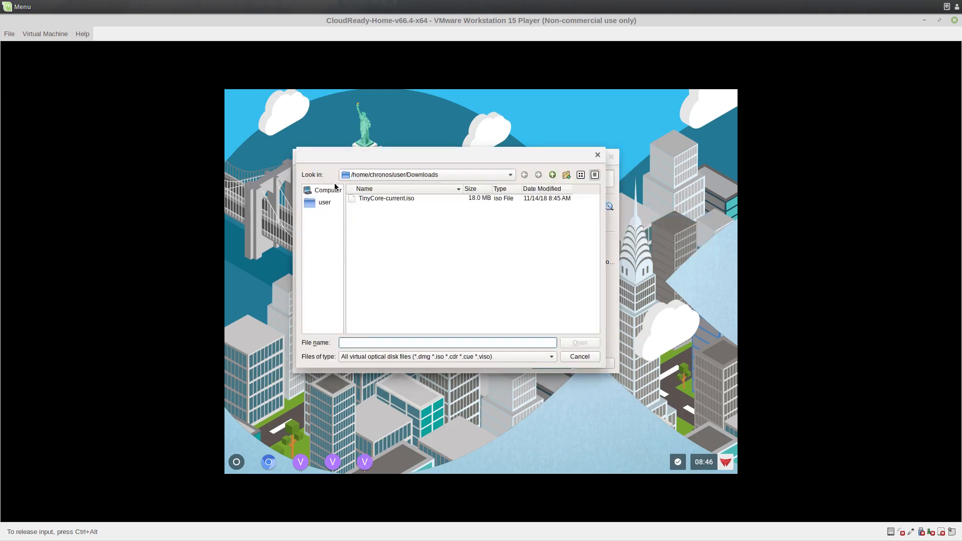
pyautogui.click(552, 174)
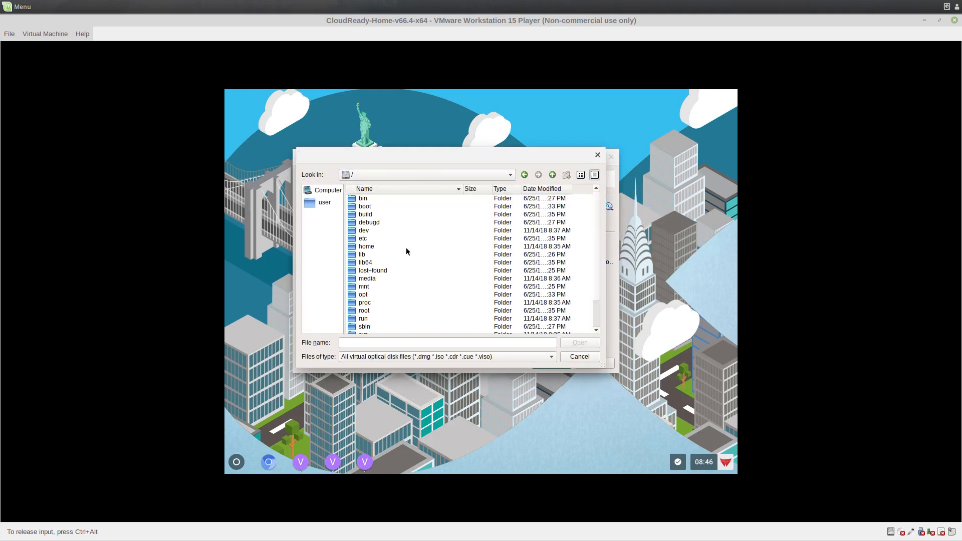
pyautogui.moveTo(410, 273)
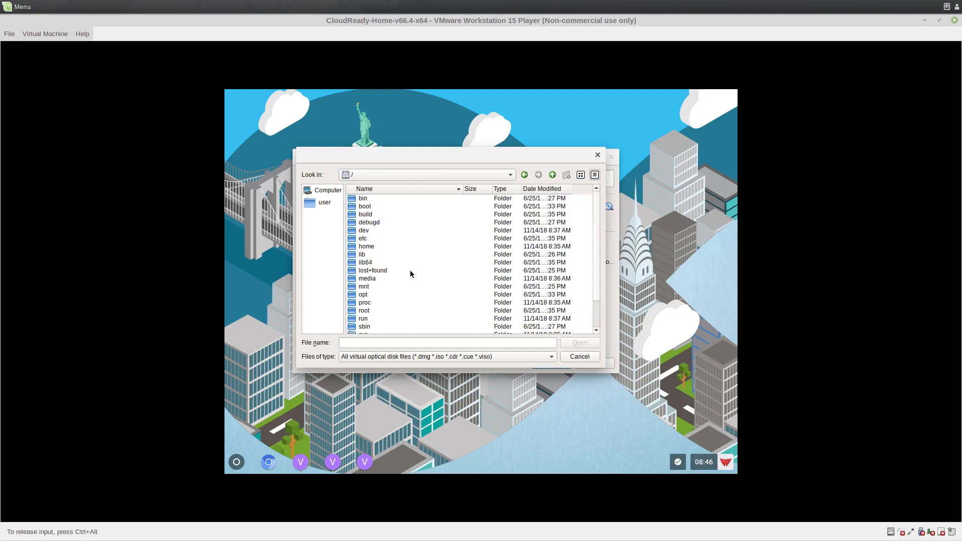
pyautogui.doubleClick(364, 231)
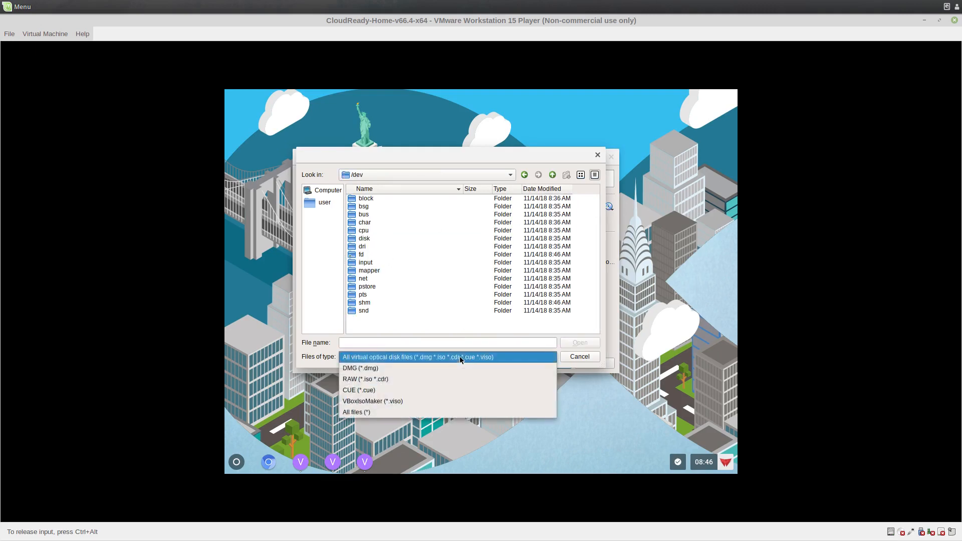
pyautogui.click(356, 412)
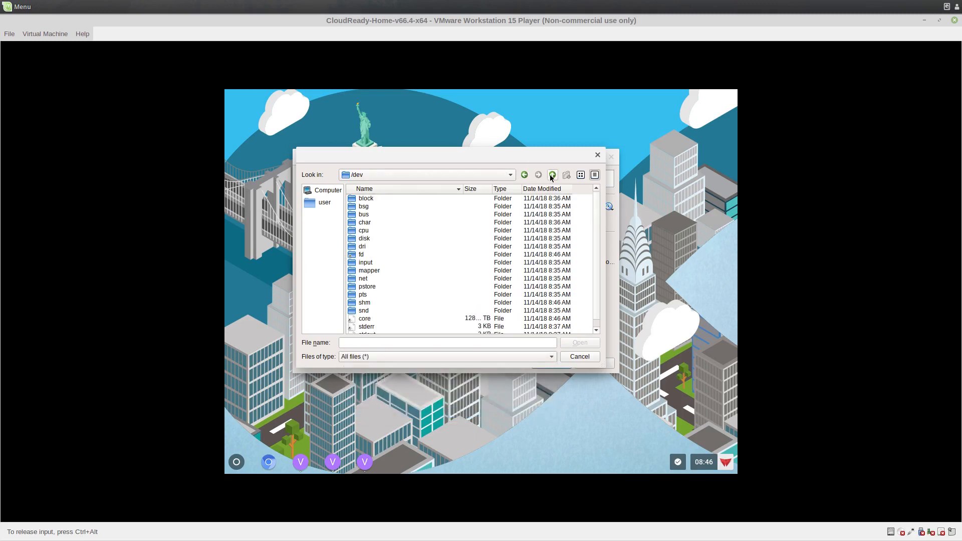
pyautogui.click(552, 174)
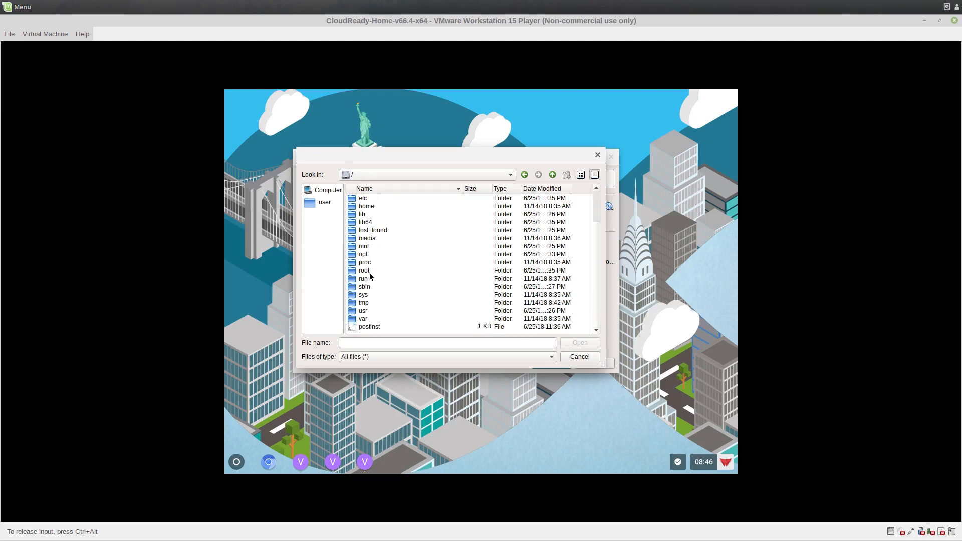
pyautogui.moveTo(362, 312)
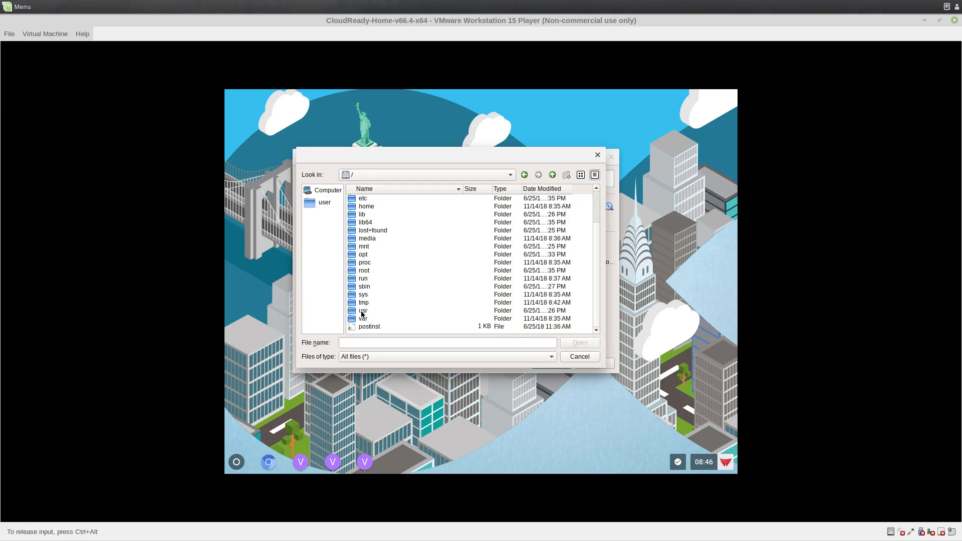
pyautogui.doubleClick(363, 311)
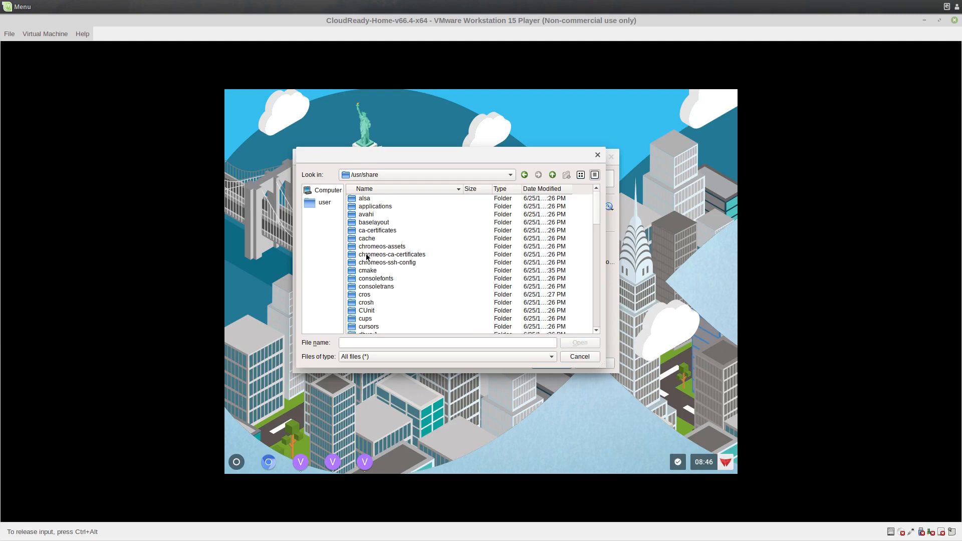
pyautogui.scroll(-3)
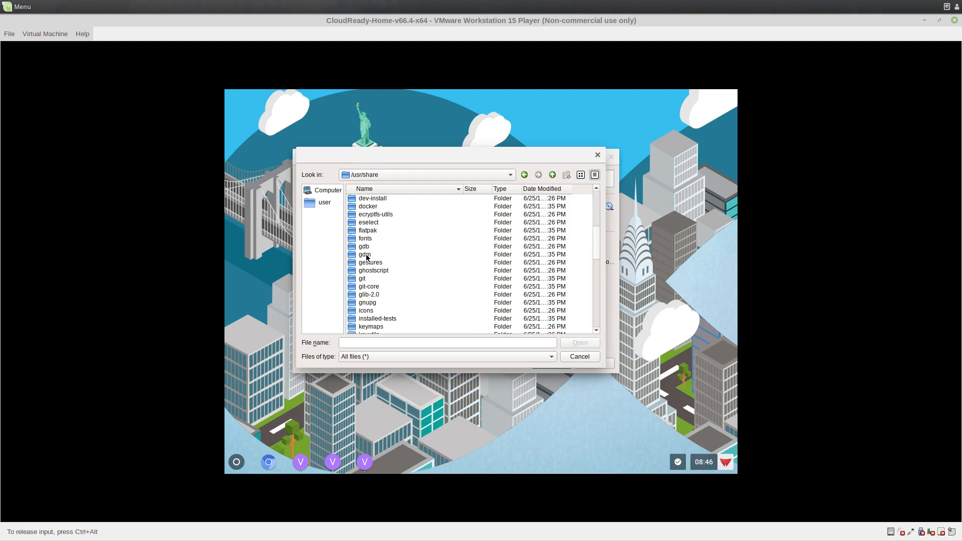
pyautogui.scroll(-3)
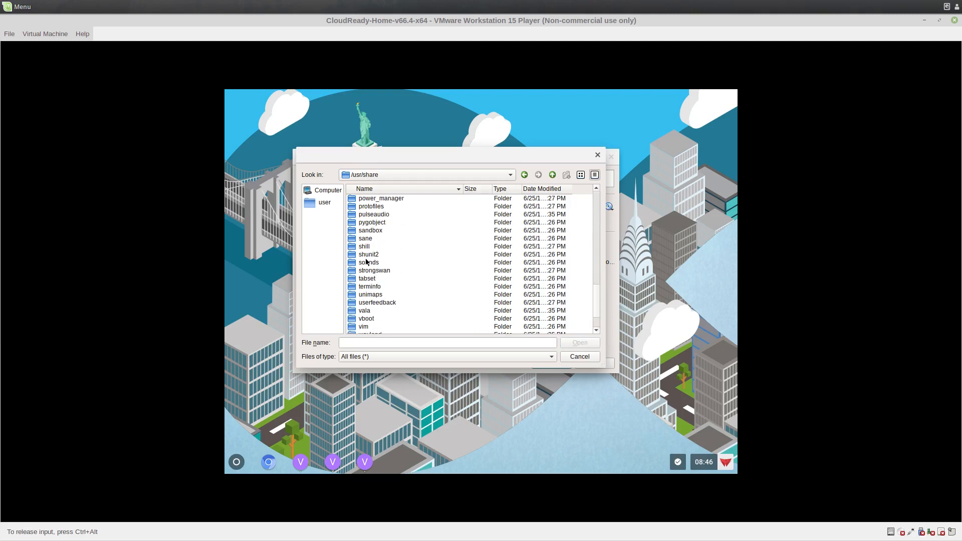
pyautogui.scroll(-3)
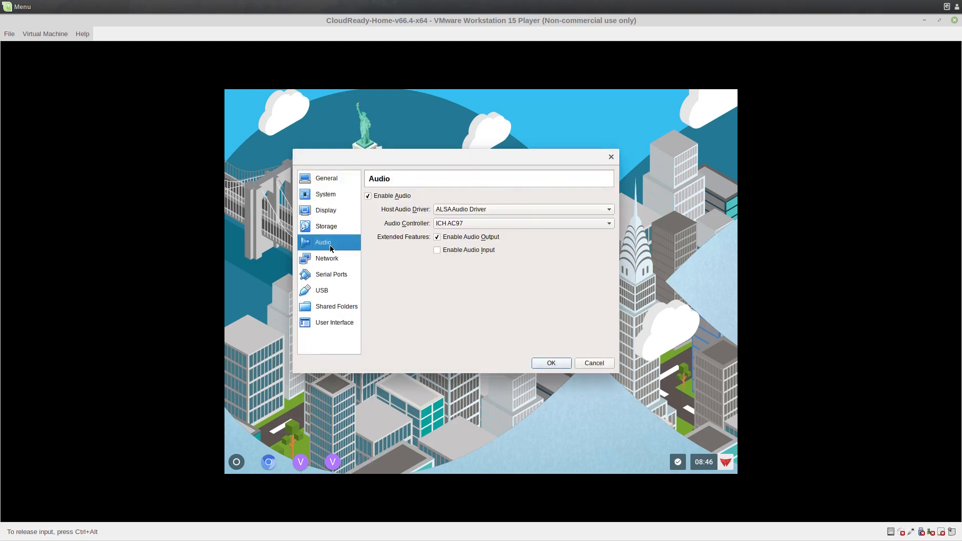
# - Check the USB settings page and close Tinycore's settings, leaving it Powered Off in the manager
pyautogui.click(322, 291)
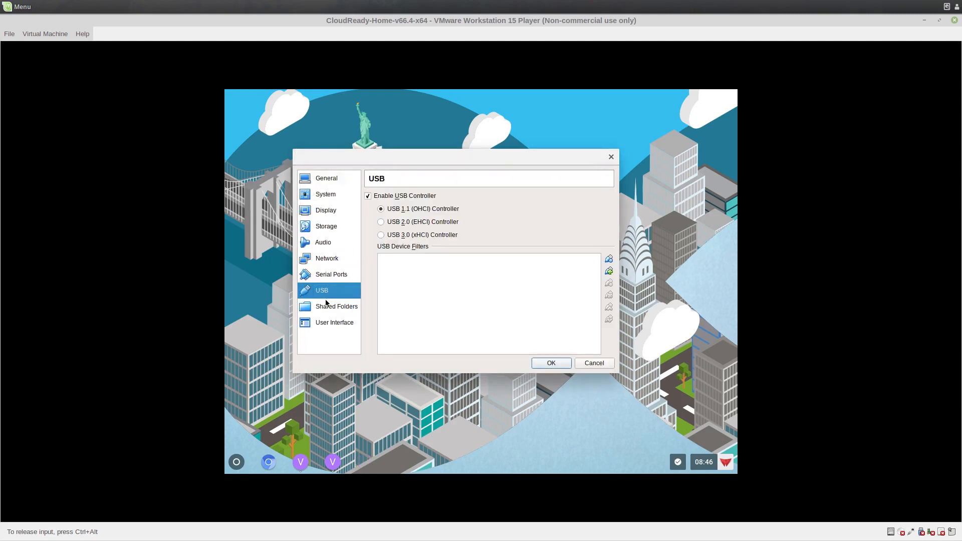
pyautogui.click(335, 322)
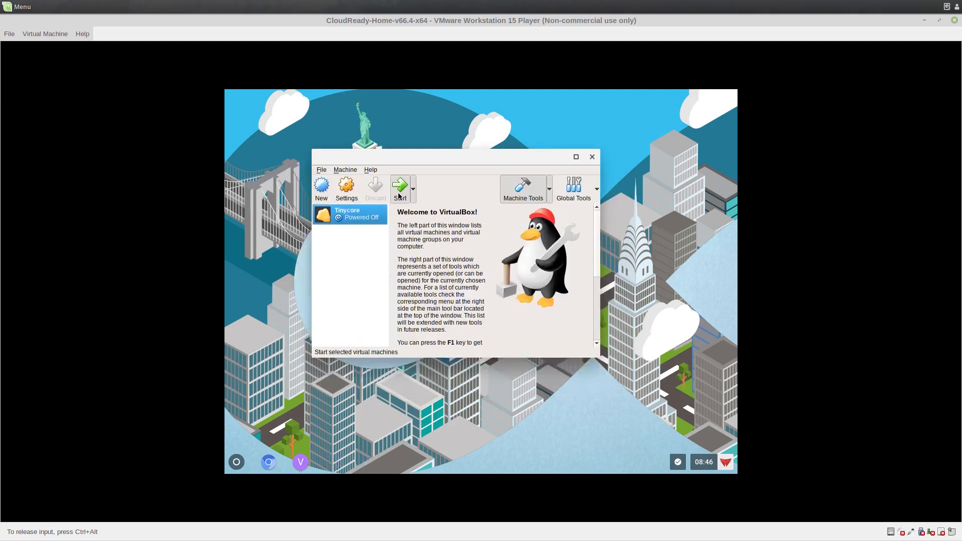
# - Start Tinycore, turn off the mouse capture notice for good and boot the default TinyCore option
pyautogui.click(398, 186)
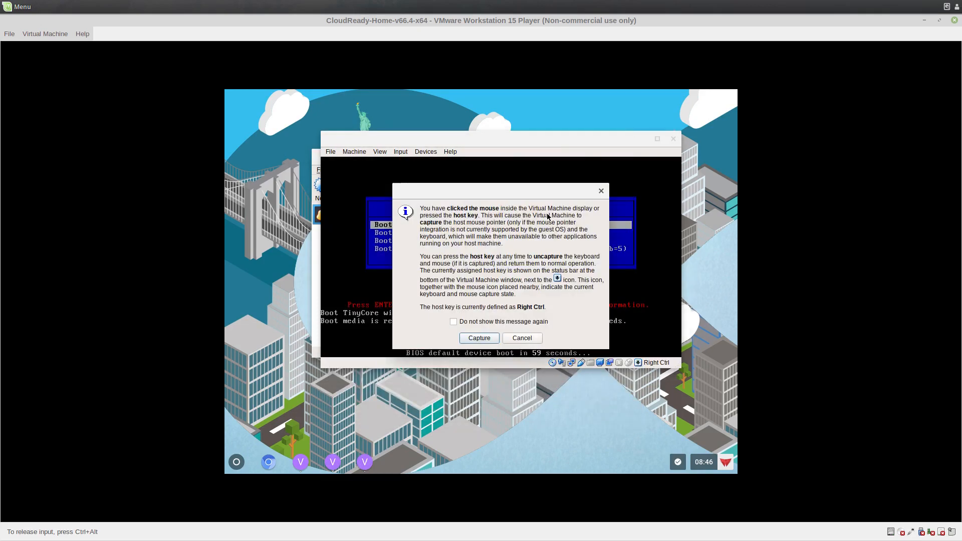
pyautogui.click(453, 320)
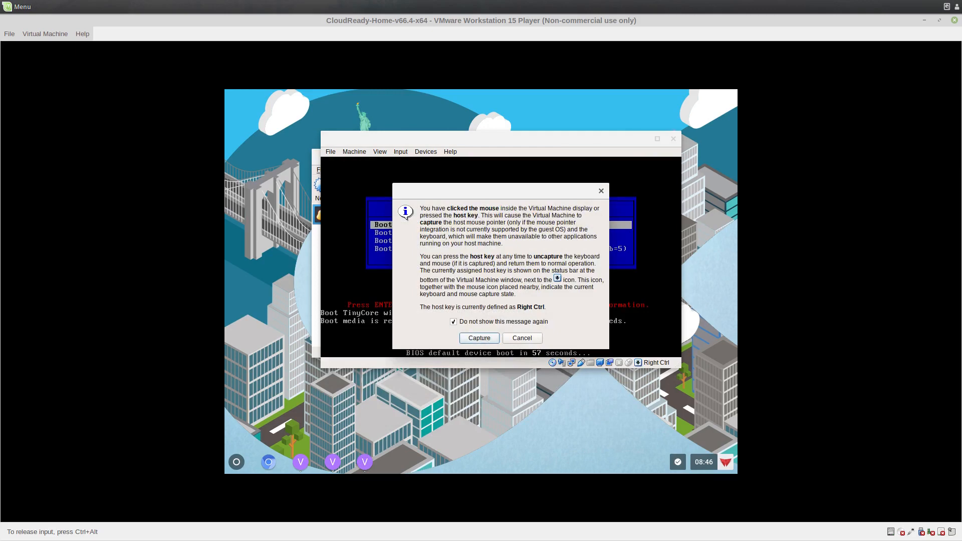
pyautogui.click(479, 337)
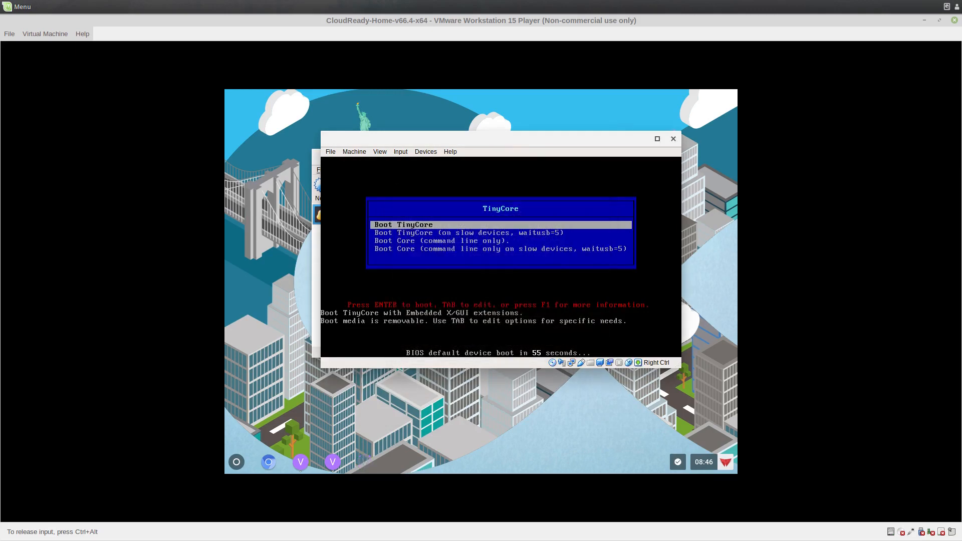
pyautogui.press('Return')
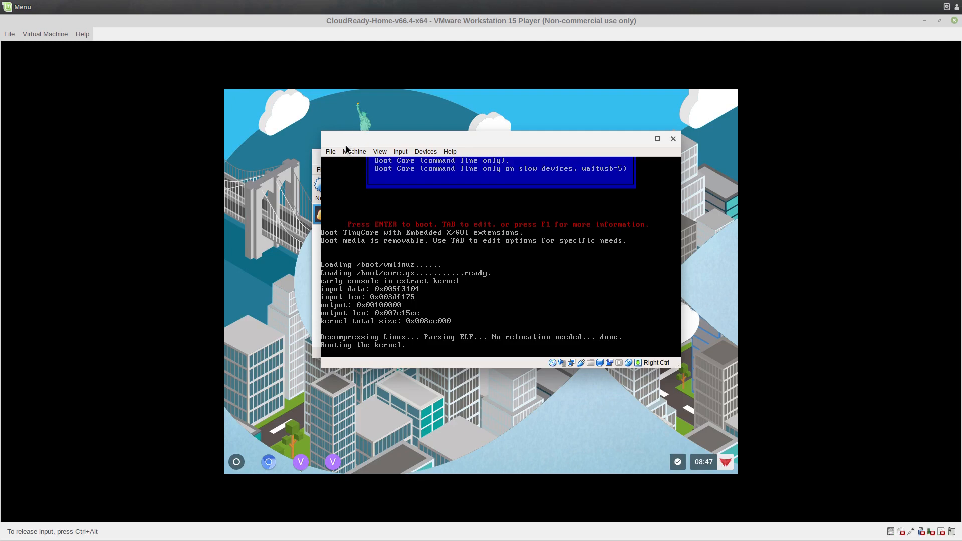
pyautogui.moveTo(338, 146)
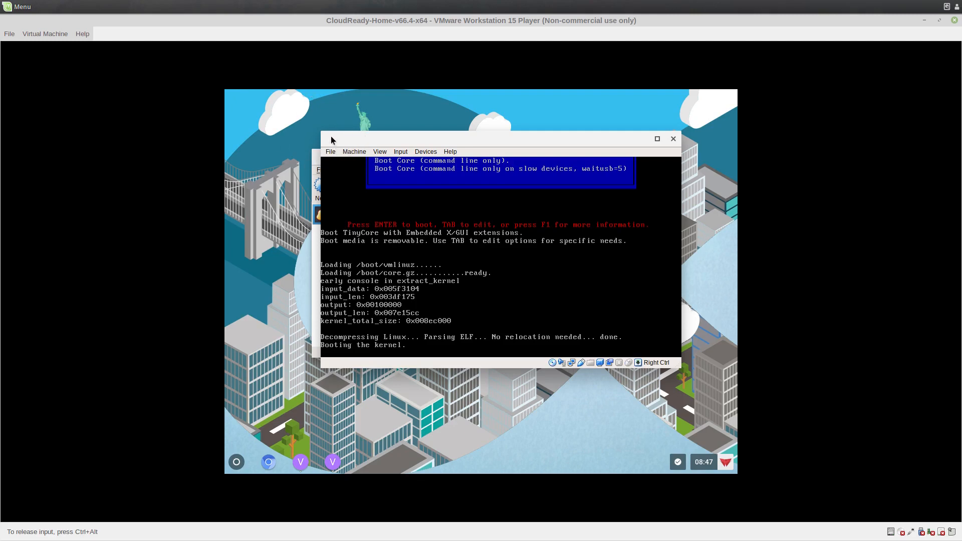
pyautogui.click(354, 151)
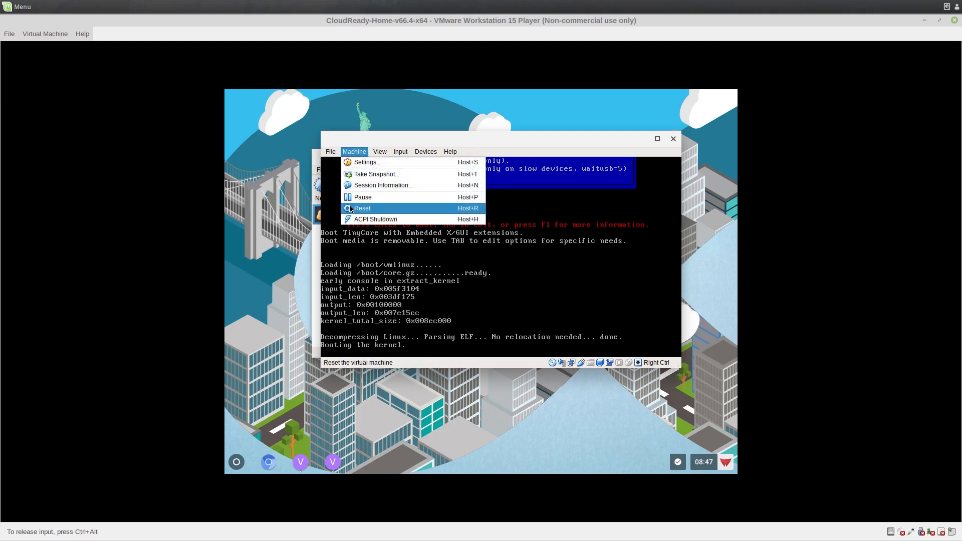
# - Reset the running Tinycore machine, boot it again, then power it off
pyautogui.click(361, 208)
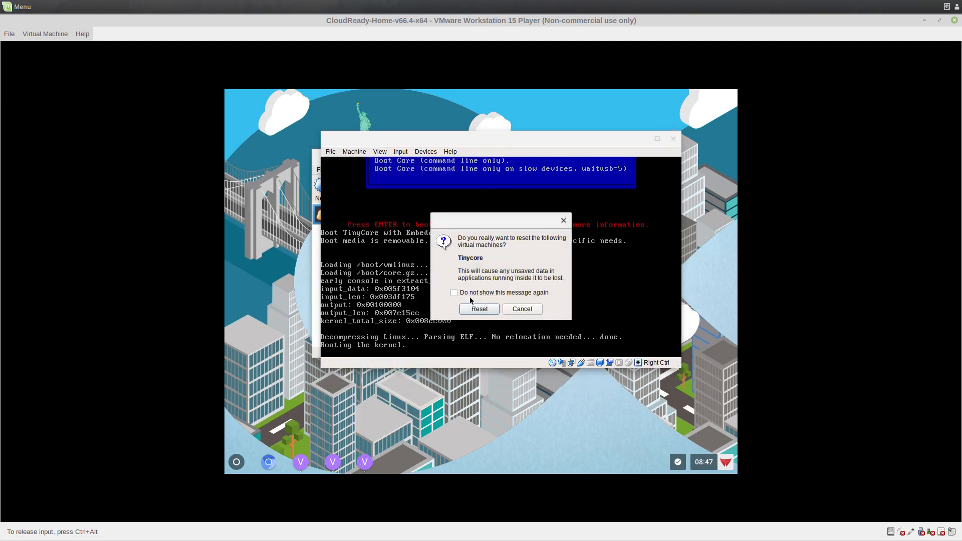
pyautogui.click(479, 308)
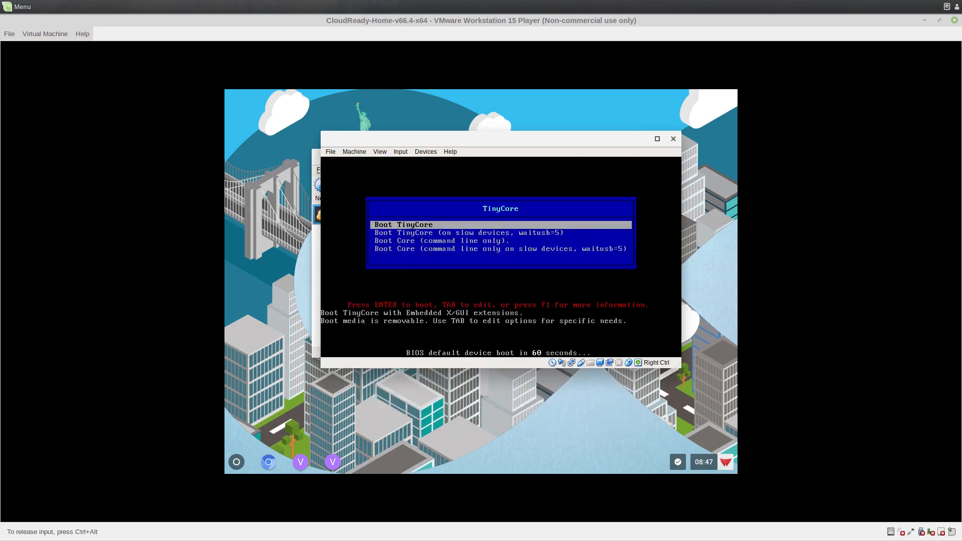
pyautogui.press('Down')
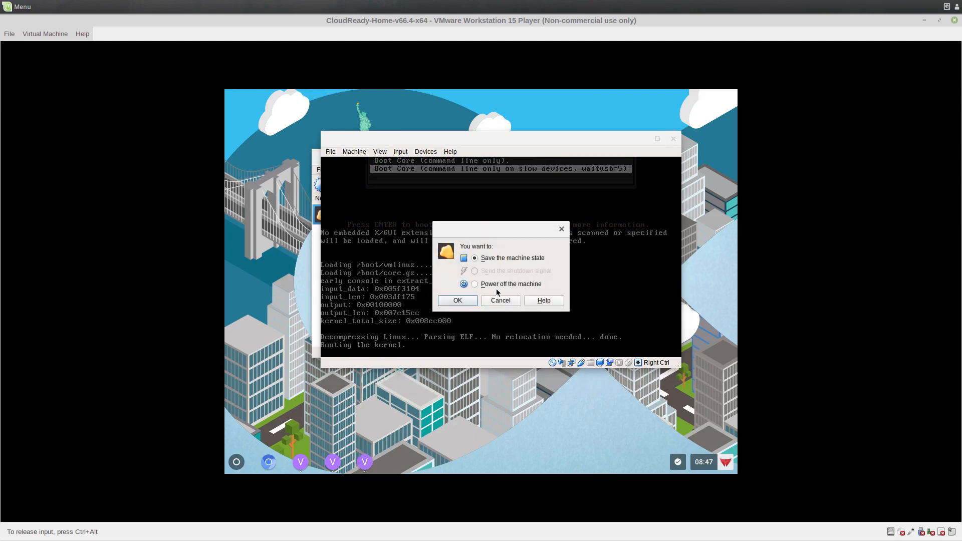
pyautogui.click(500, 300)
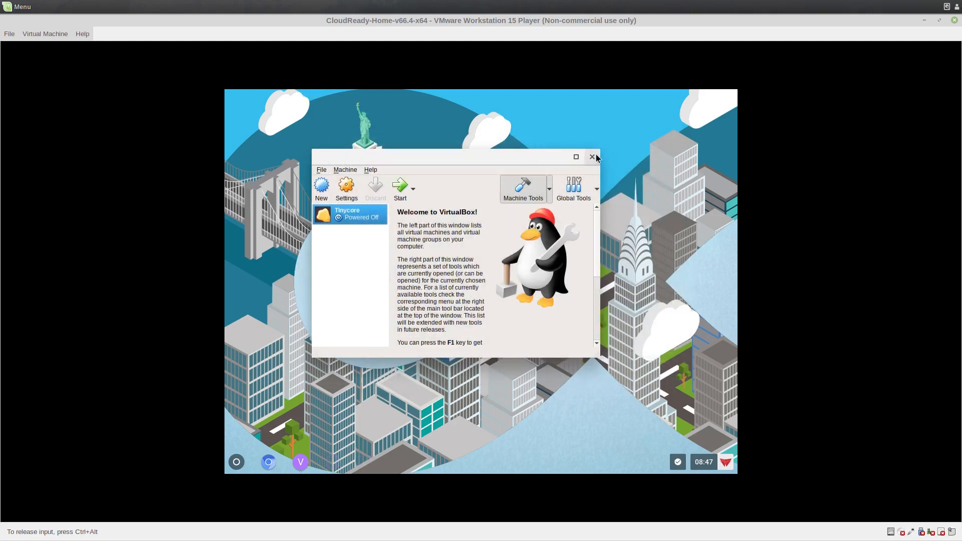
# - Close the VirtualBox Manager and expand the CloudReady launcher to All Apps
pyautogui.click(592, 156)
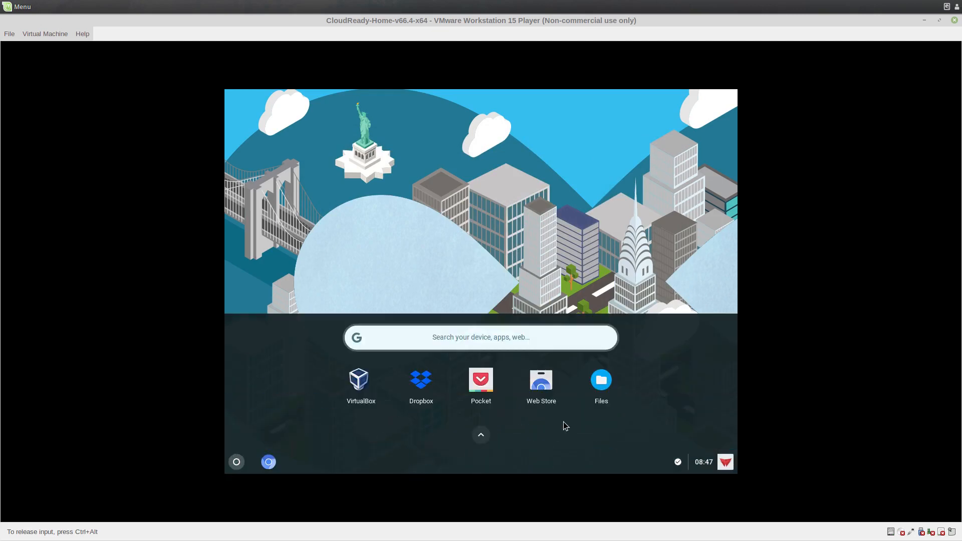
pyautogui.click(481, 435)
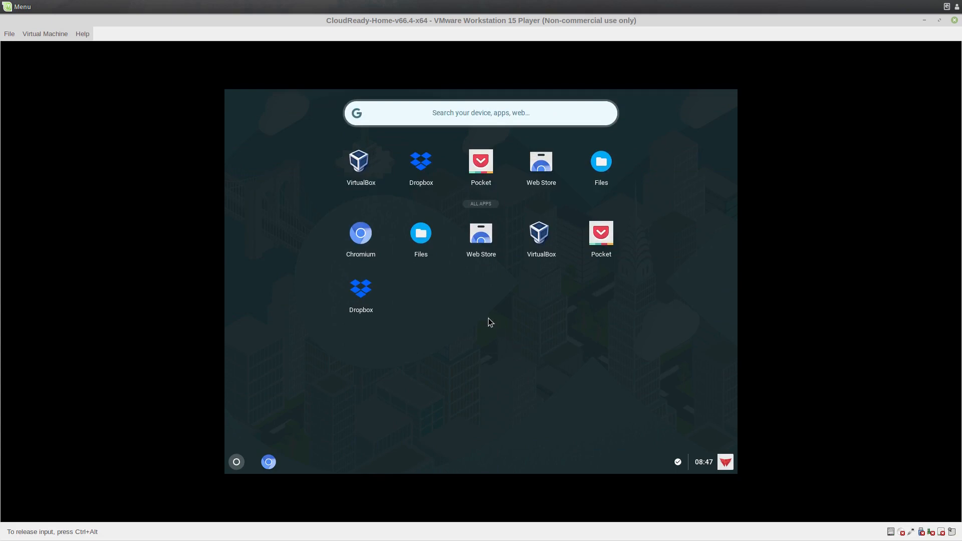
pyautogui.moveTo(448, 304)
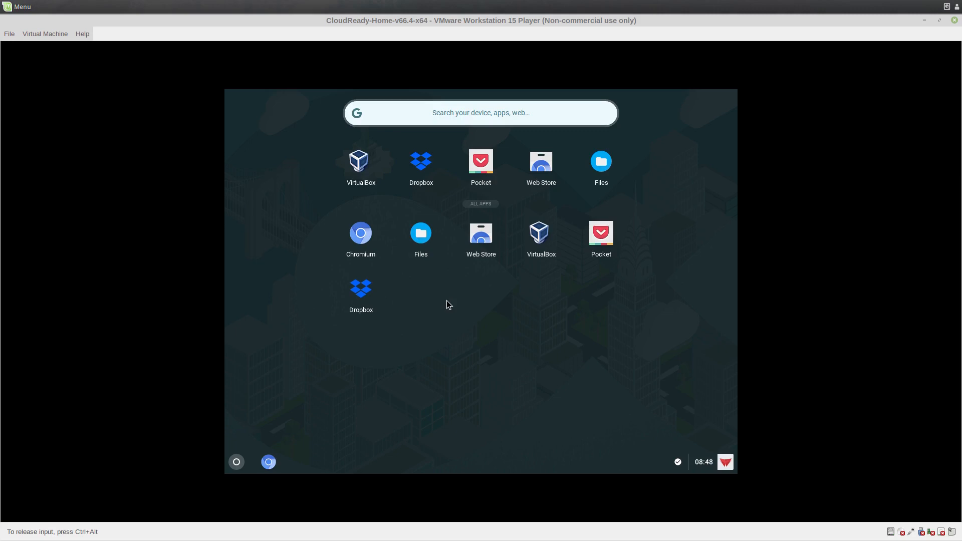
pyautogui.moveTo(504, 219)
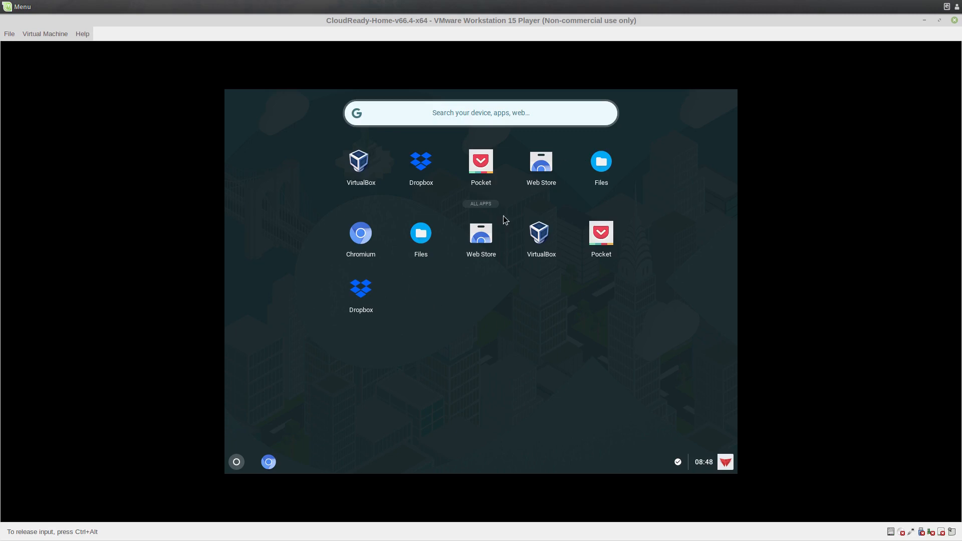
pyautogui.moveTo(384, 359)
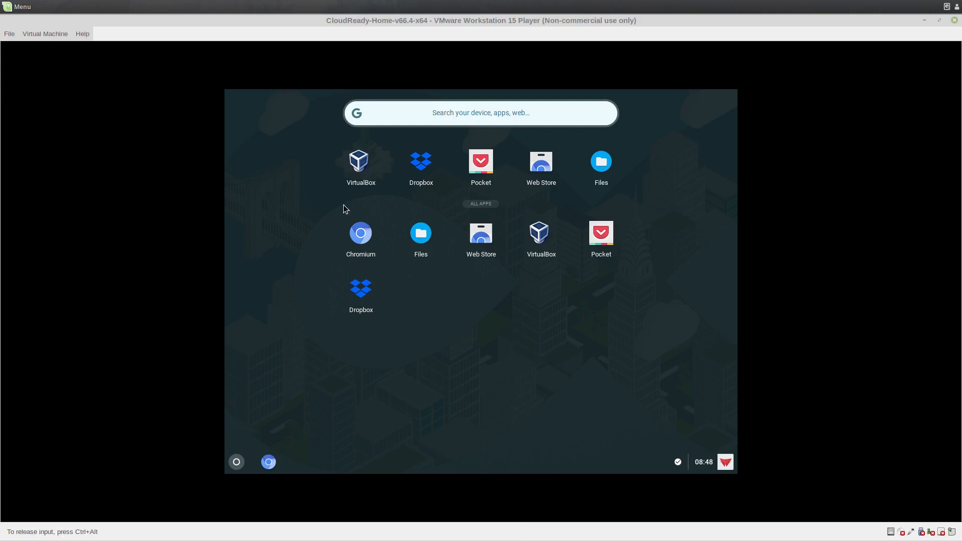
# - Launch Chromium and go to its Settings from the main menu
pyautogui.click(360, 233)
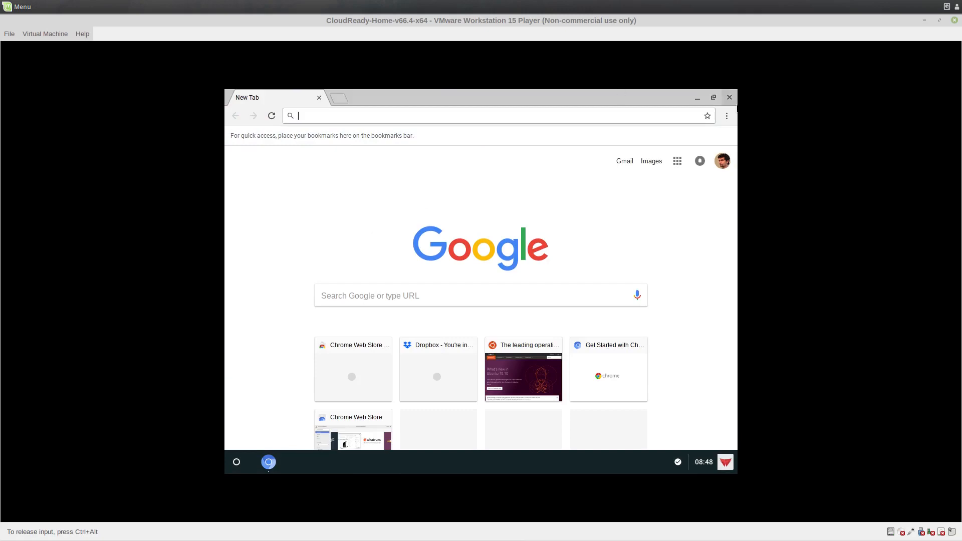
pyautogui.click(725, 116)
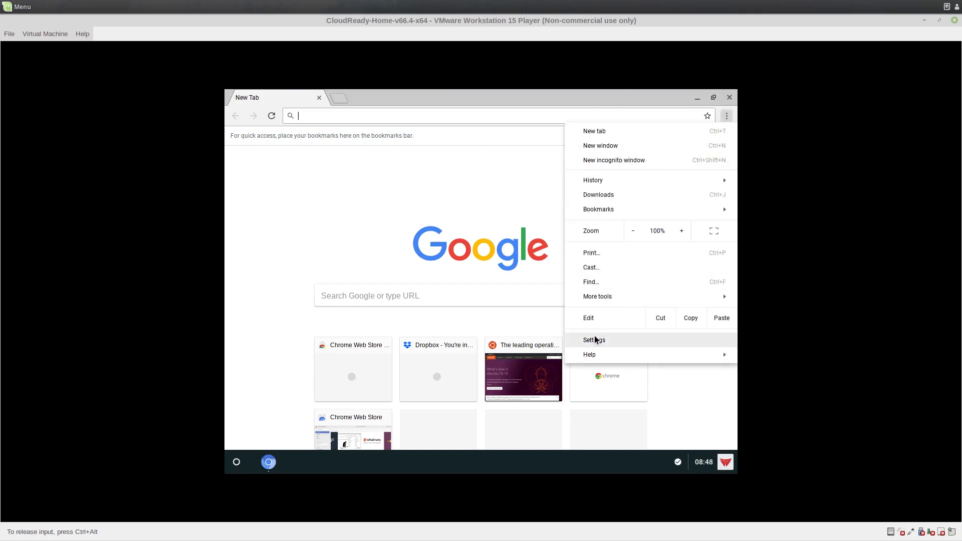
pyautogui.click(593, 340)
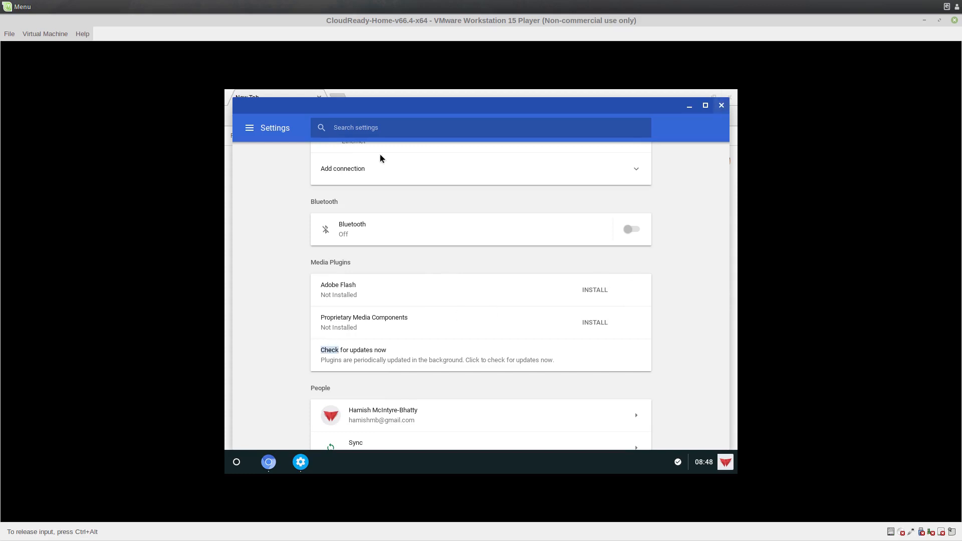
pyautogui.click(248, 128)
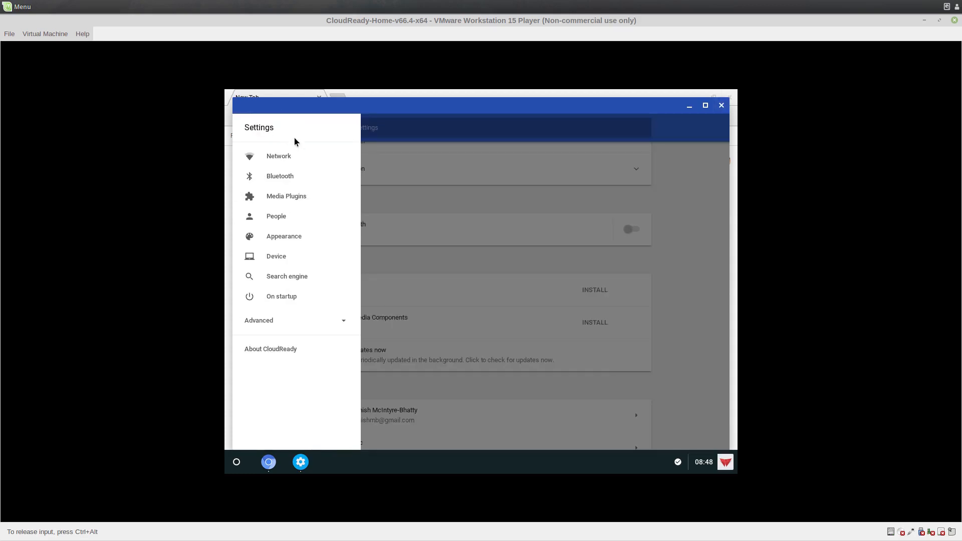
# - Reach About CloudReady showing version 66.4.25 developer build
pyautogui.click(258, 320)
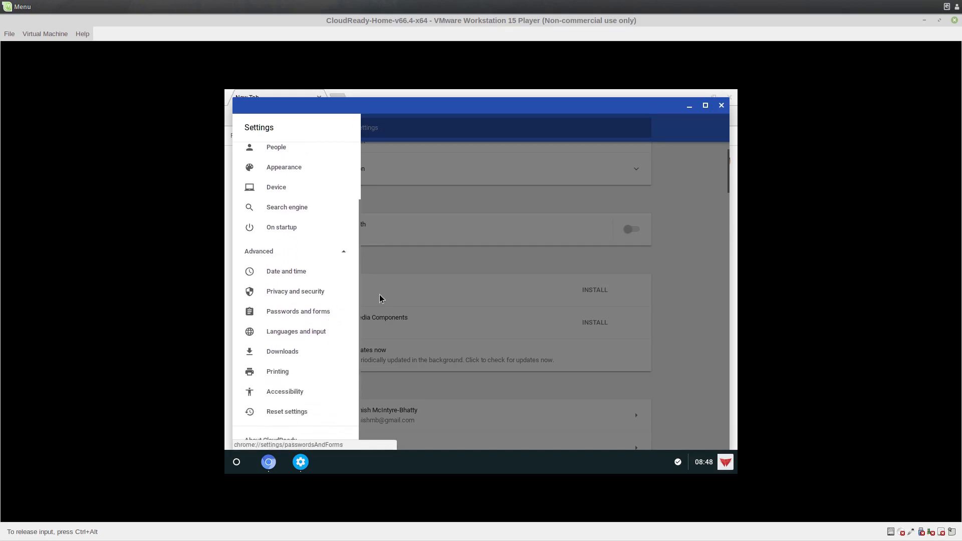
pyautogui.click(248, 128)
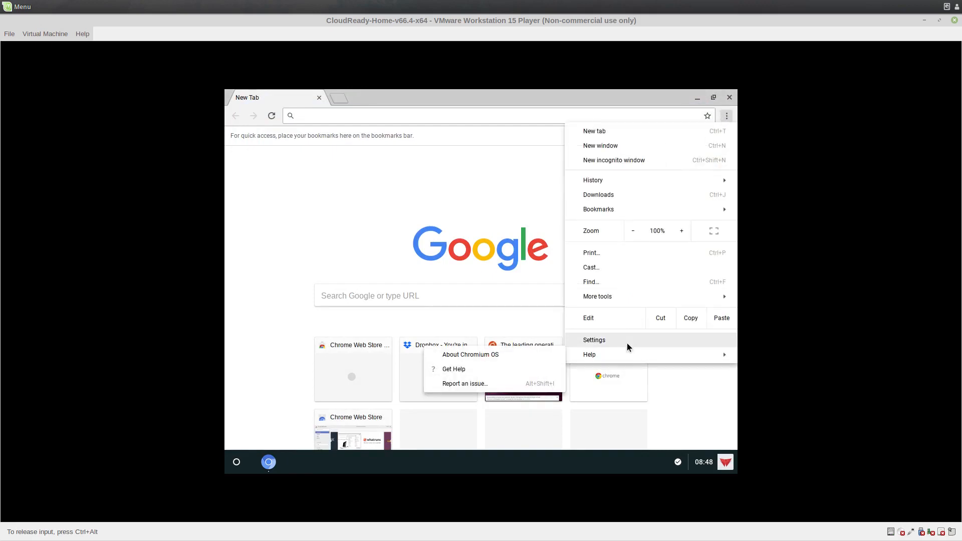
pyautogui.moveTo(597, 295)
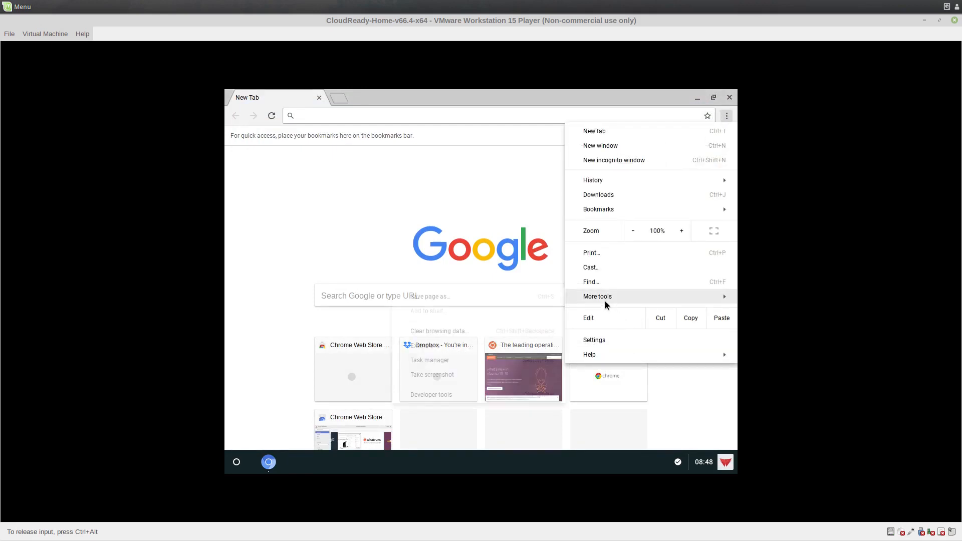
pyautogui.moveTo(597, 295)
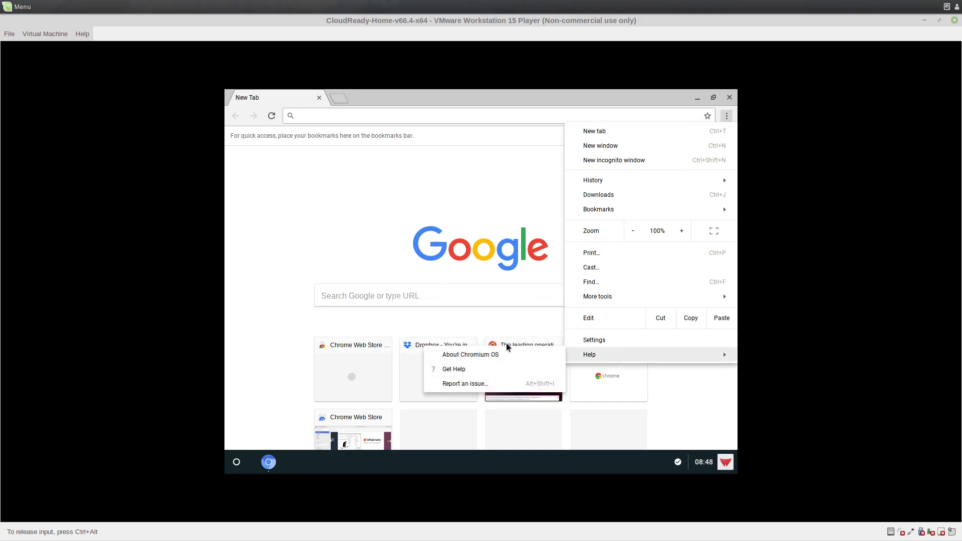
pyautogui.click(469, 355)
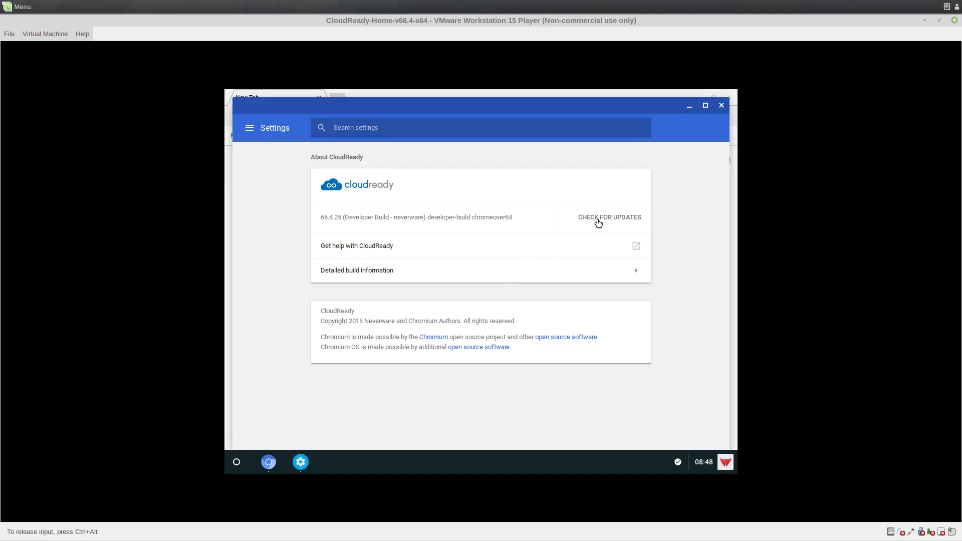
# - Start the CloudReady system update from the About page's Check for Updates
pyautogui.click(609, 217)
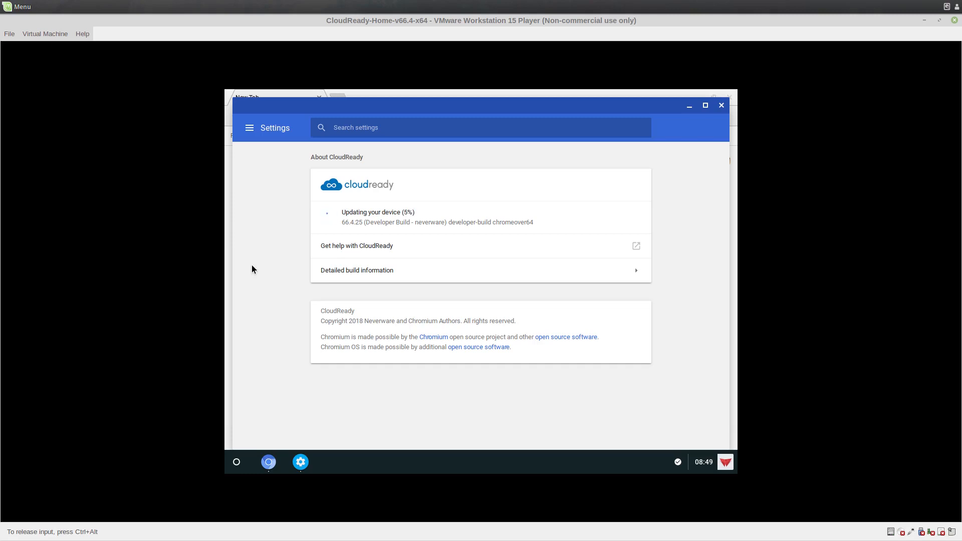
pyautogui.moveTo(270, 276)
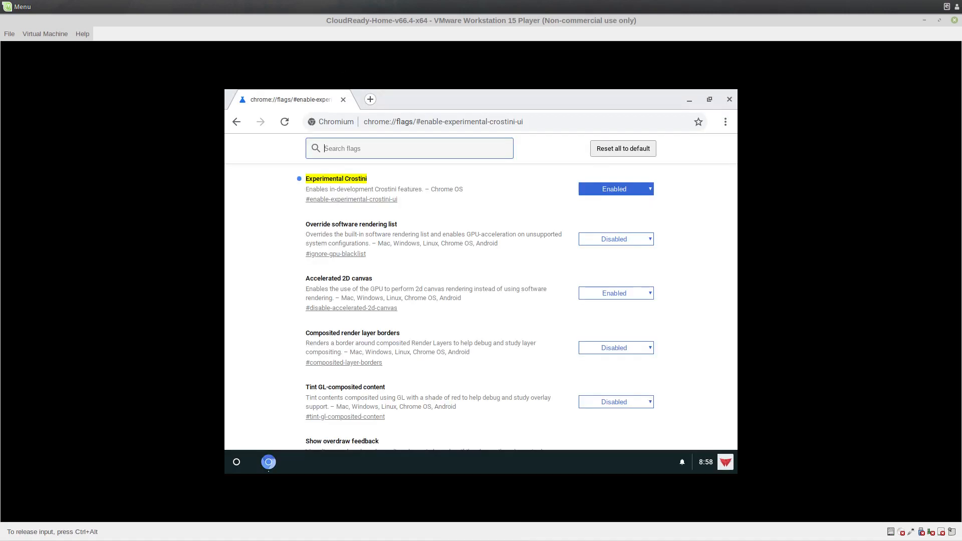
pyautogui.moveTo(517, 228)
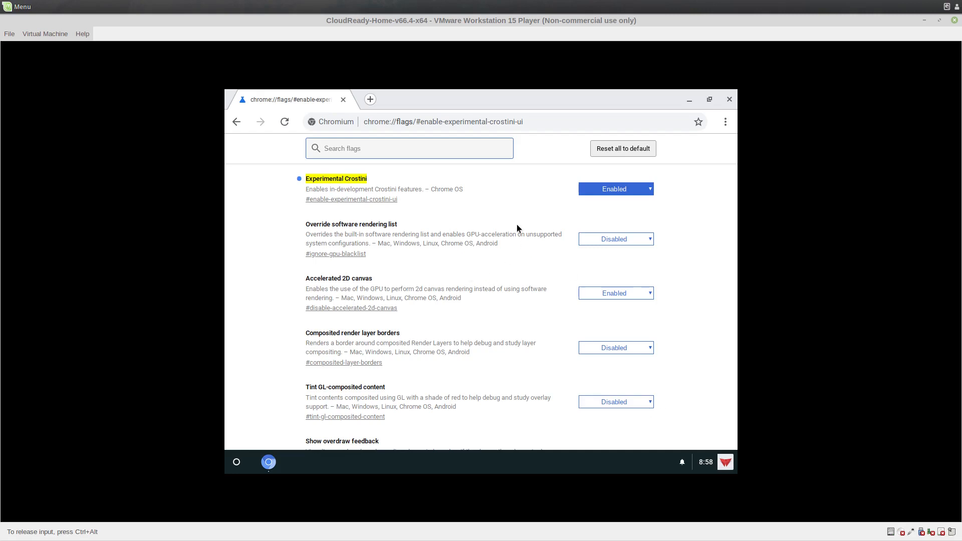
pyautogui.moveTo(387, 132)
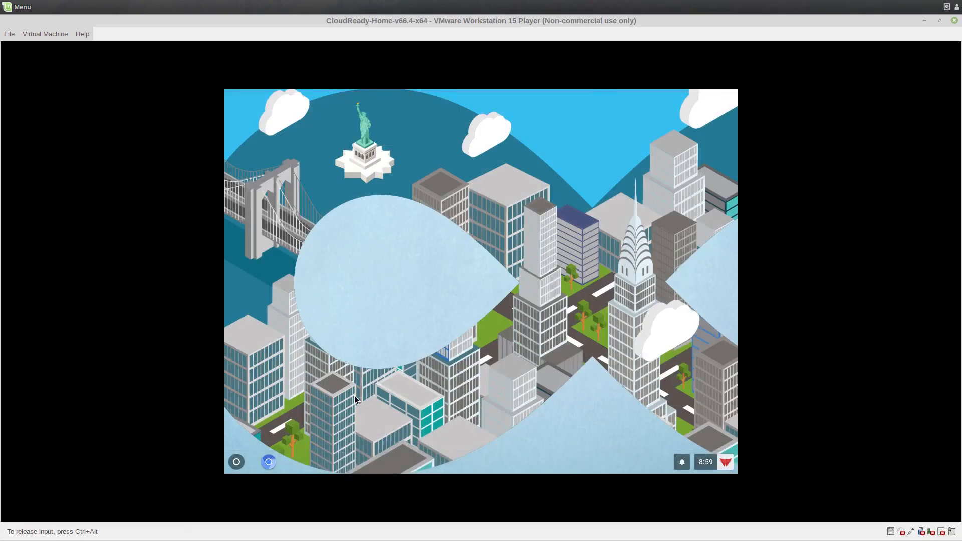
# - Expand the CloudReady launcher to list all installed apps
pyautogui.click(237, 462)
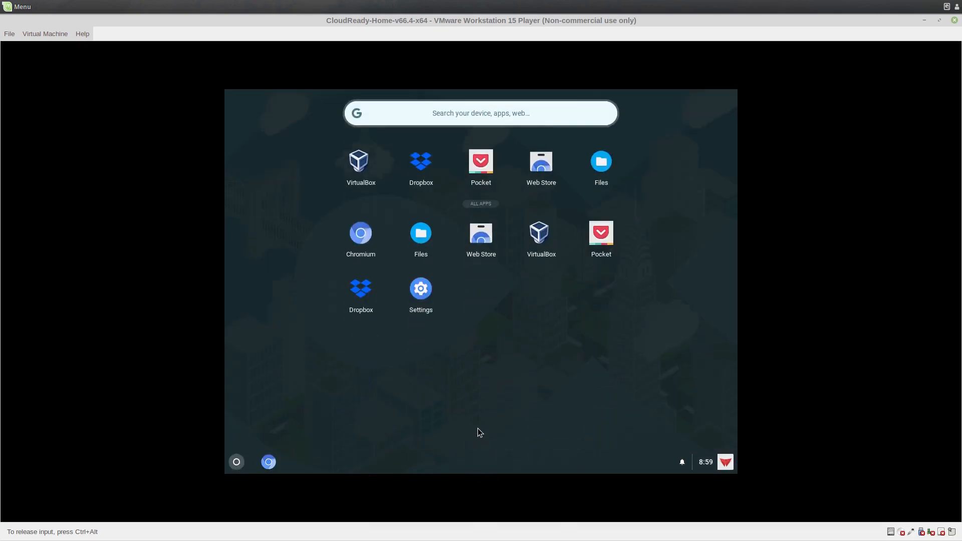
pyautogui.moveTo(491, 199)
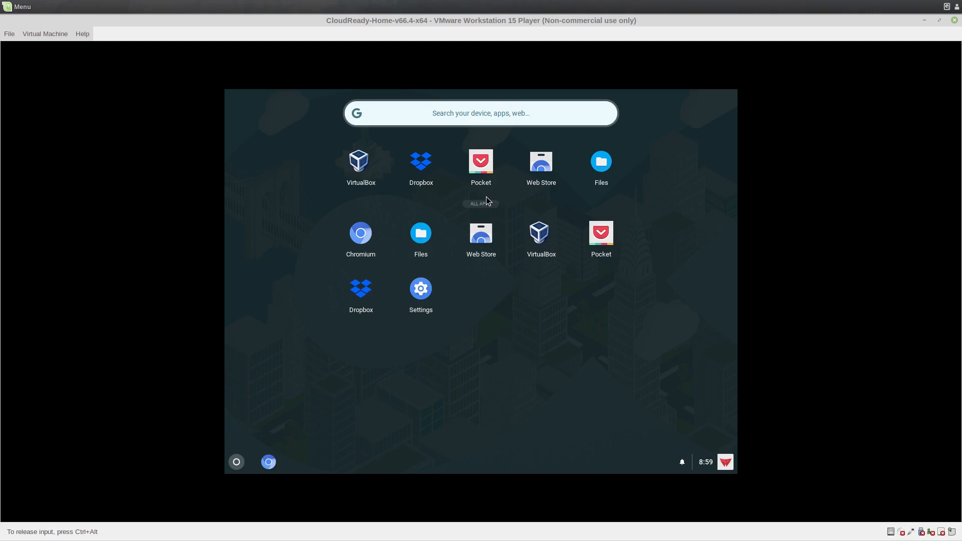
pyautogui.moveTo(260, 458)
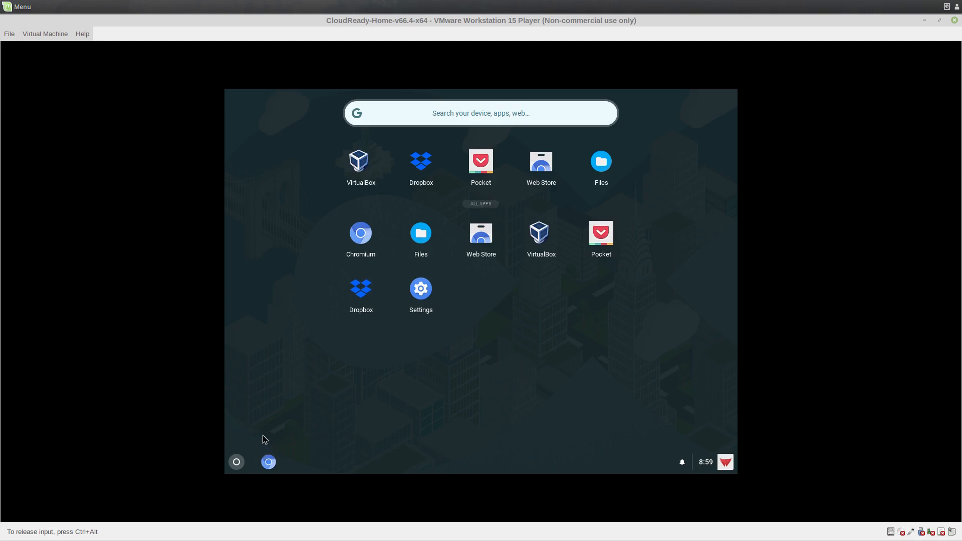
# - Release input and browse the Player, Help and Virtual Machine menus looking for the reset command
pyautogui.click(44, 34)
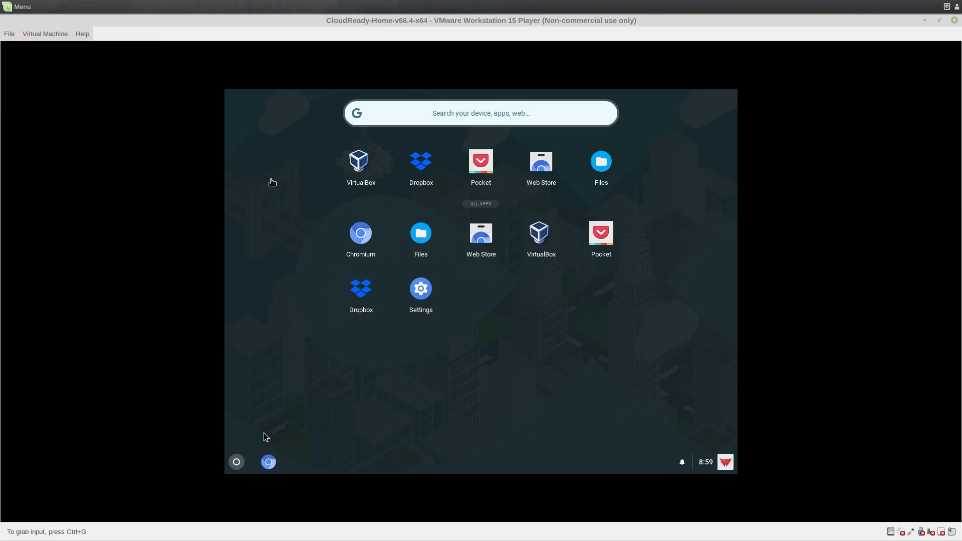
pyautogui.click(45, 45)
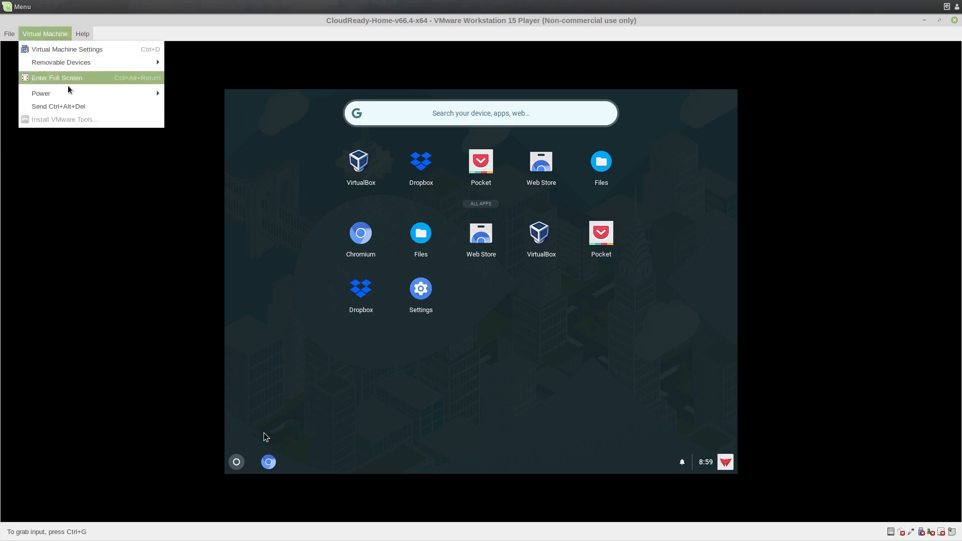
pyautogui.moveTo(42, 93)
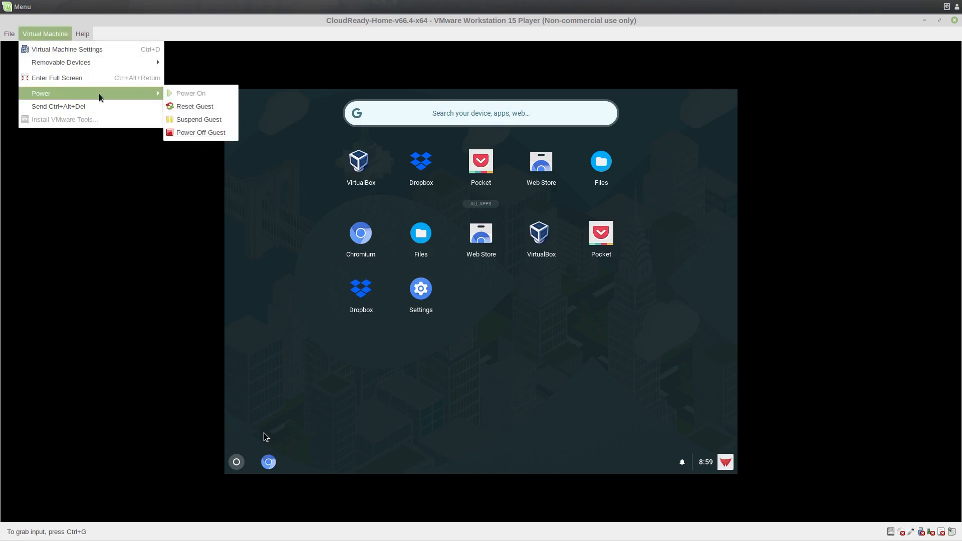
pyautogui.click(515, 338)
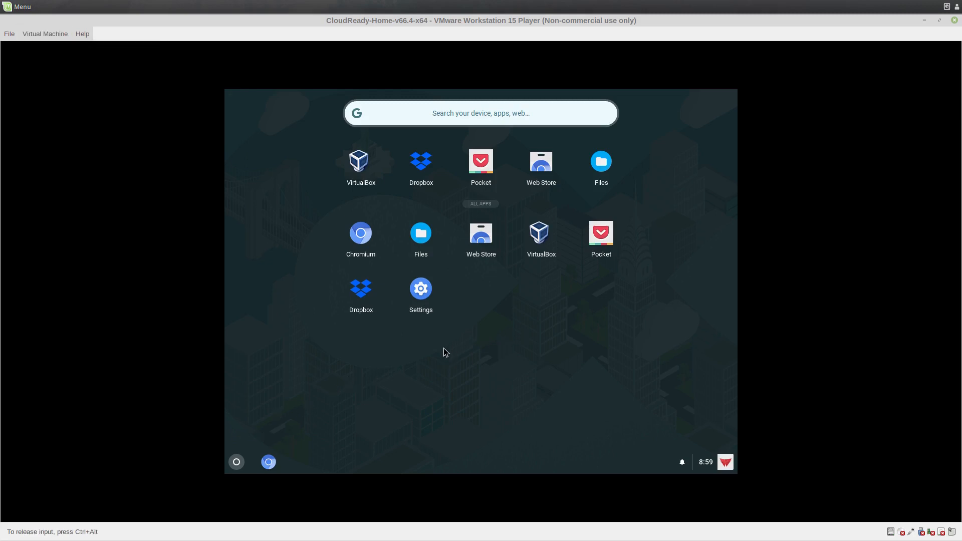
pyautogui.moveTo(517, 288)
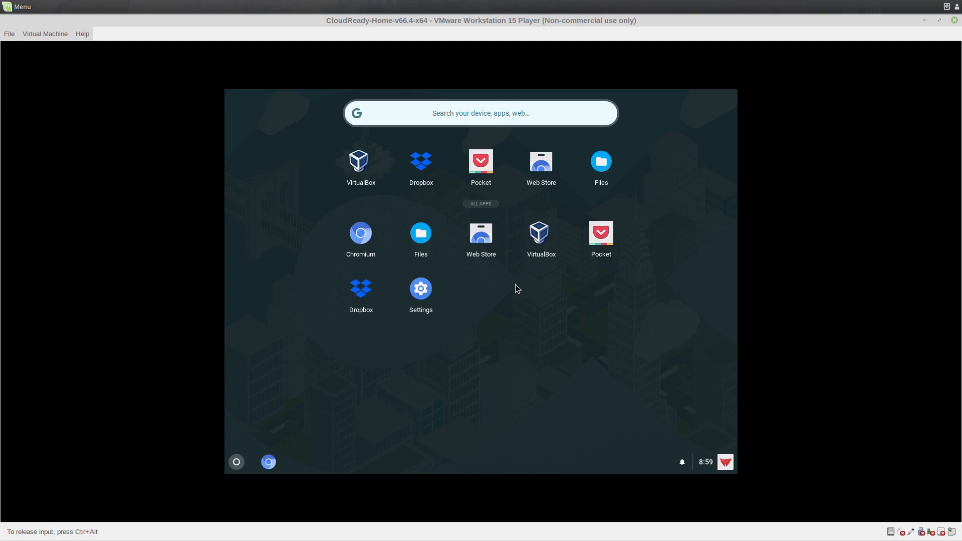
pyautogui.moveTo(550, 321)
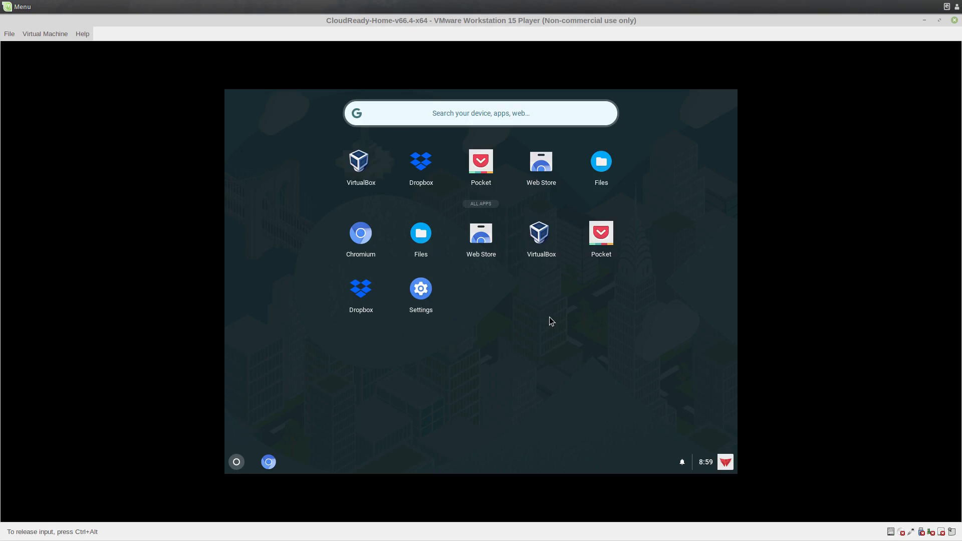
pyautogui.moveTo(509, 331)
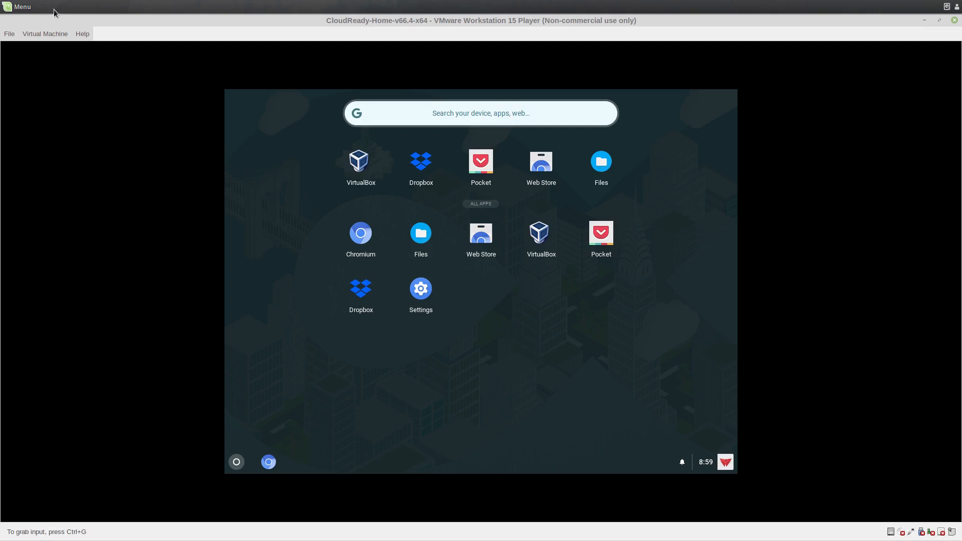
pyautogui.click(82, 34)
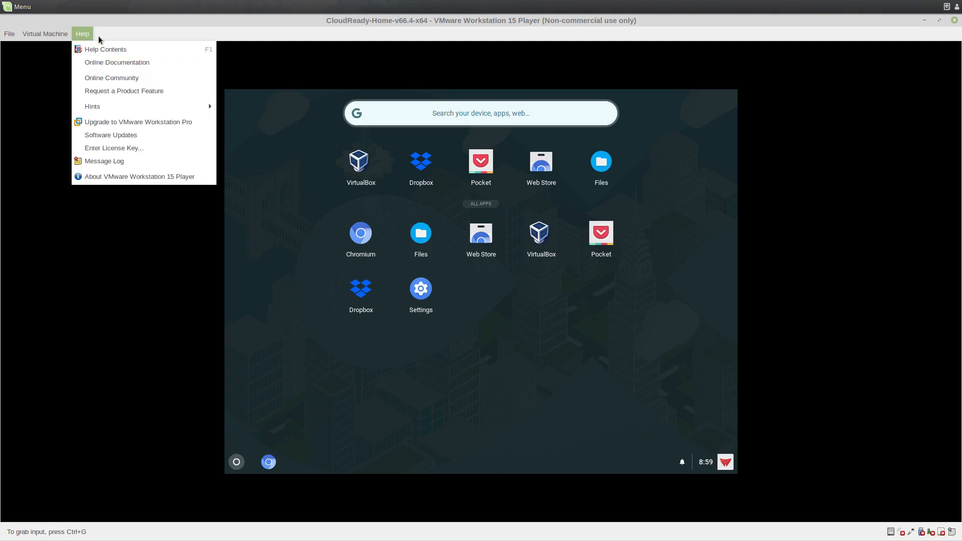
pyautogui.click(8, 34)
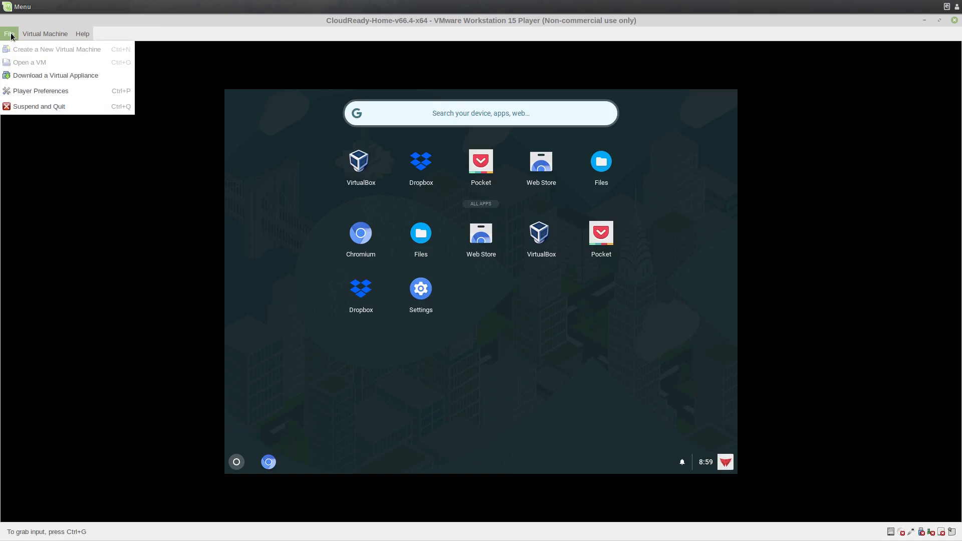
pyautogui.click(44, 34)
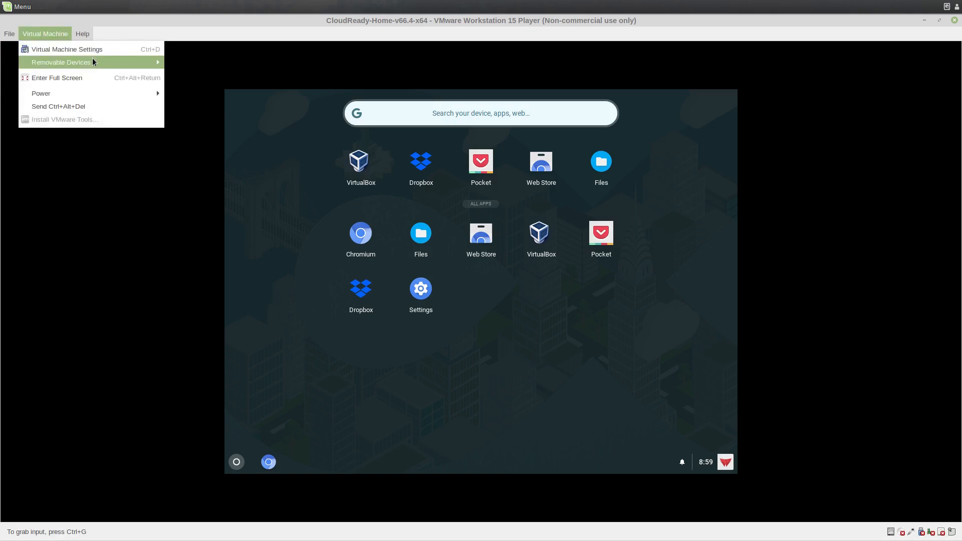
pyautogui.moveTo(41, 93)
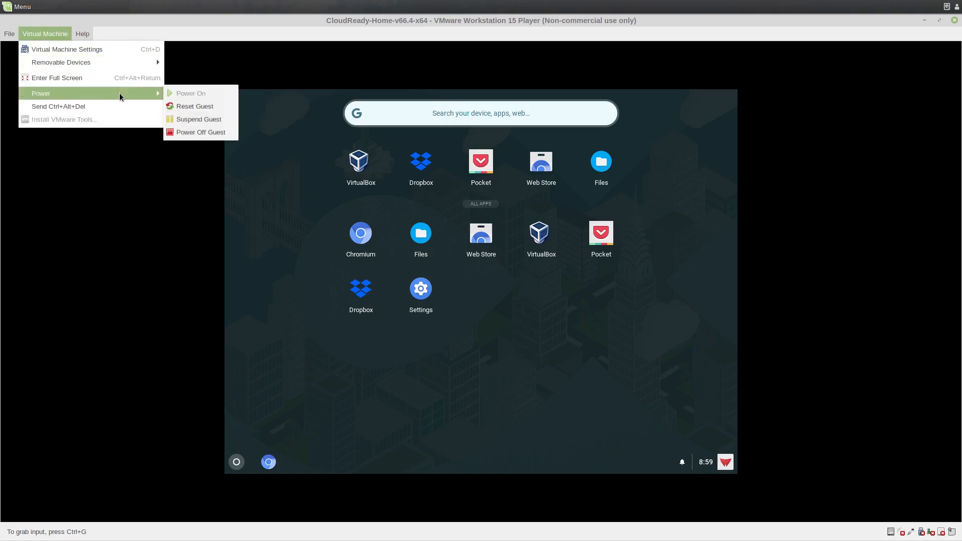
pyautogui.moveTo(194, 108)
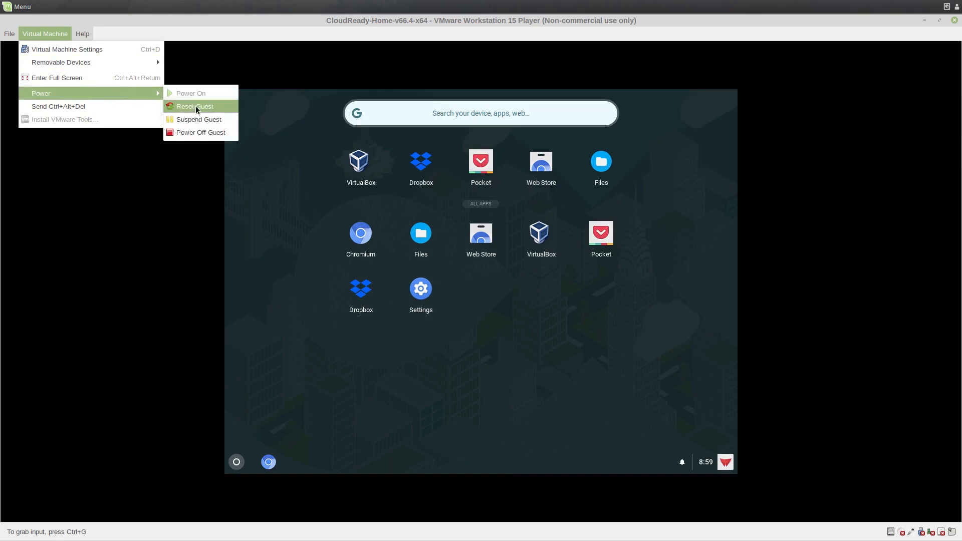
# - Reset the CloudReady guest via Virtual Machine > Power and confirm with Yes
pyautogui.click(195, 107)
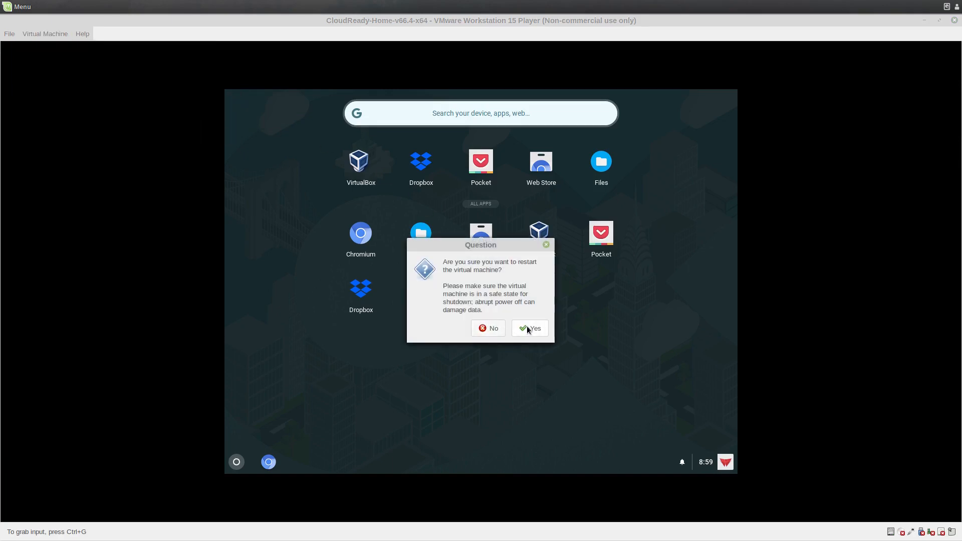
pyautogui.click(529, 328)
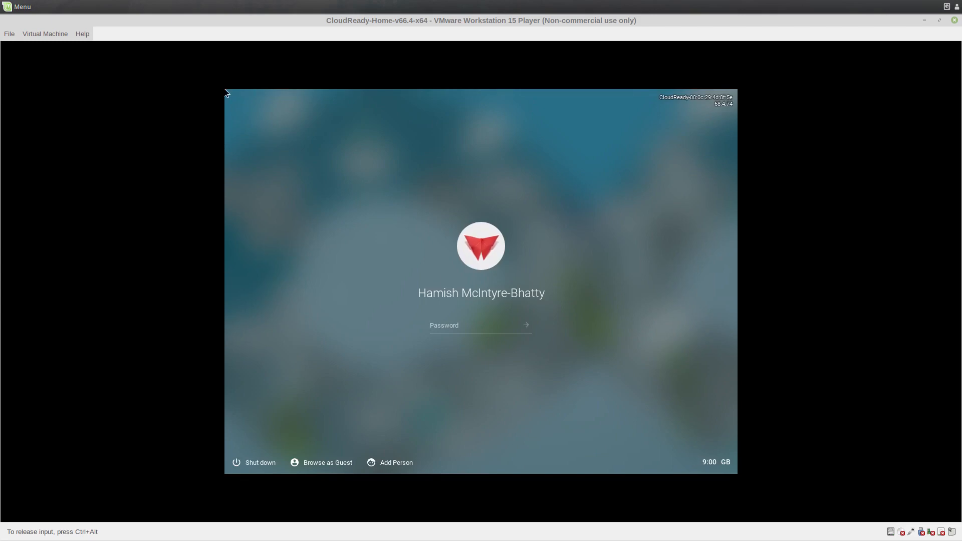
pyautogui.moveTo(228, 273)
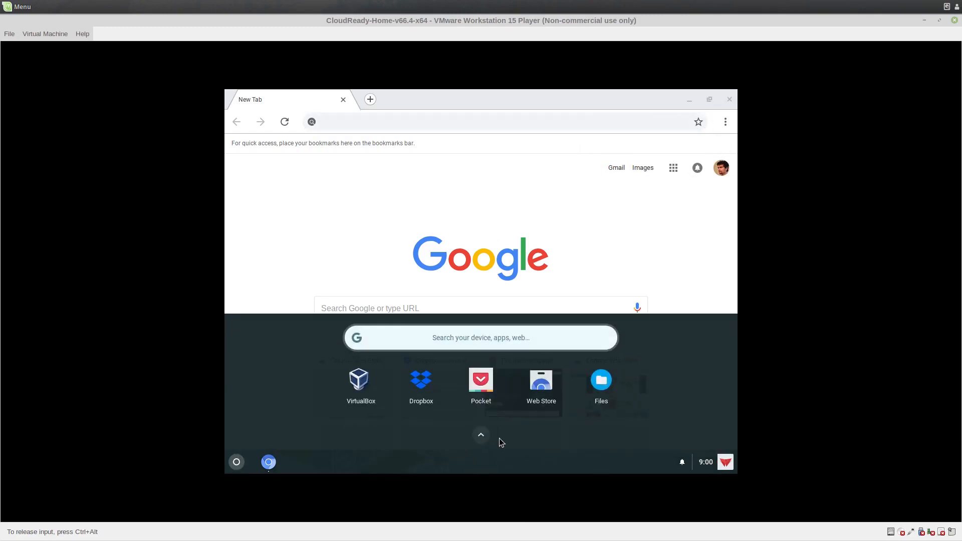
# - Expand All Apps in the launcher to confirm no Terminal app is listed
pyautogui.click(481, 434)
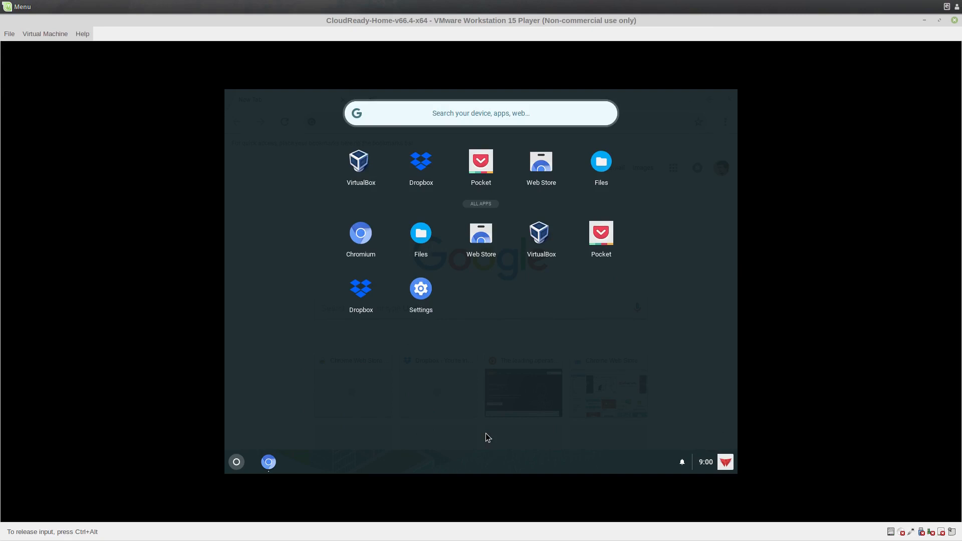
pyautogui.moveTo(227, 196)
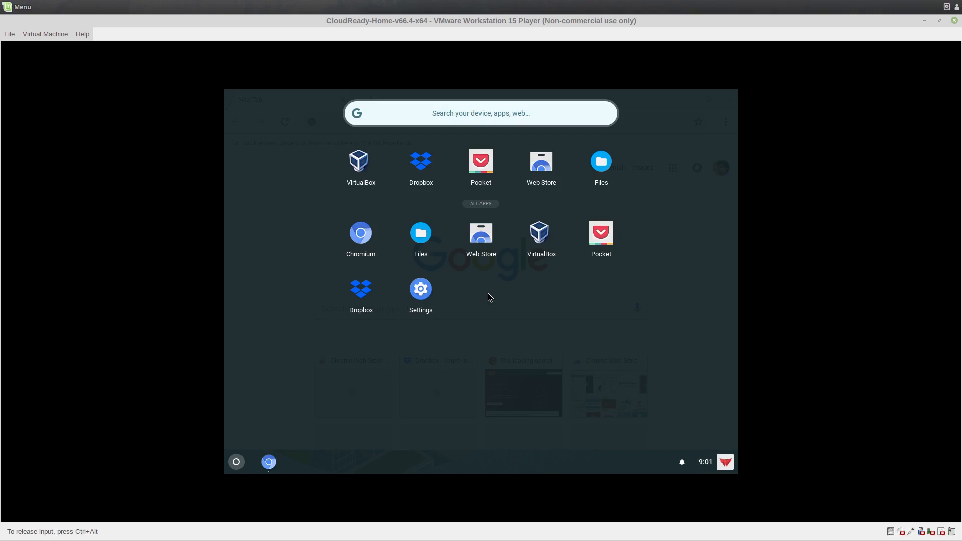
pyautogui.moveTo(504, 304)
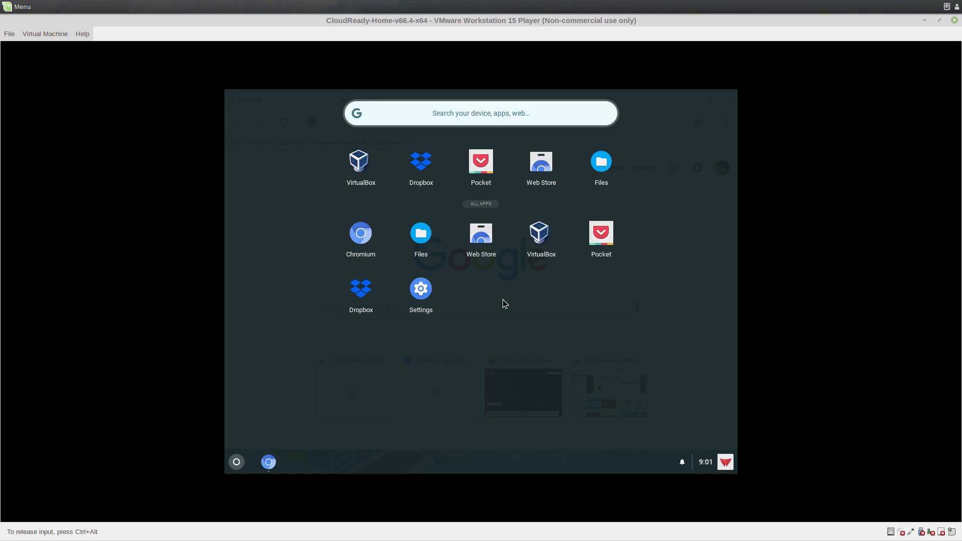
pyautogui.moveTo(476, 292)
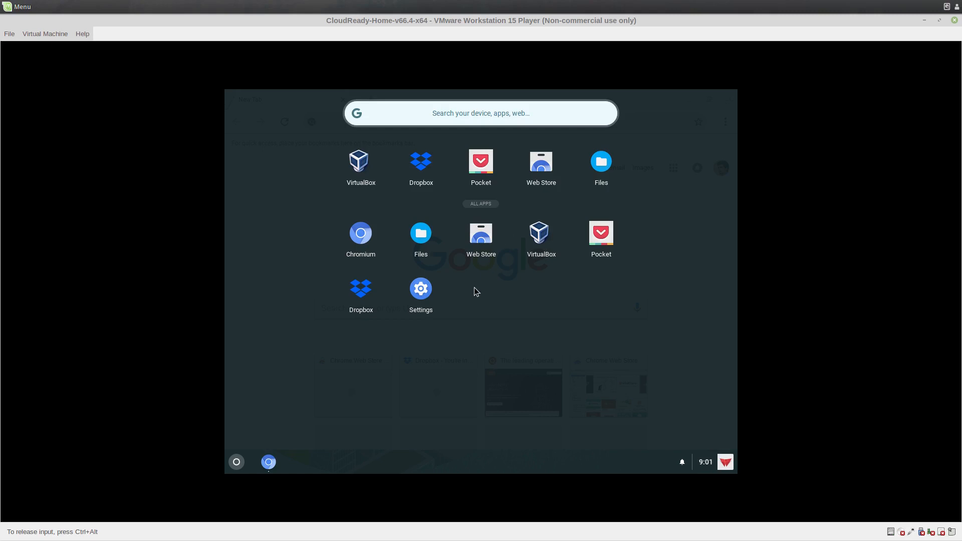
pyautogui.moveTo(254, 458)
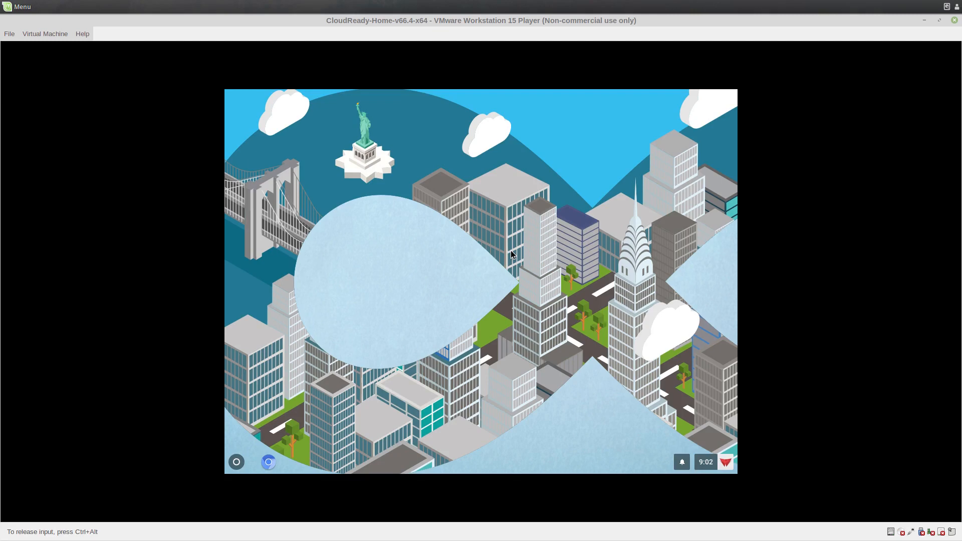
pyautogui.moveTo(376, 276)
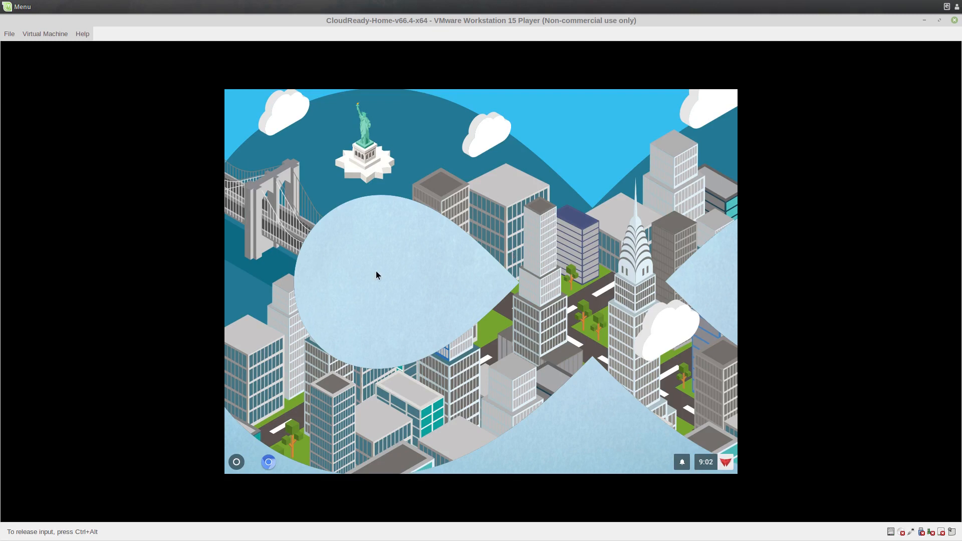